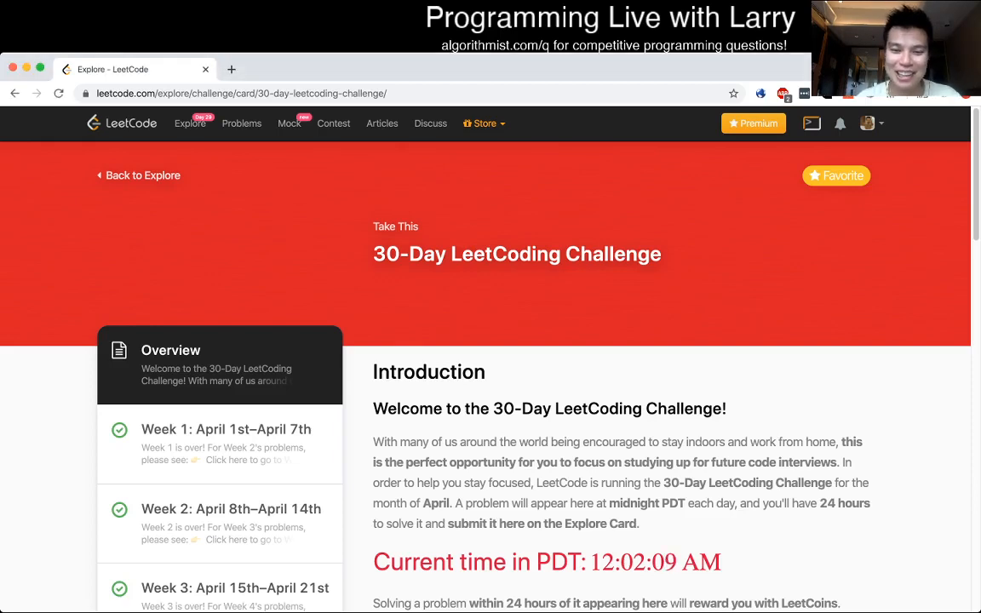
Scroll to Week 5 and open the 'Check If a String Is a Valid Sequence…' problem
scroll("down", 3)
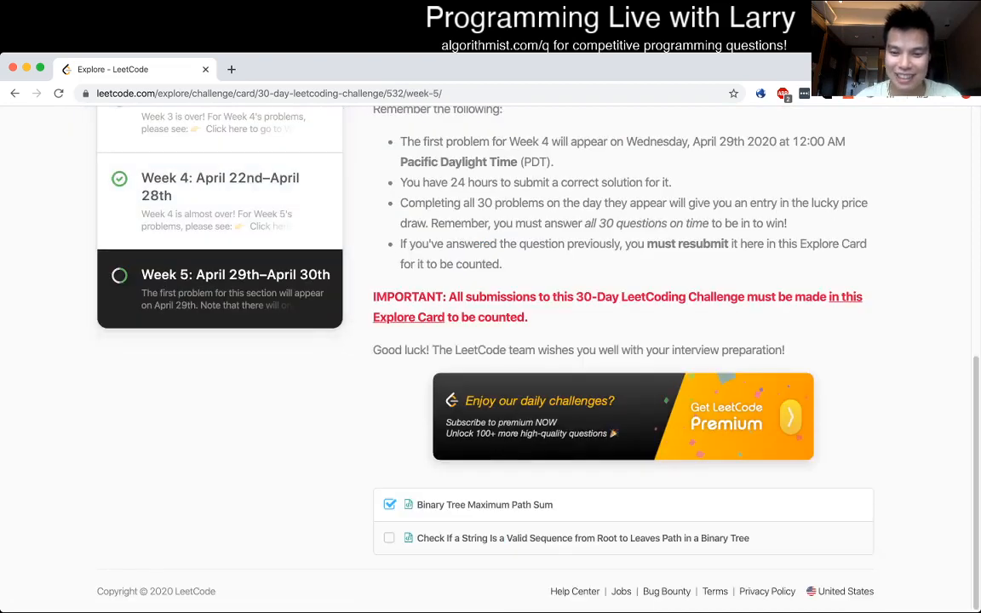
left_click(483, 504)
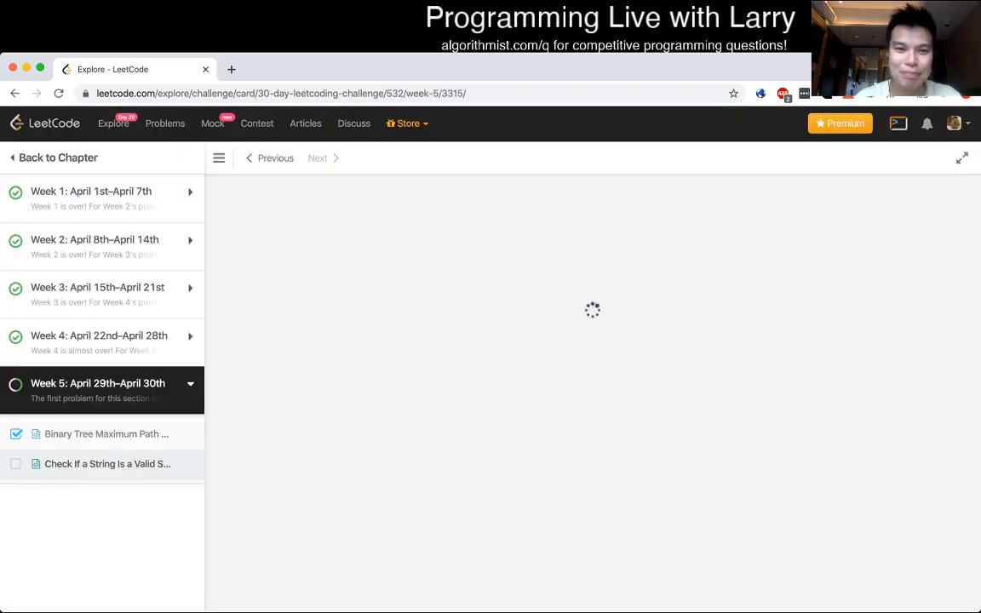
left_click(107, 463)
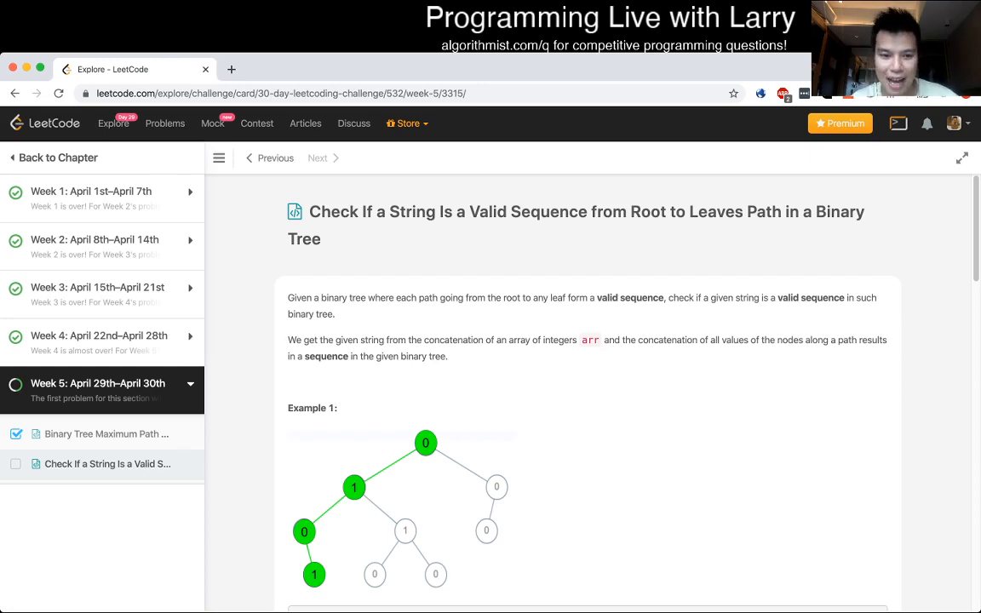
scroll("down", 3)
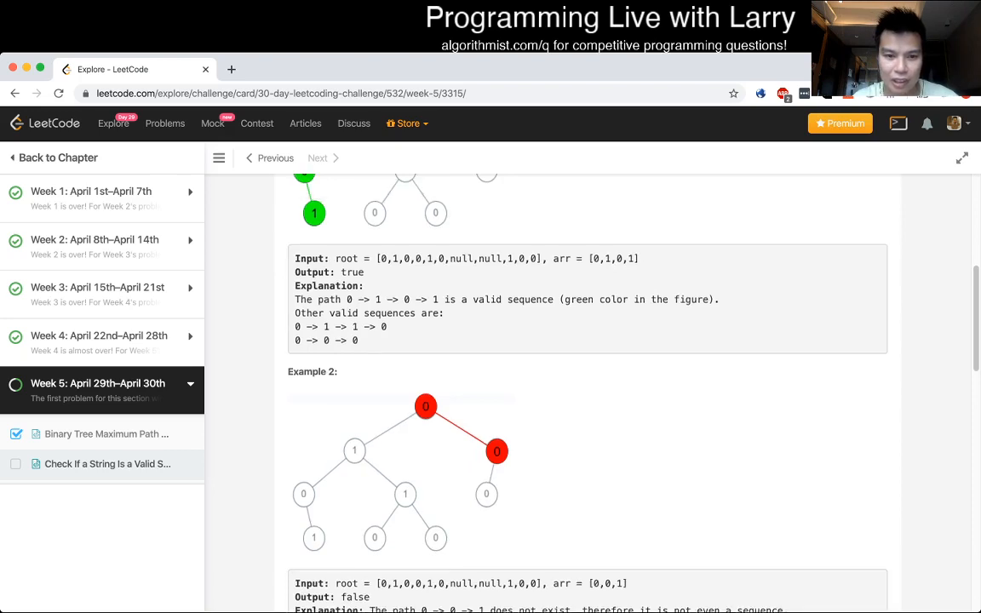
scroll("down", 3)
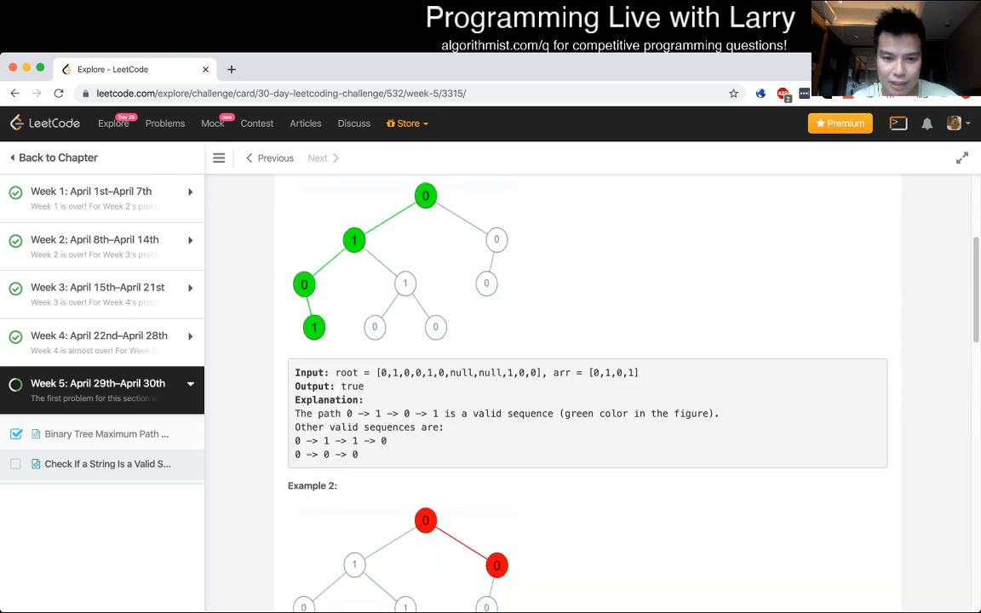
left_click_drag(376, 372, 530, 372)
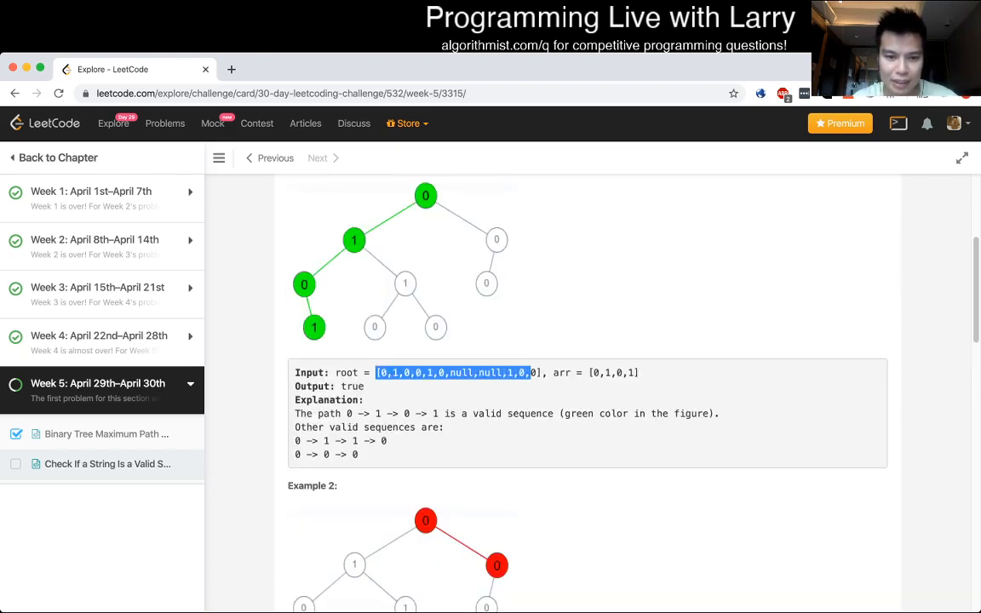
scroll("down", 3)
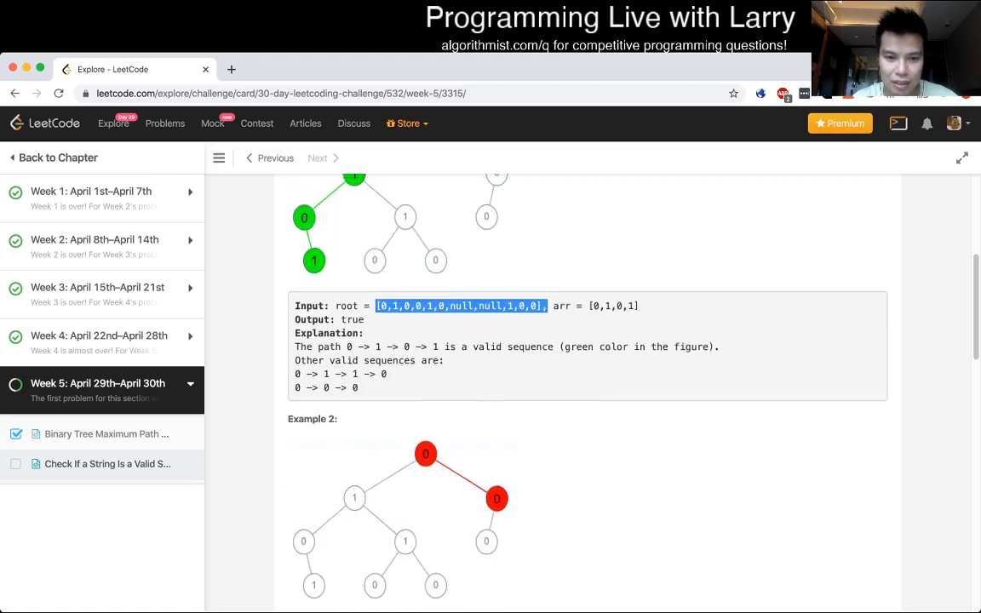
scroll("down", 3)
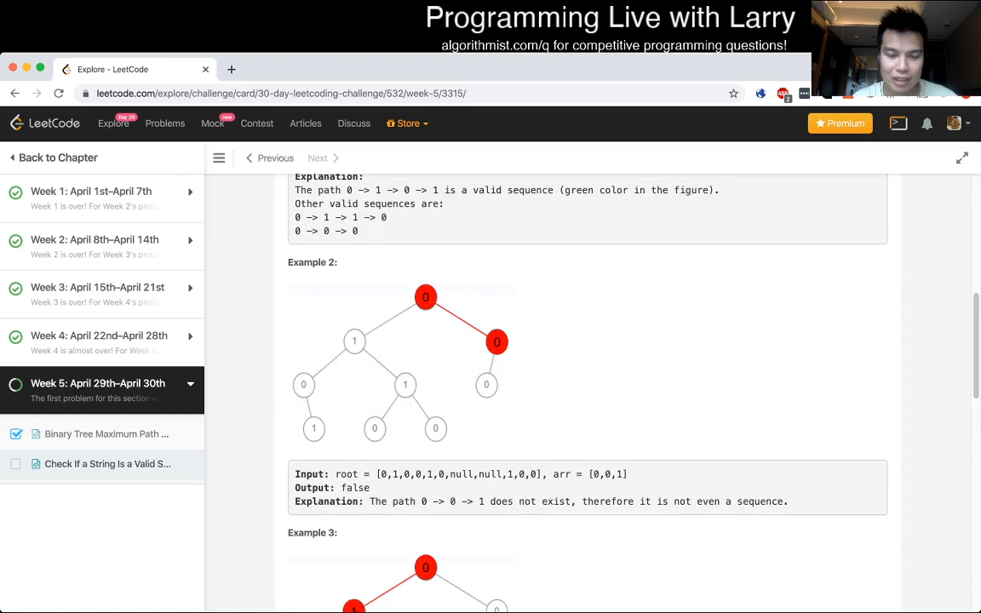
scroll("down", 3)
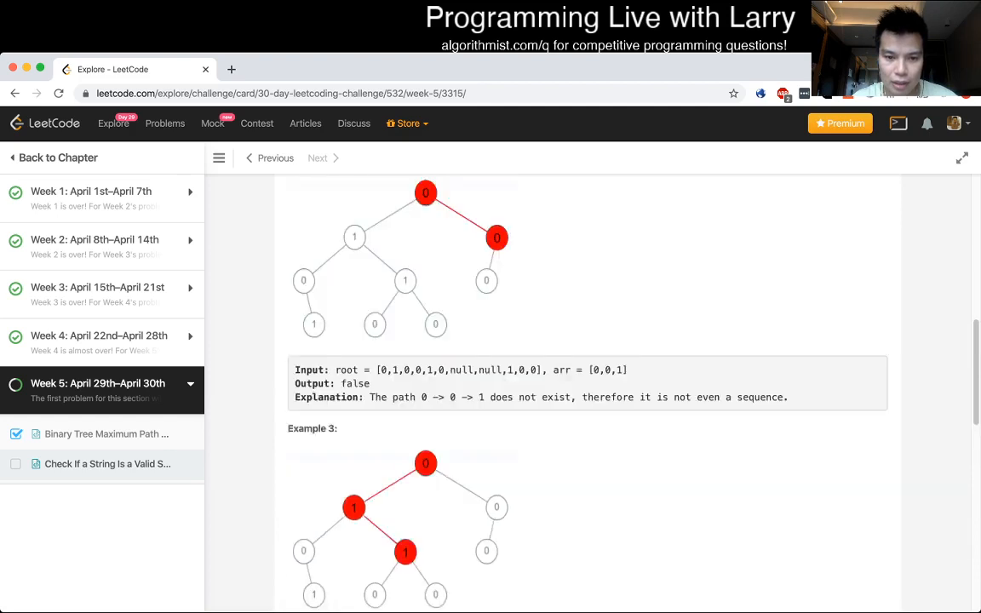
scroll("down", 3)
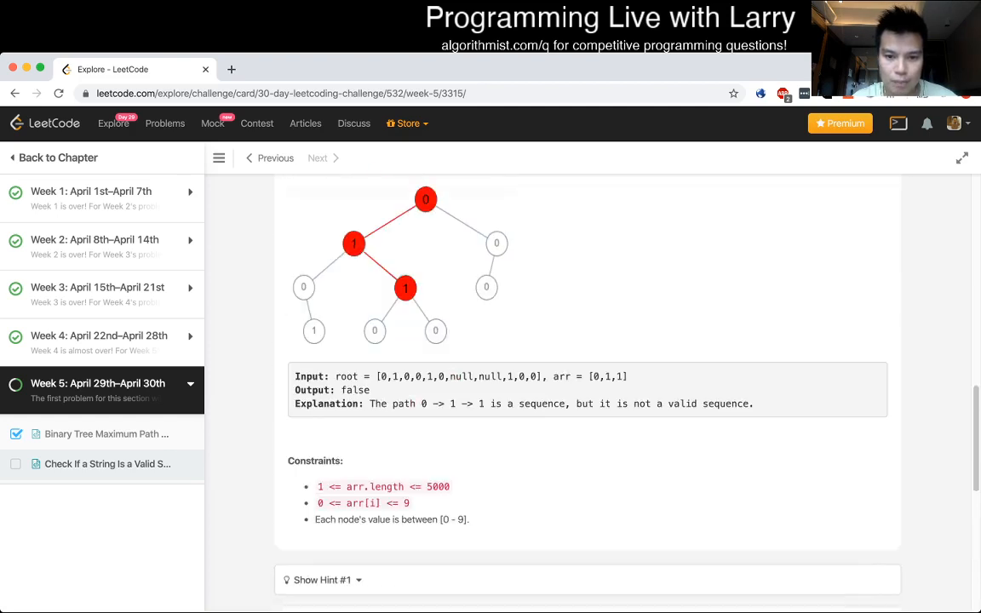
scroll("down", 3)
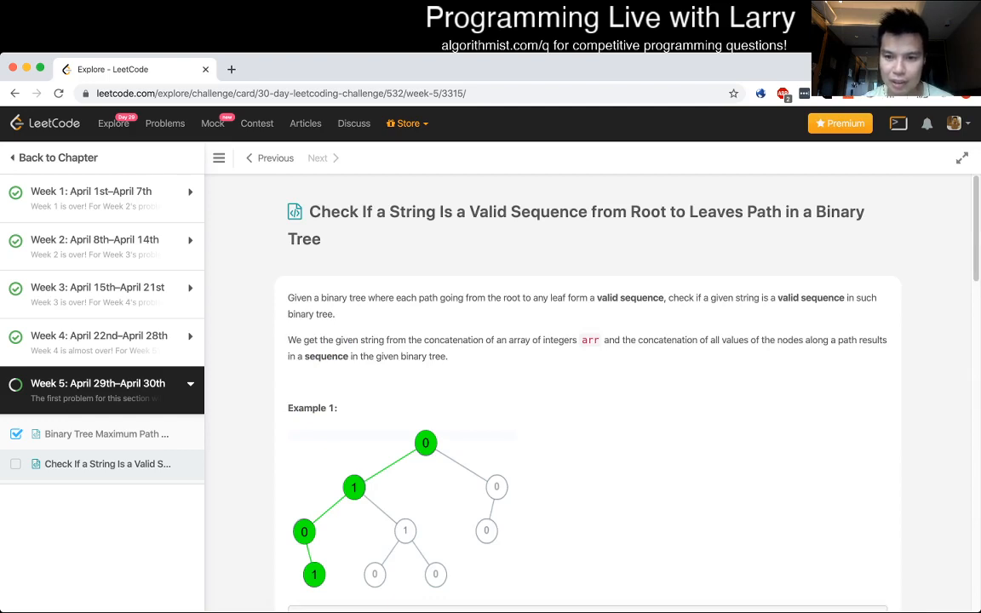
double_click(823, 297)
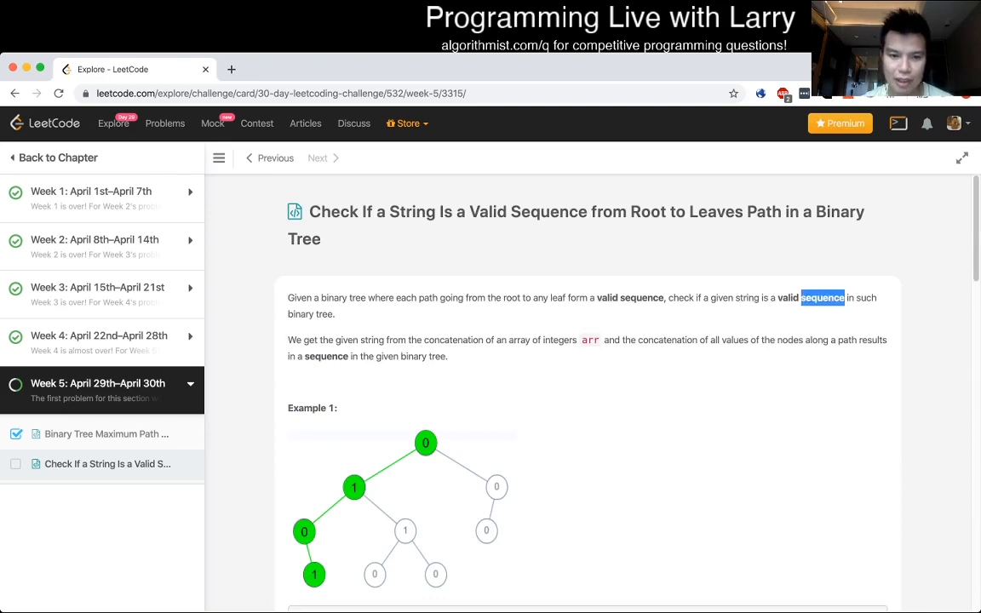
scroll("down", 3)
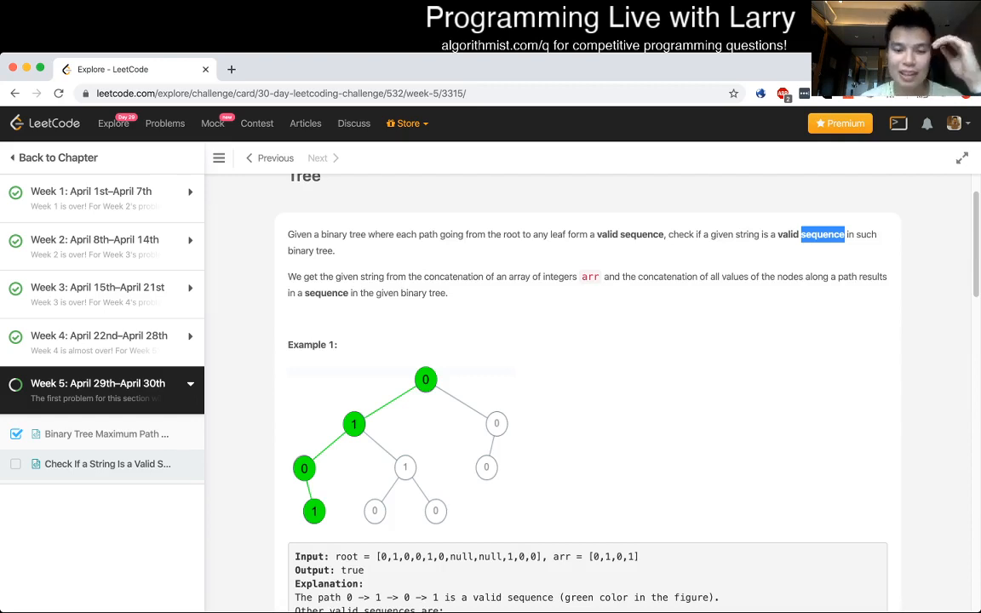
scroll("down", 3)
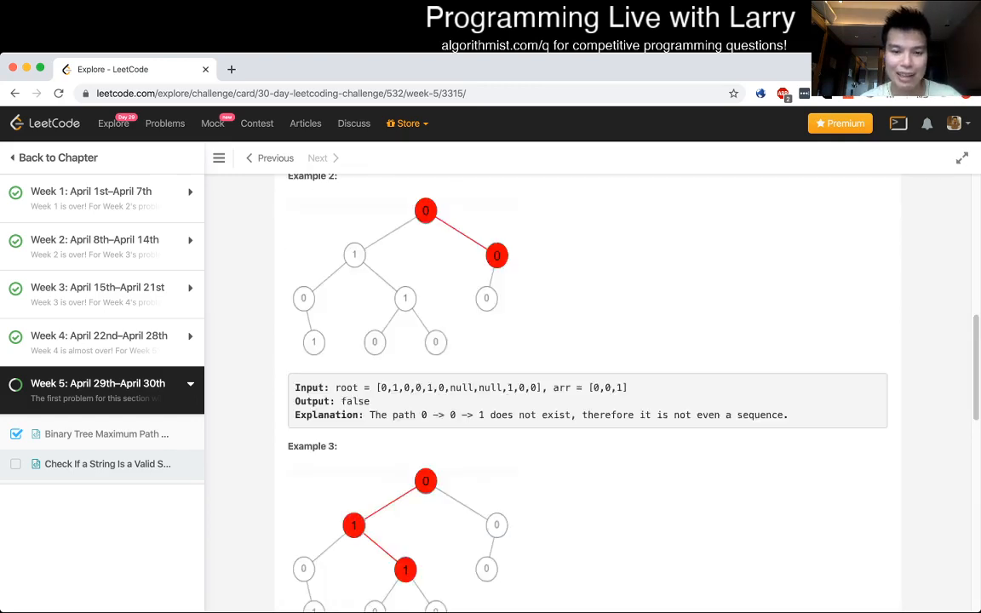
scroll("down", 3)
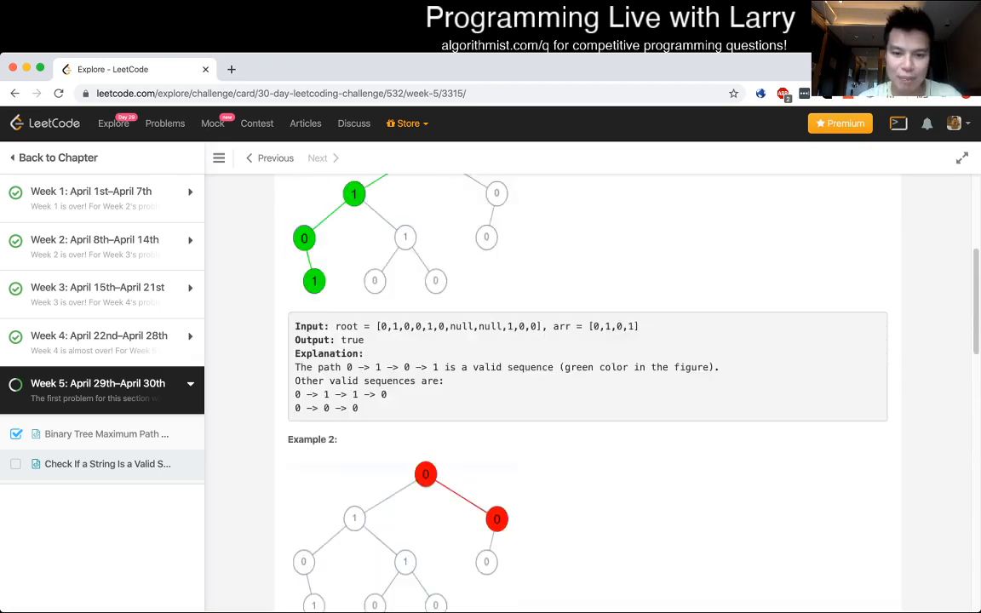
scroll("down", 3)
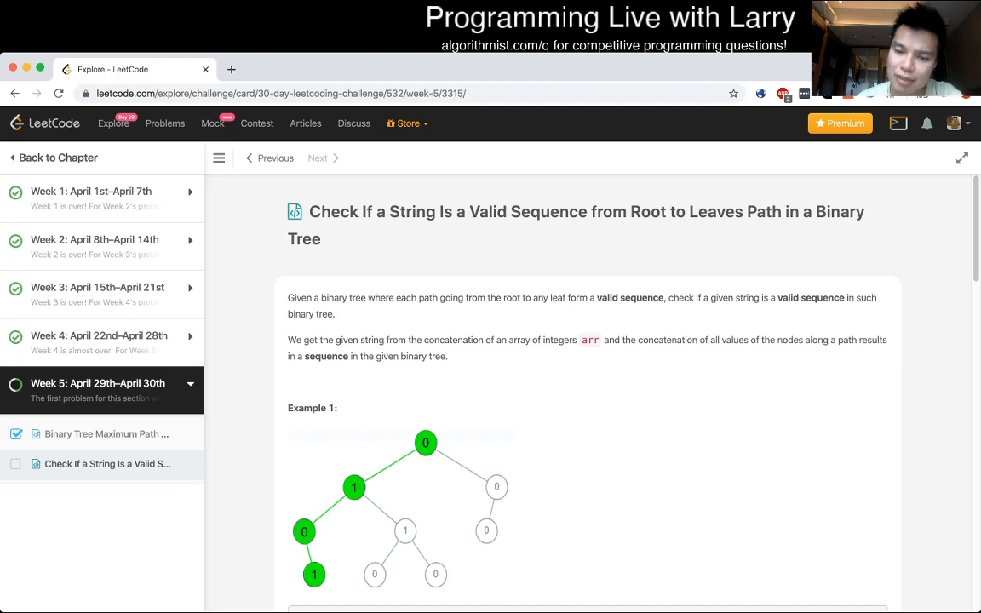
double_click(606, 212)
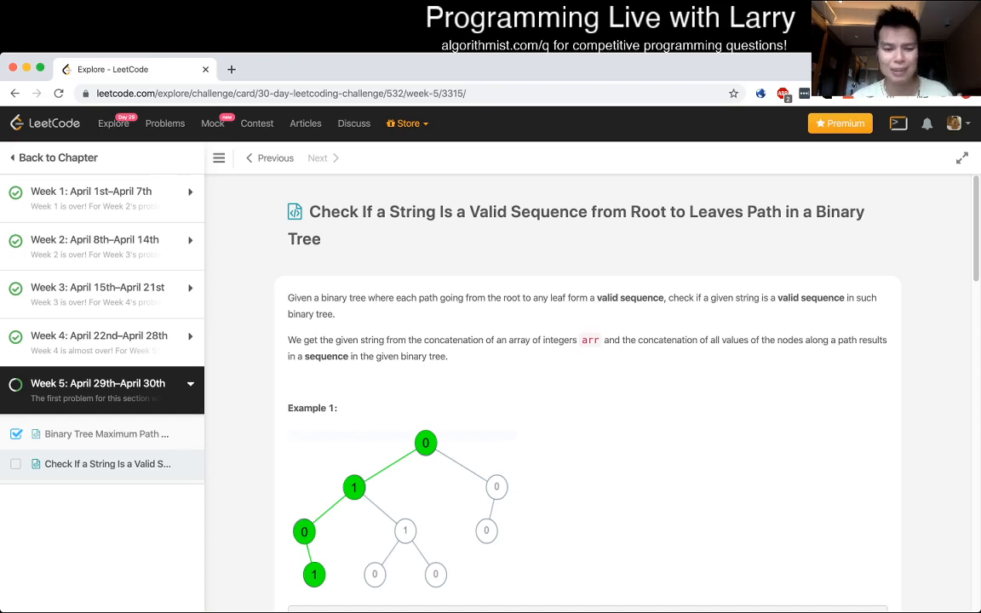
scroll("down", 3)
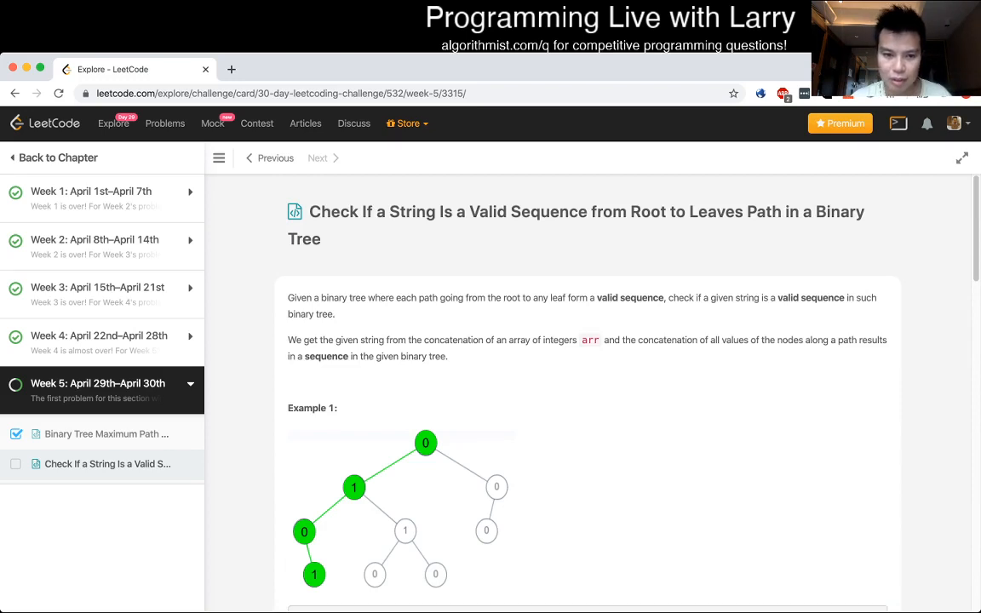
scroll("down", 3)
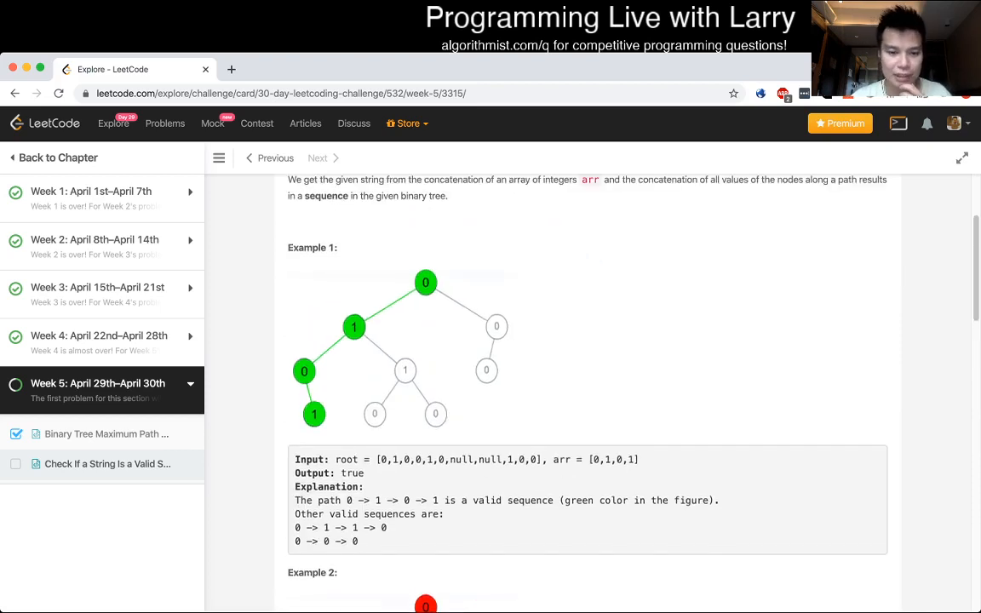
scroll("down", 3)
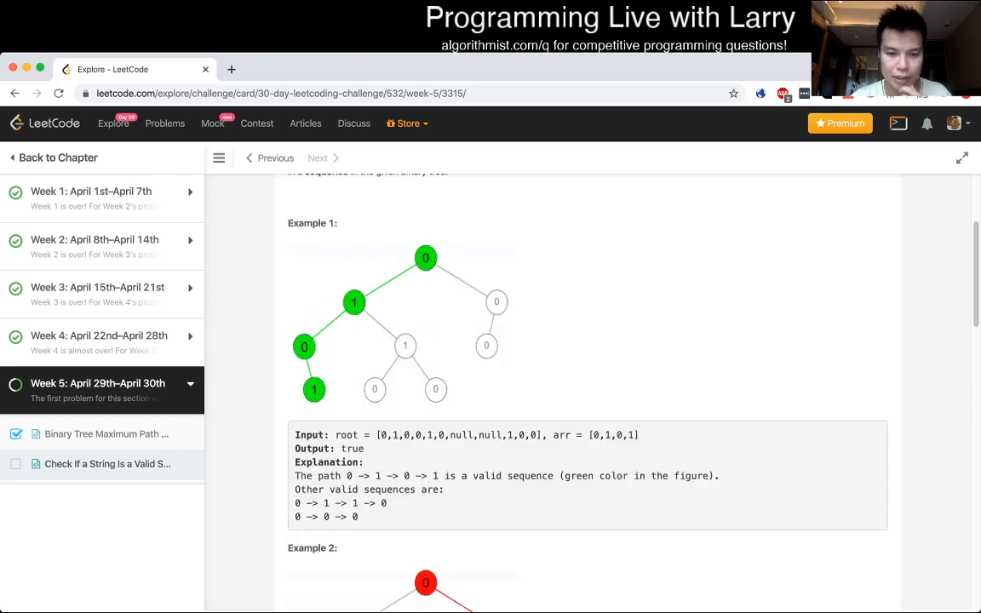
scroll("down", 3)
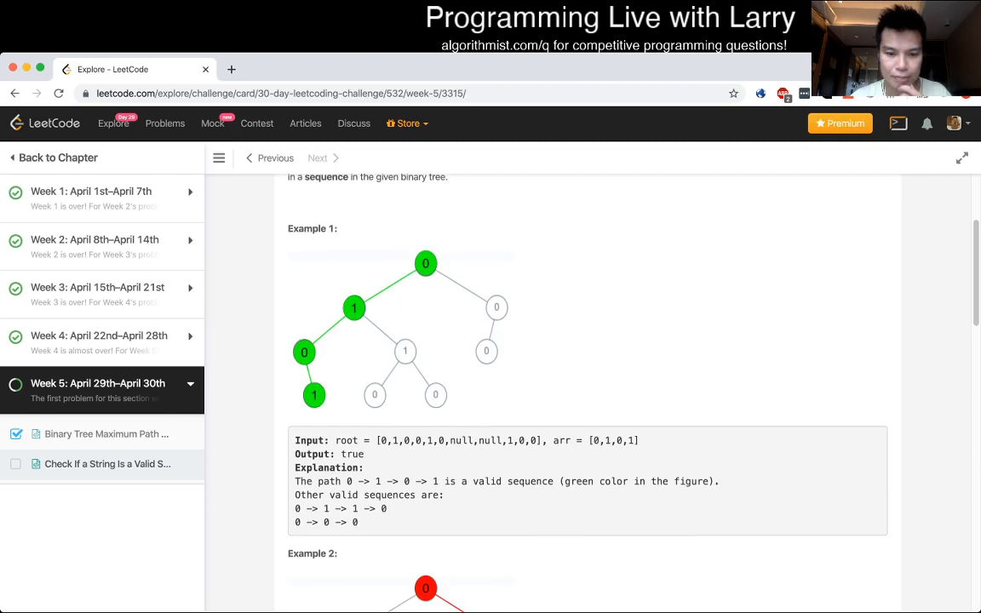
scroll("down", 3)
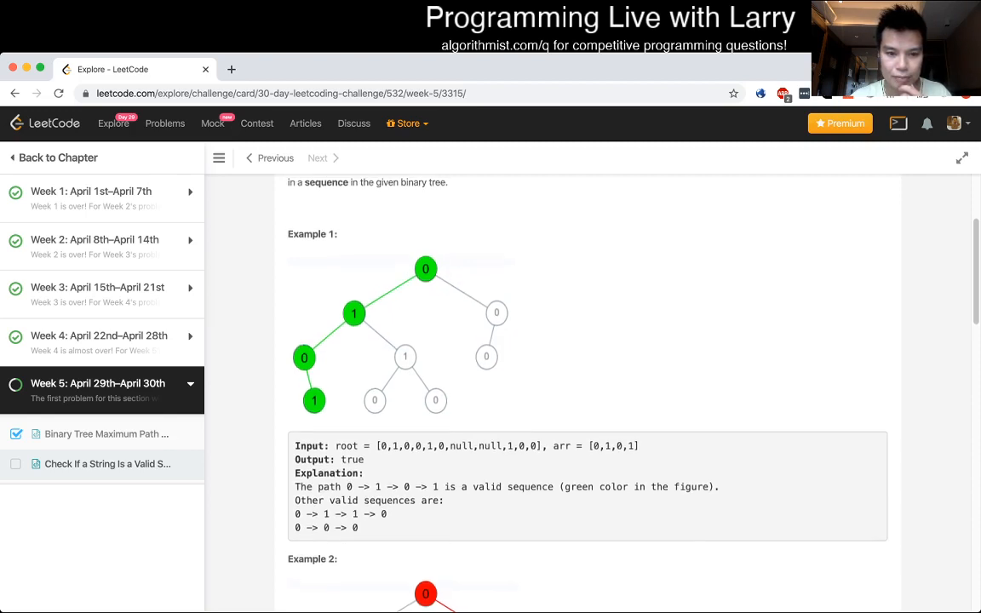
scroll("down", 3)
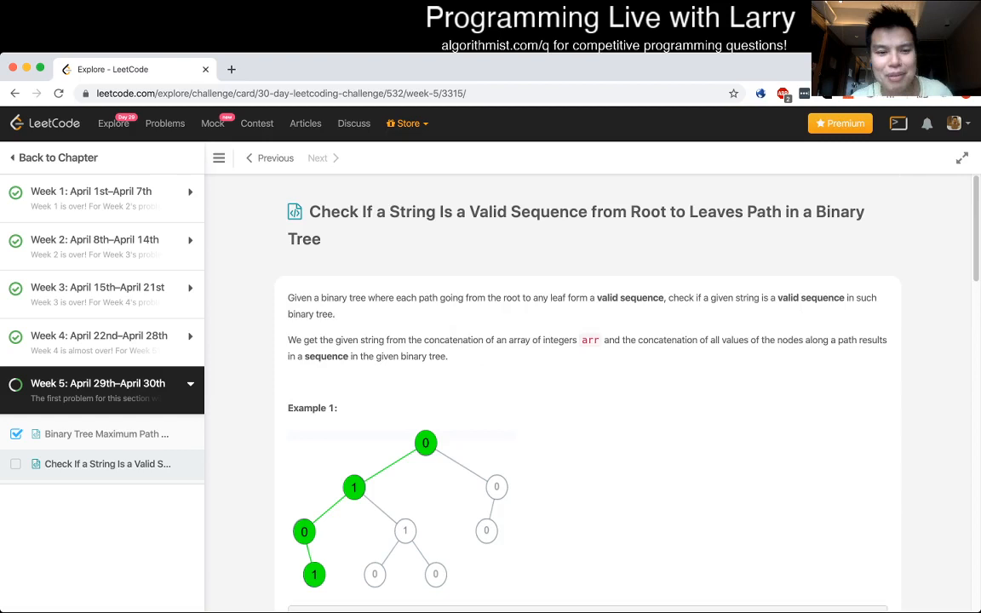
scroll("down", 3)
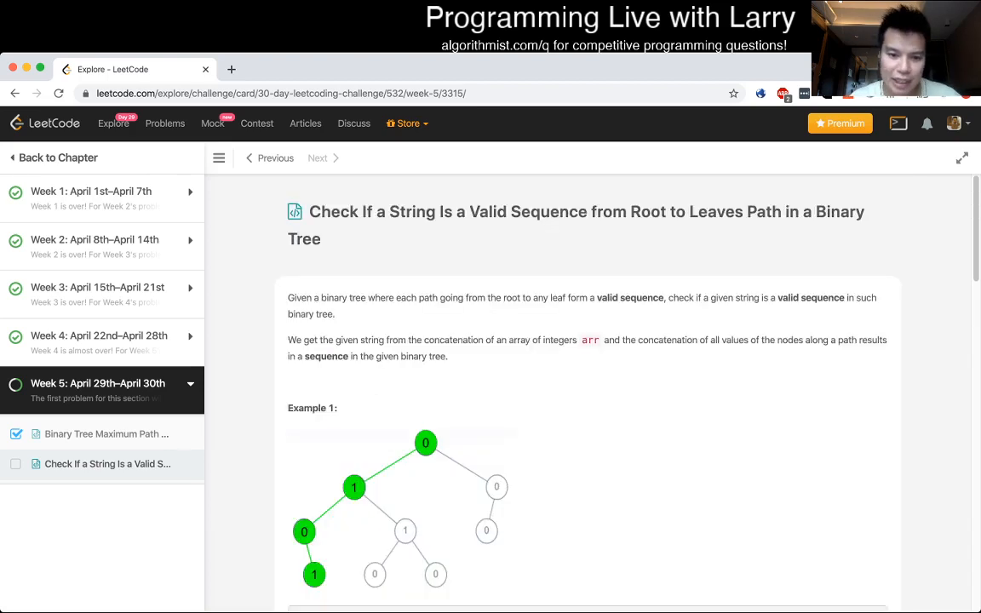
scroll("down", 3)
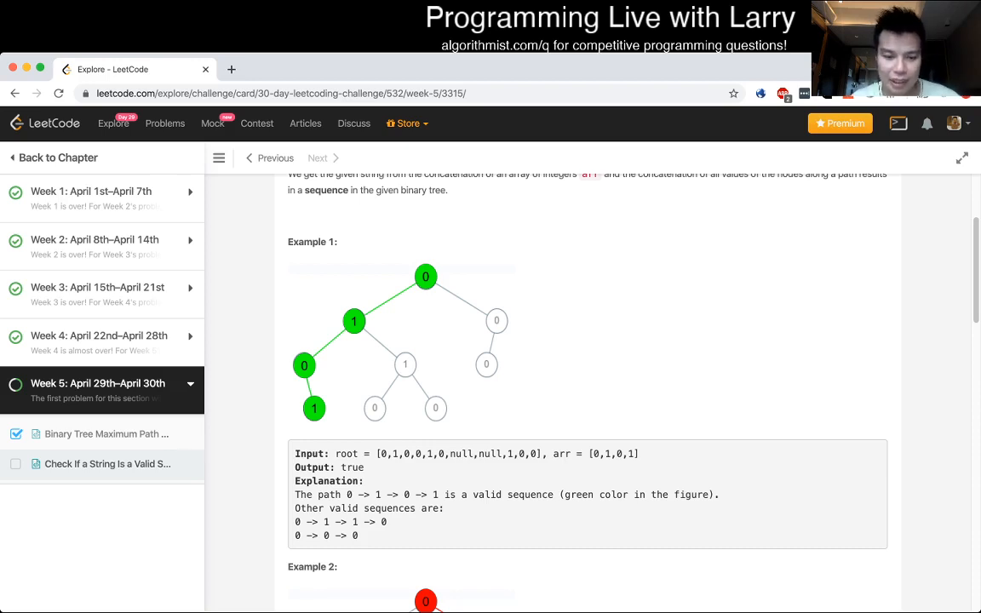
scroll("down", 3)
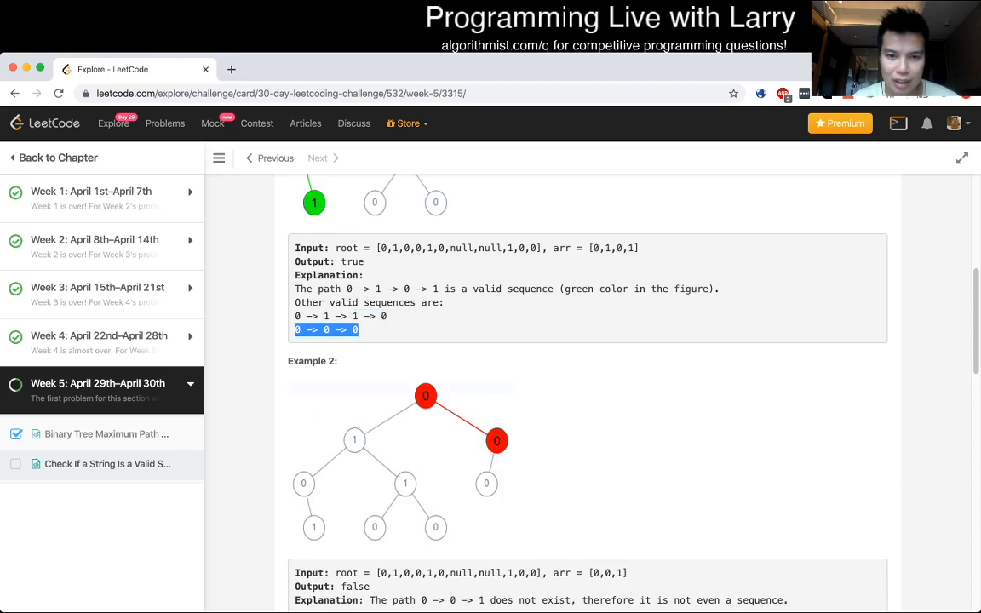
scroll("up", 3)
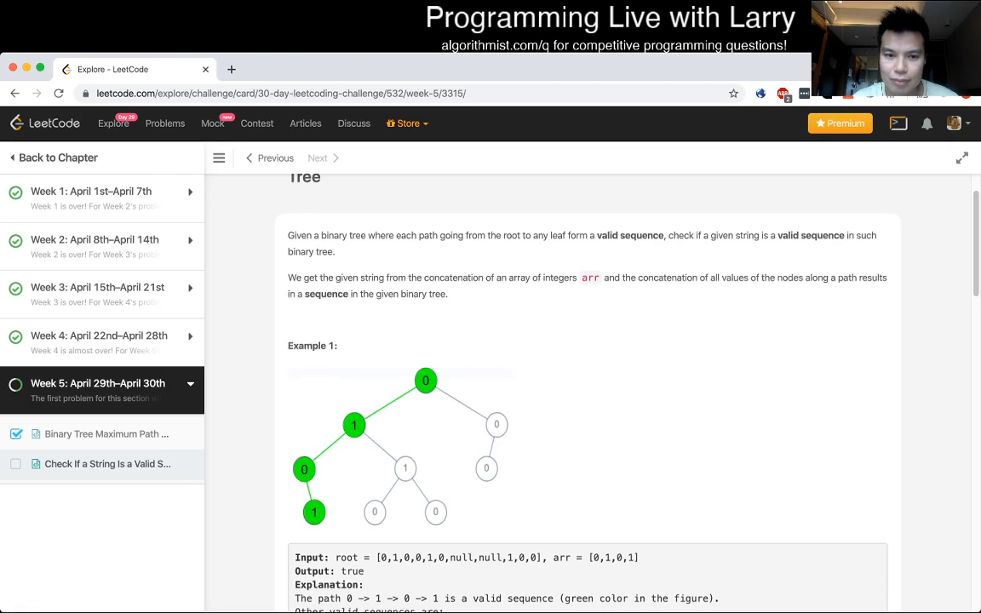
scroll("down", 3)
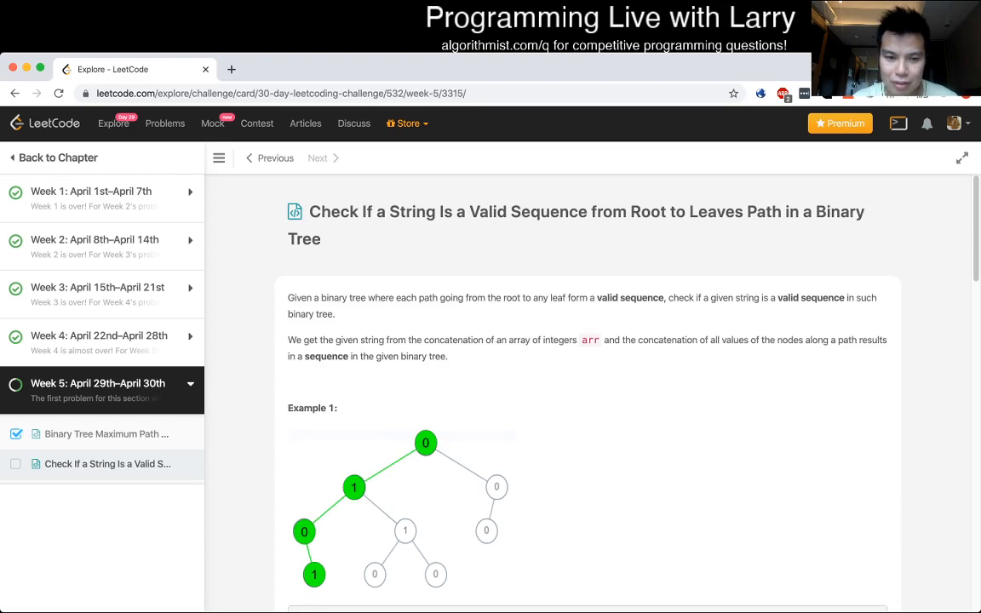
scroll("down", 3)
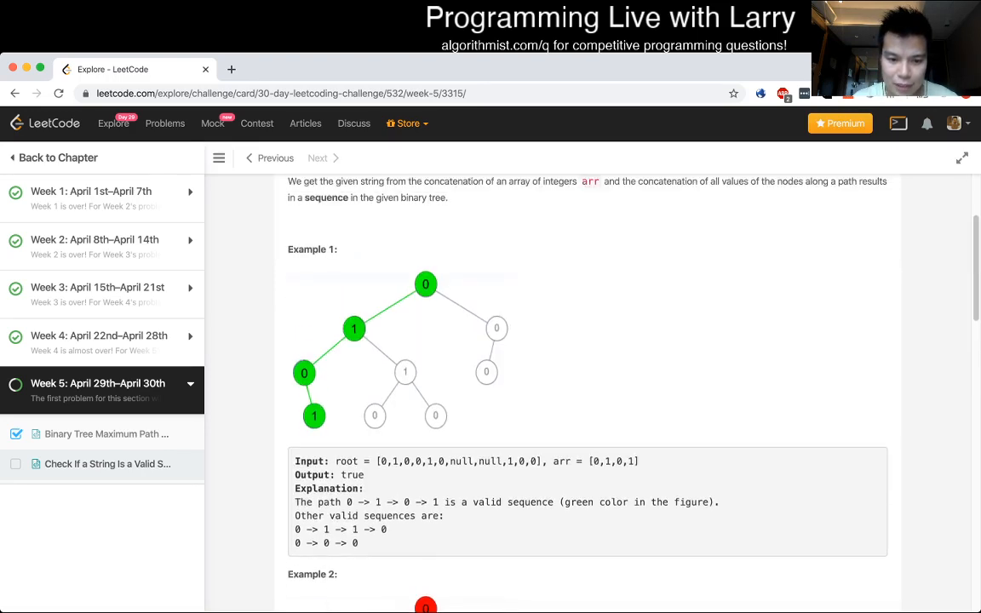
left_click_drag(295, 515, 358, 543)
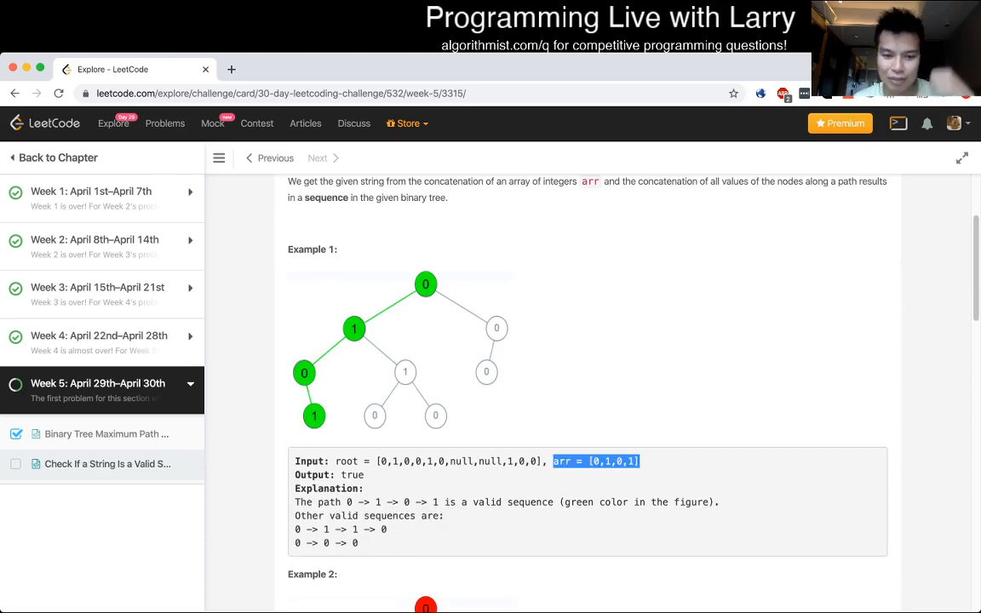
scroll("down", 3)
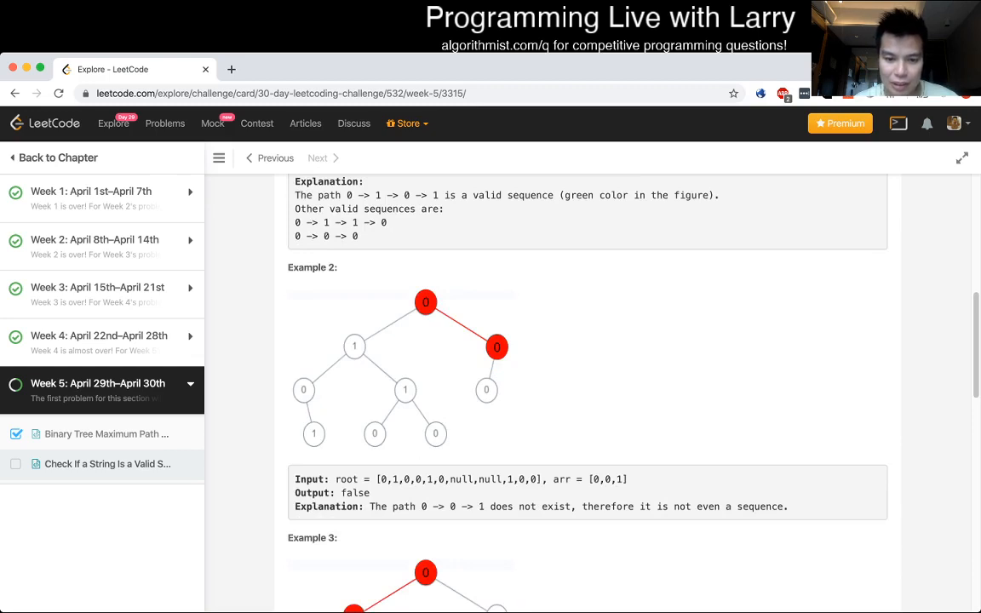
scroll("down", 3)
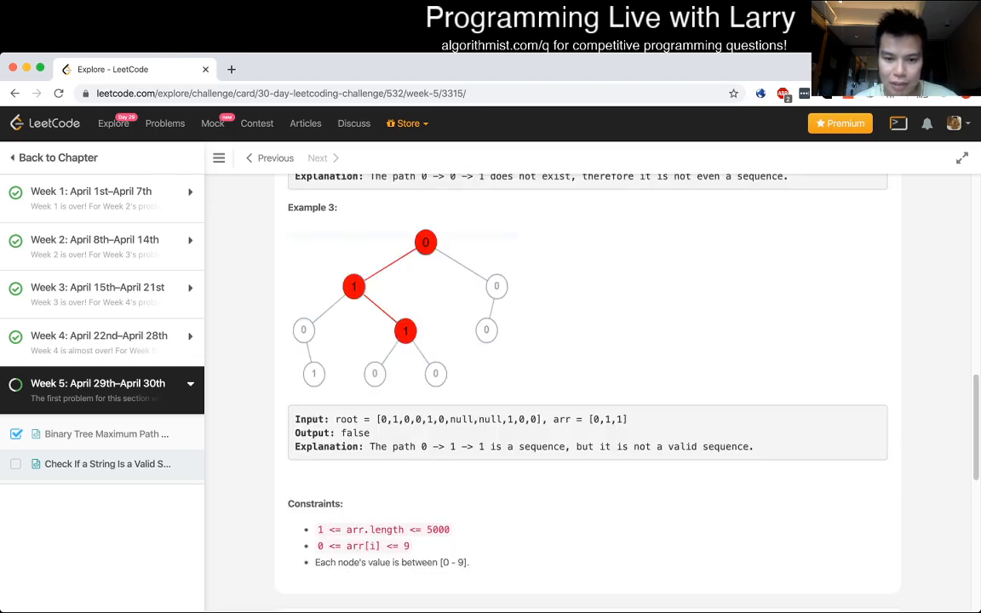
scroll("down", 3)
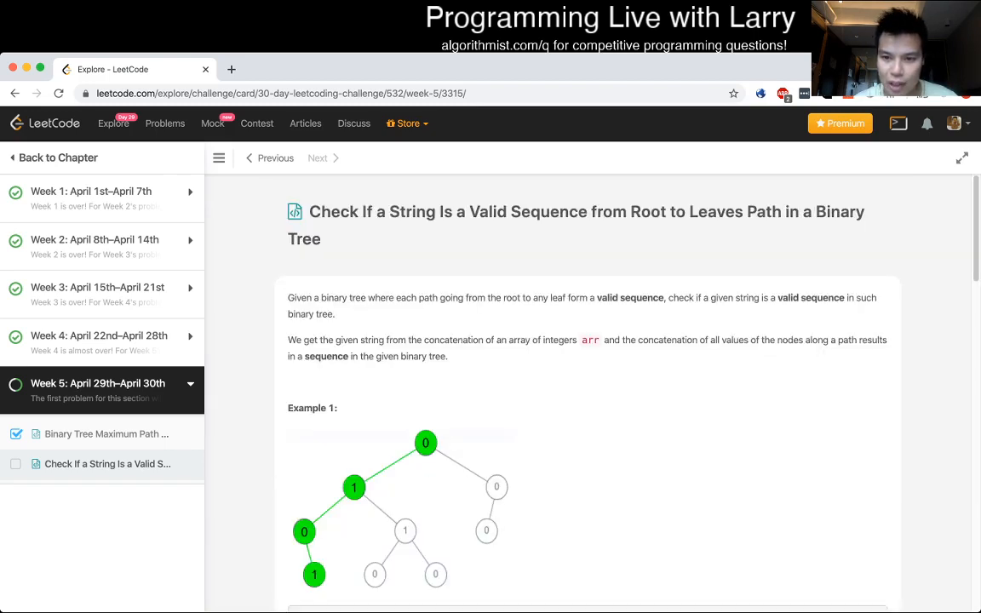
scroll("down", 3)
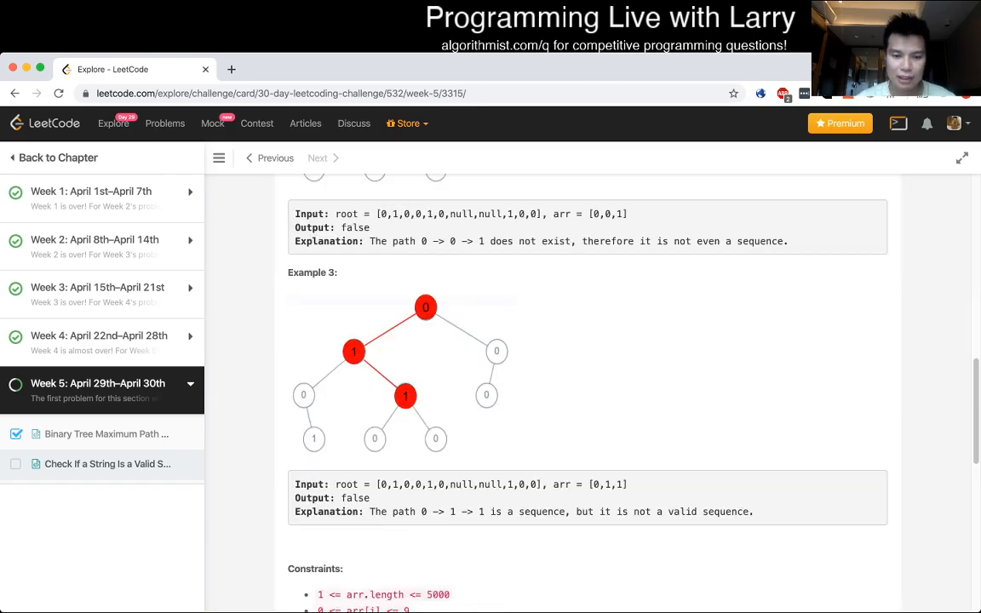
scroll("down", 3)
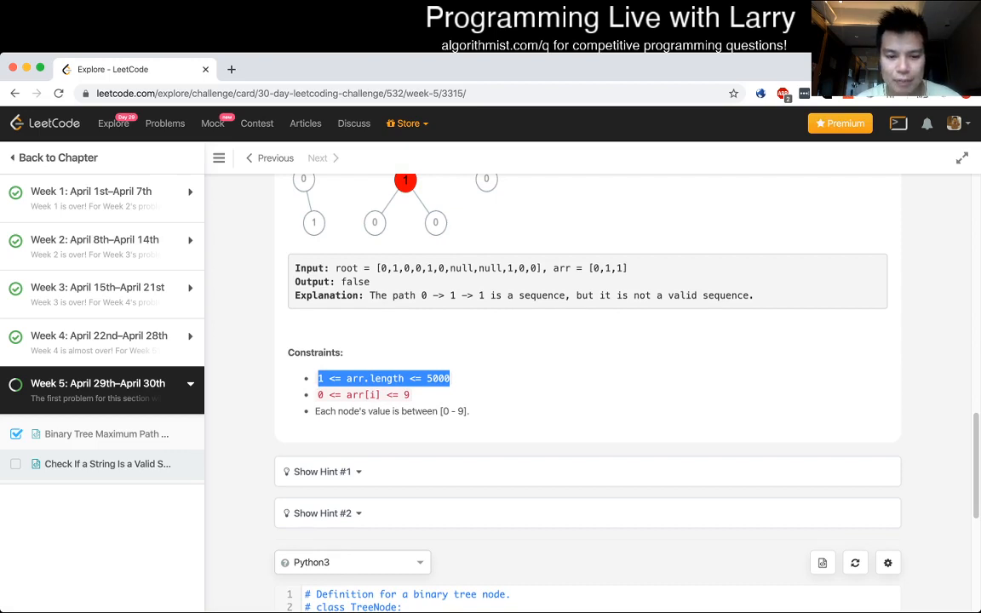
scroll("down", 3)
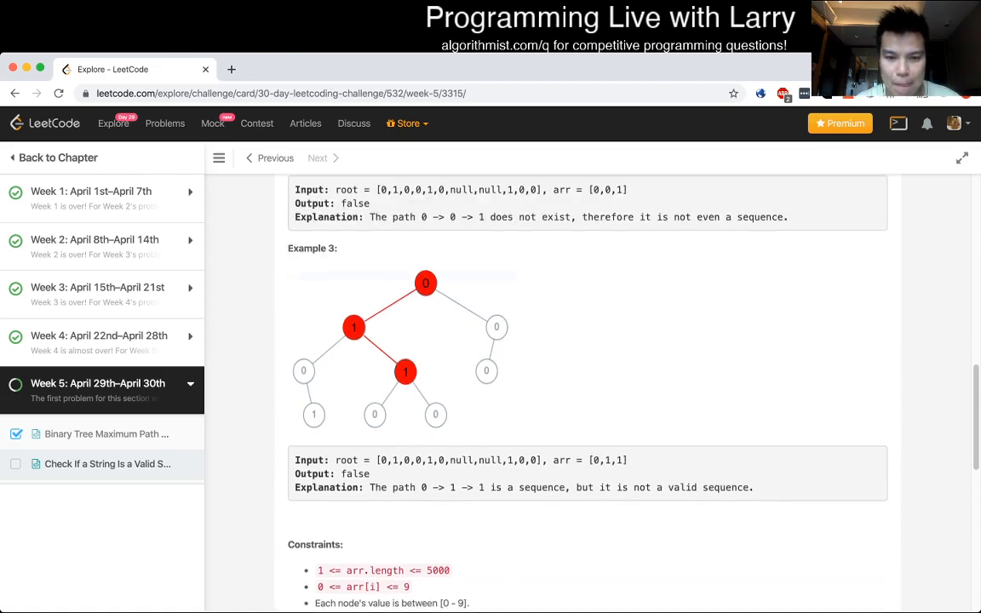
scroll("down", 3)
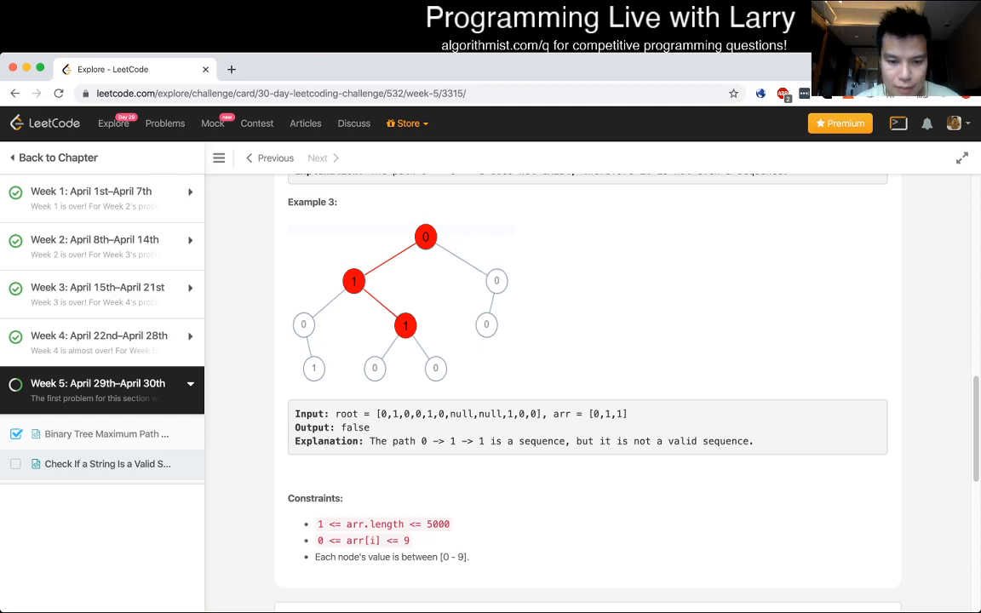
scroll("up", 3)
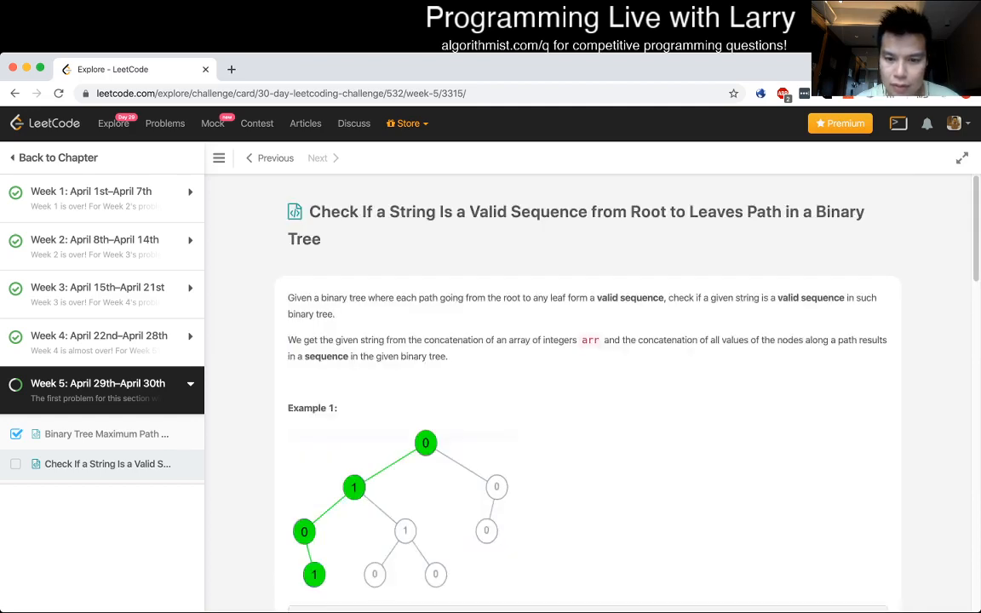
scroll("down", 3)
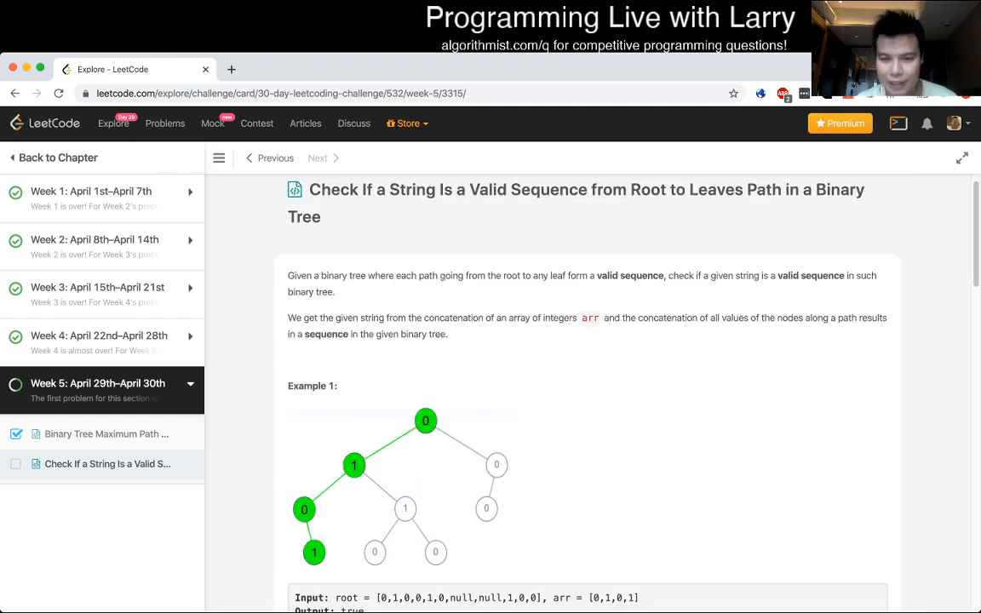
scroll("down", 3)
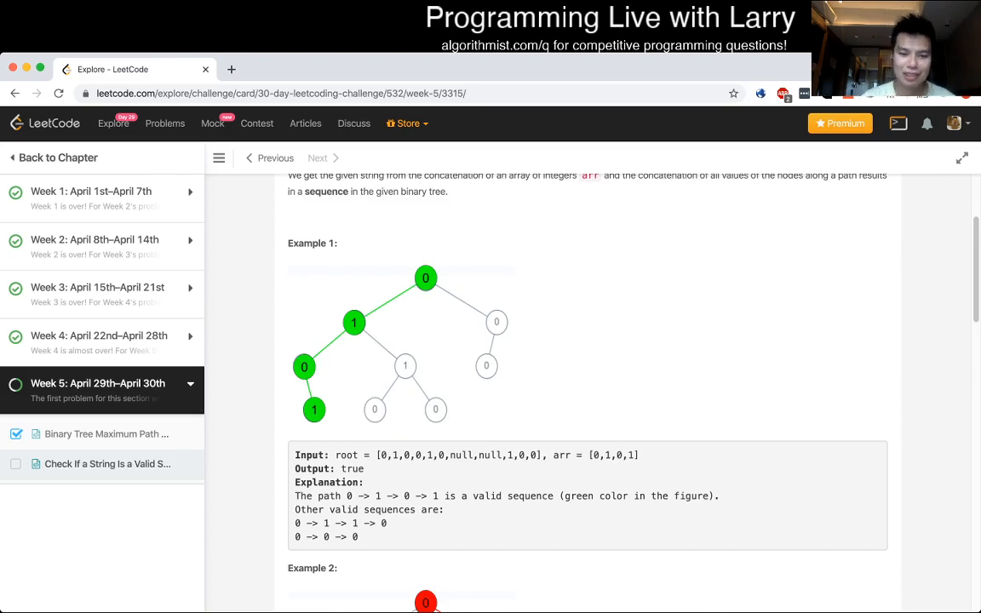
scroll("down", 3)
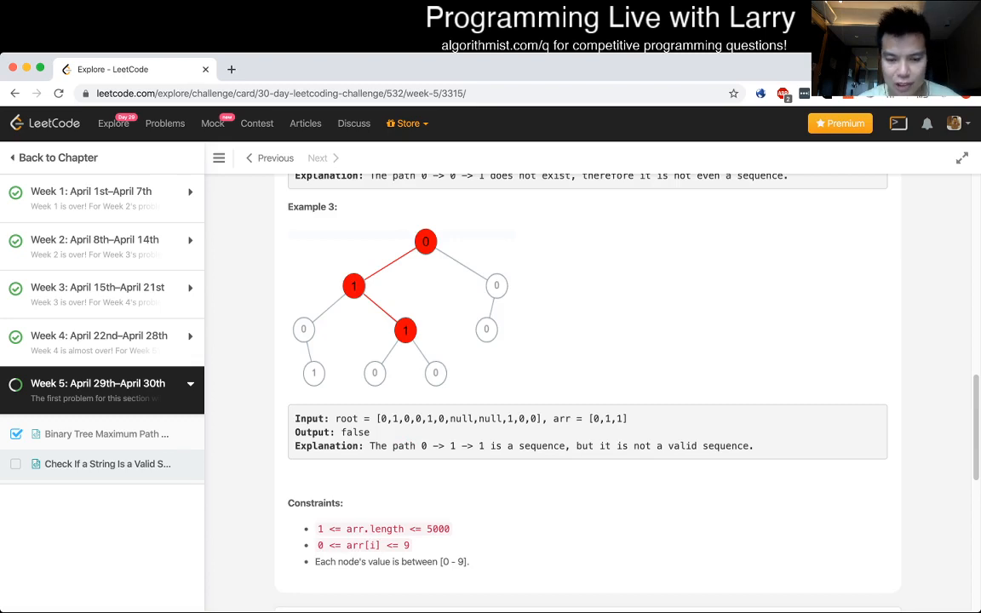
scroll("down", 3)
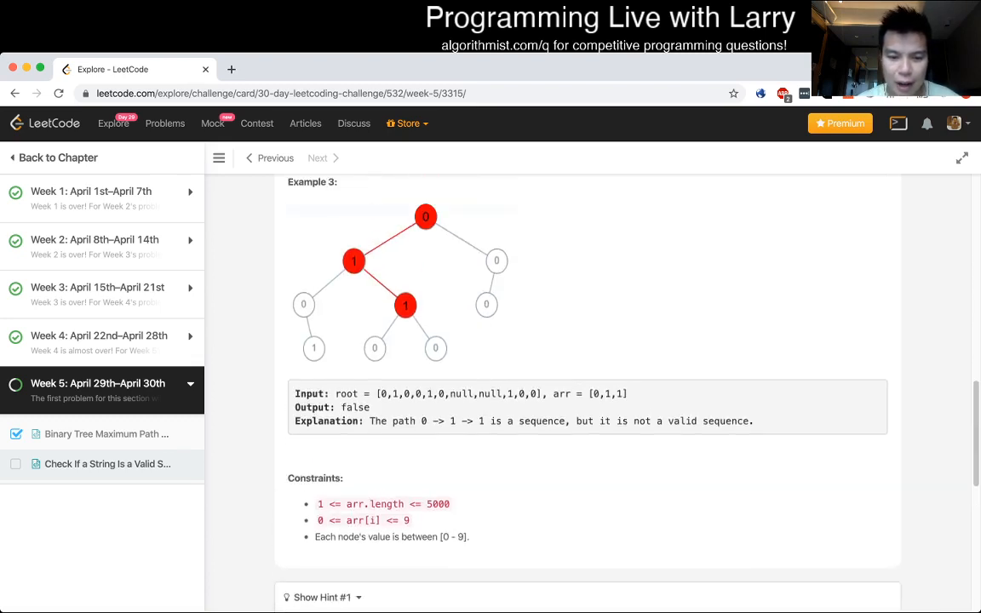
scroll("down", 3)
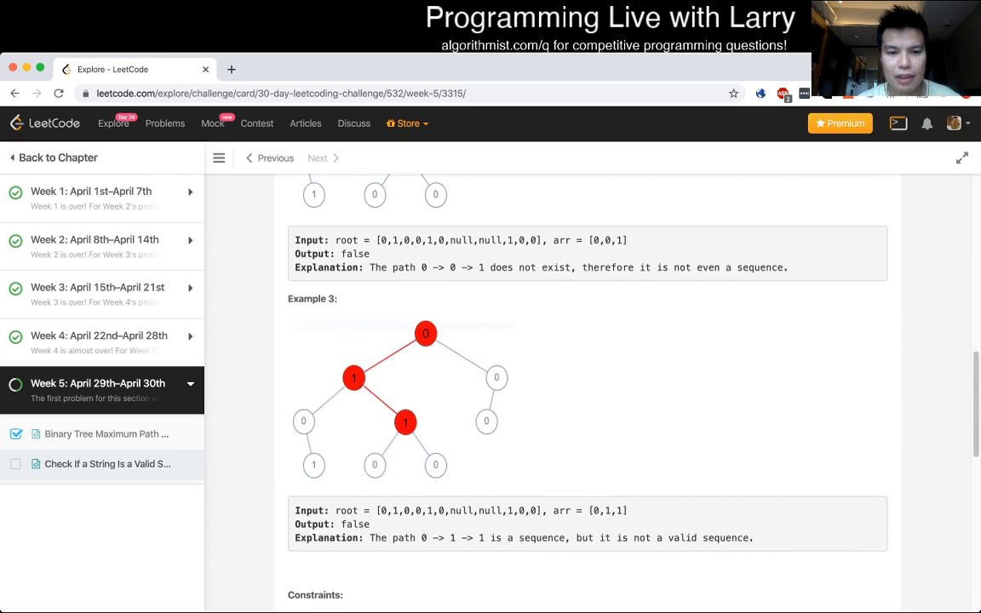
scroll("down", 3)
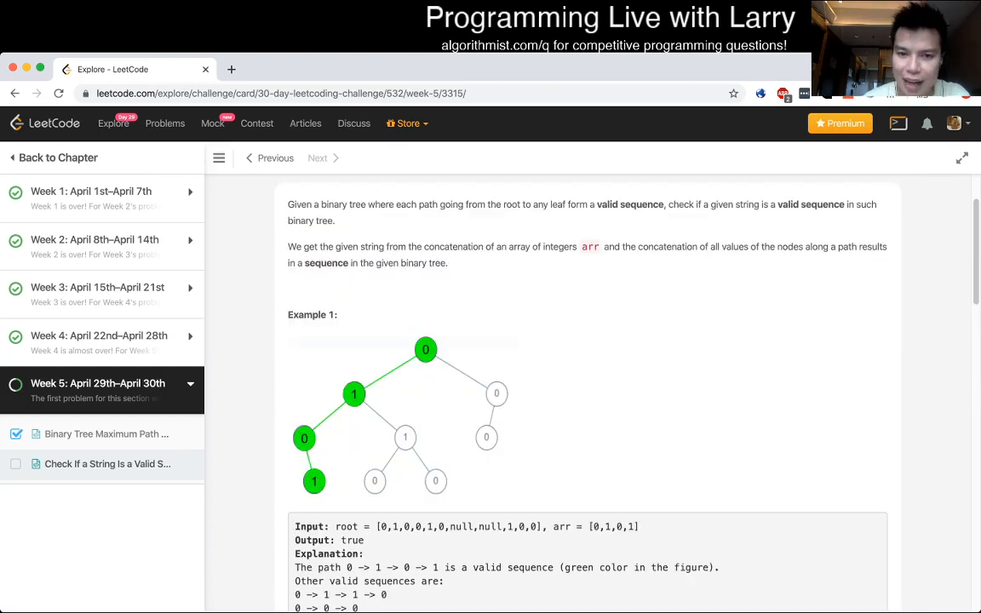
scroll("down", 3)
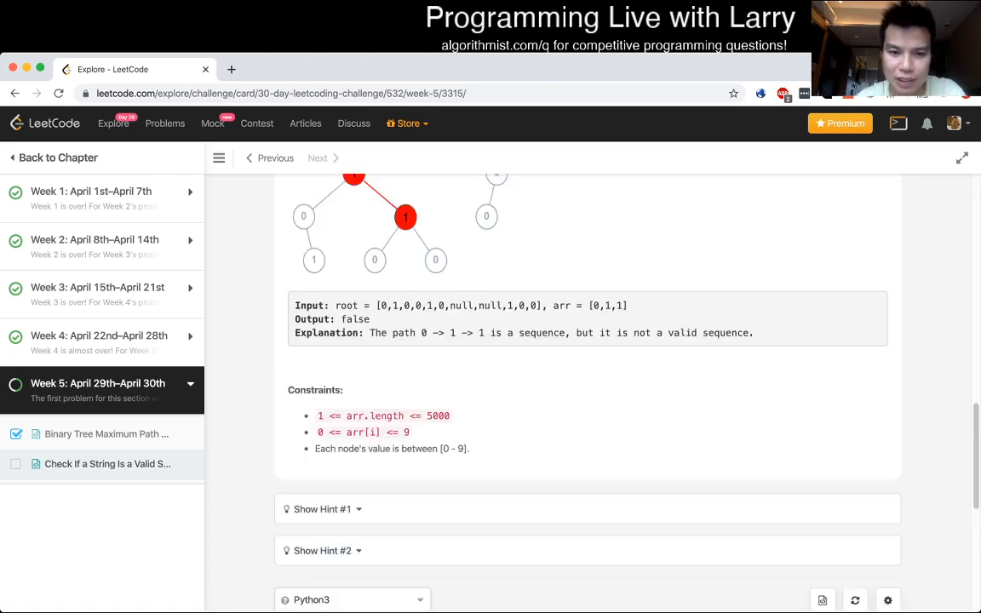
left_click_drag(376, 305, 542, 305)
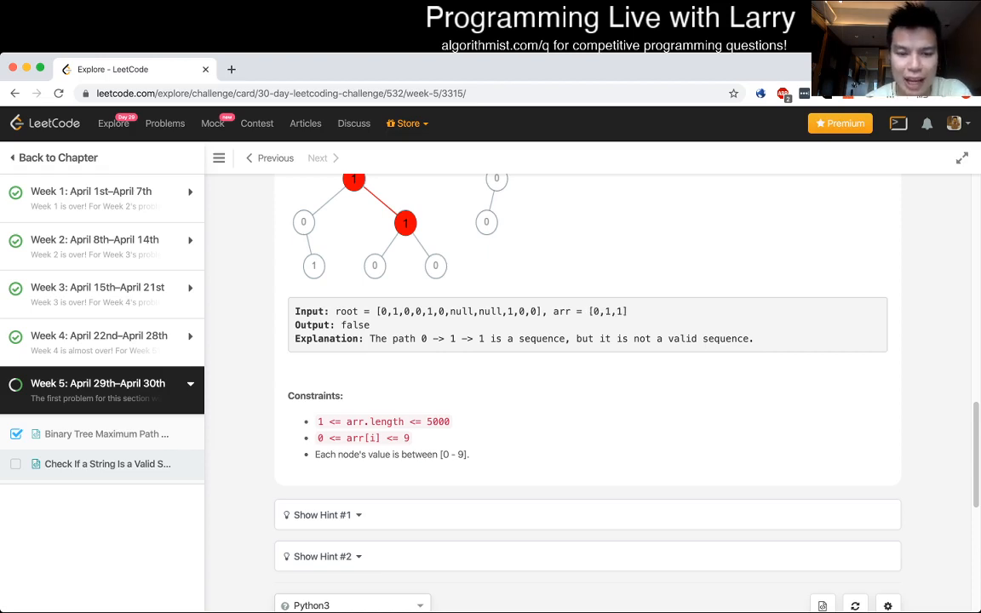
scroll("down", 3)
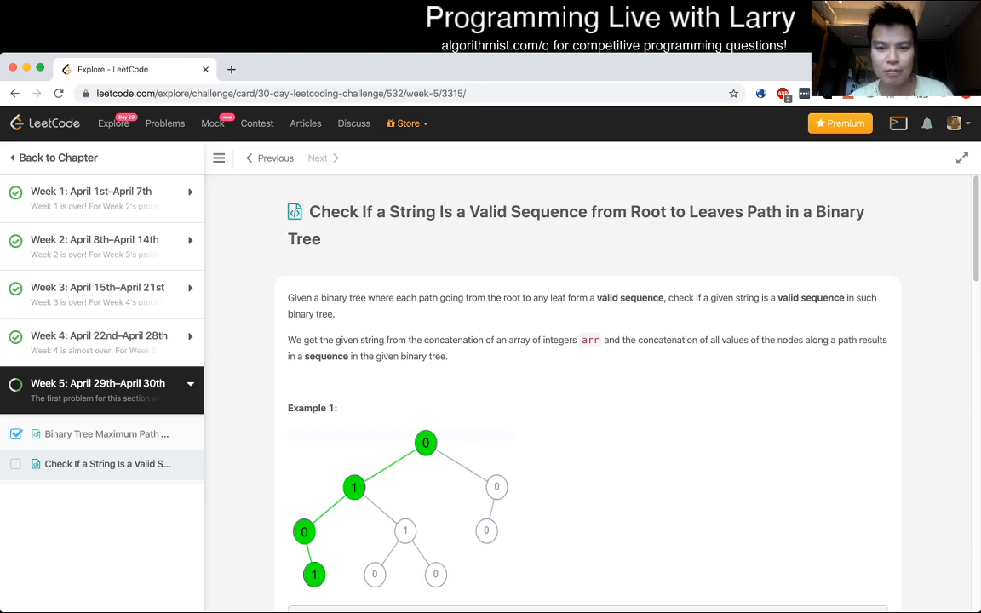
Scroll past the examples, constraints and hints to the Python3 isValidSequence stub
scroll("down", 3)
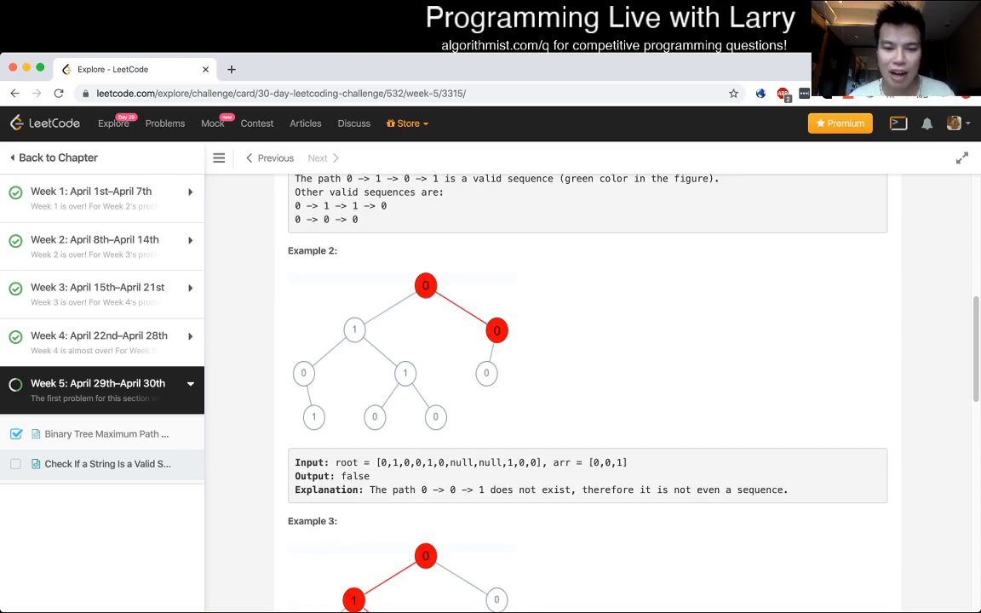
double_click(606, 462)
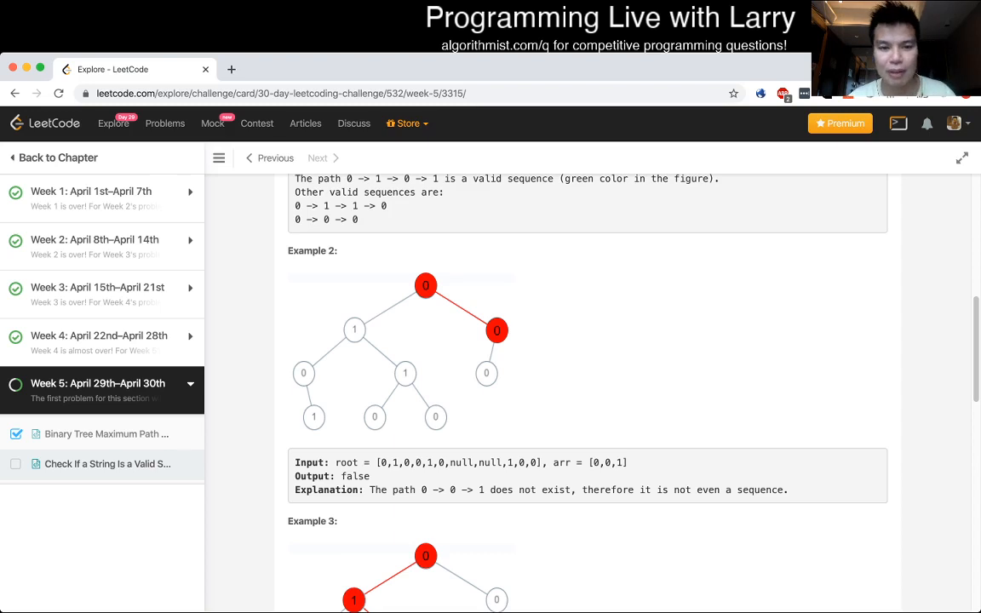
scroll("down", 3)
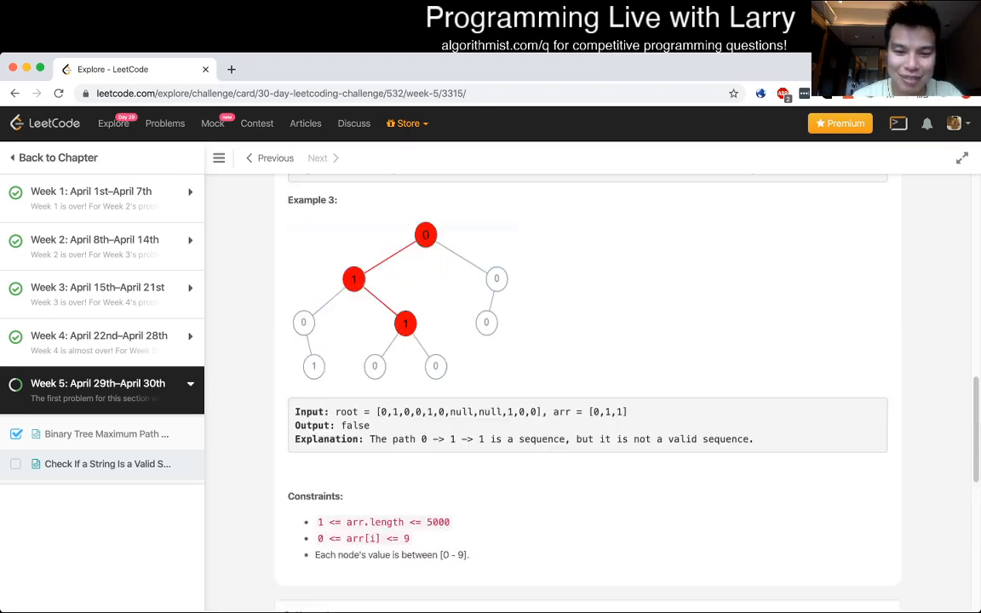
scroll("down", 3)
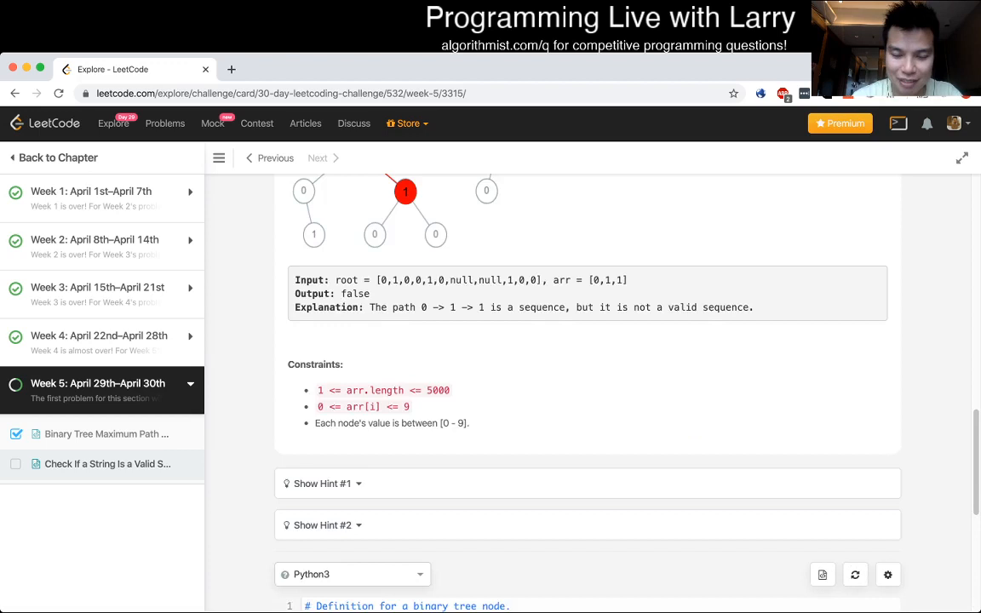
scroll("down", 3)
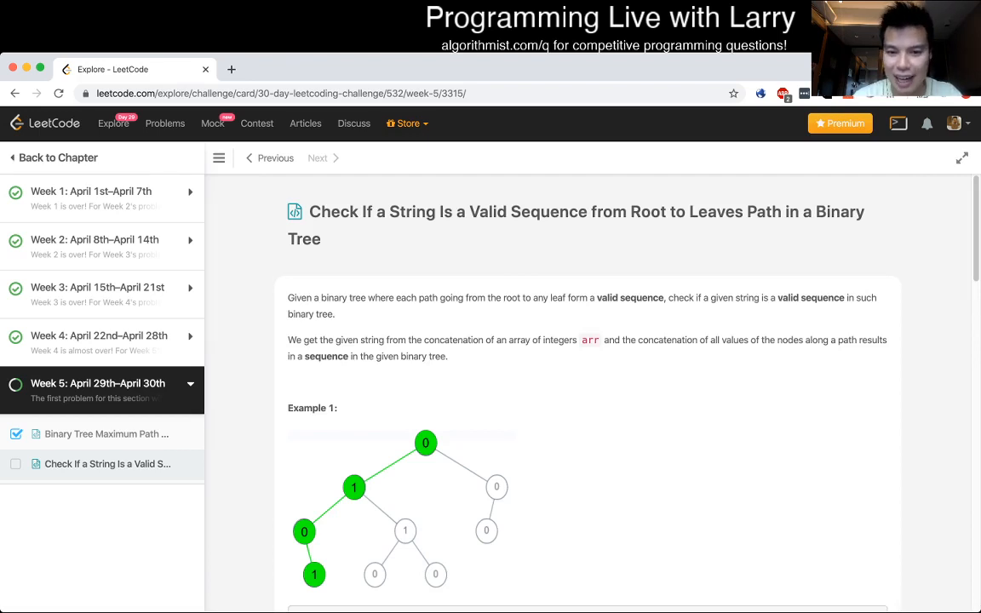
scroll("down", 3)
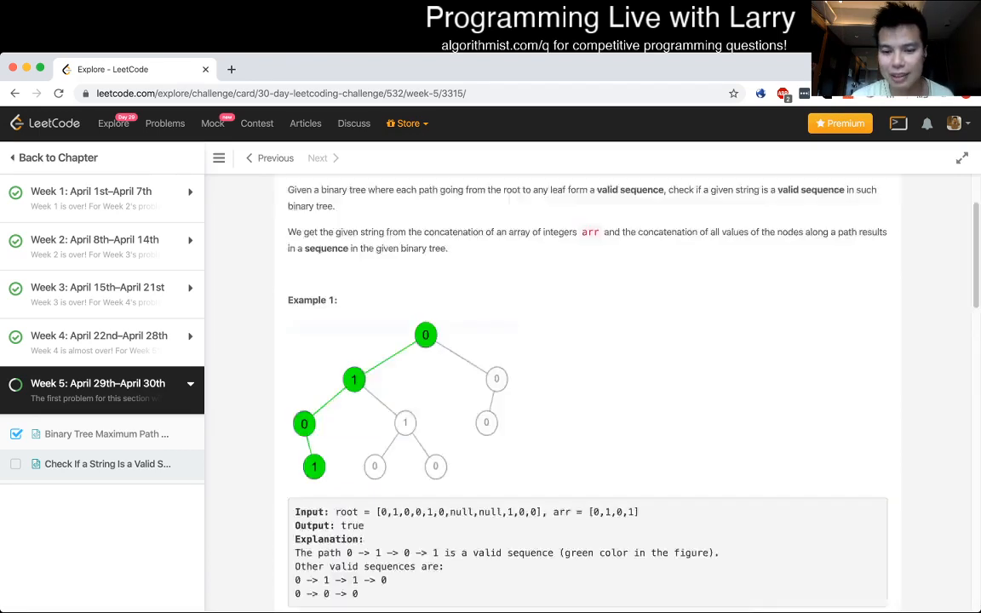
scroll("down", 3)
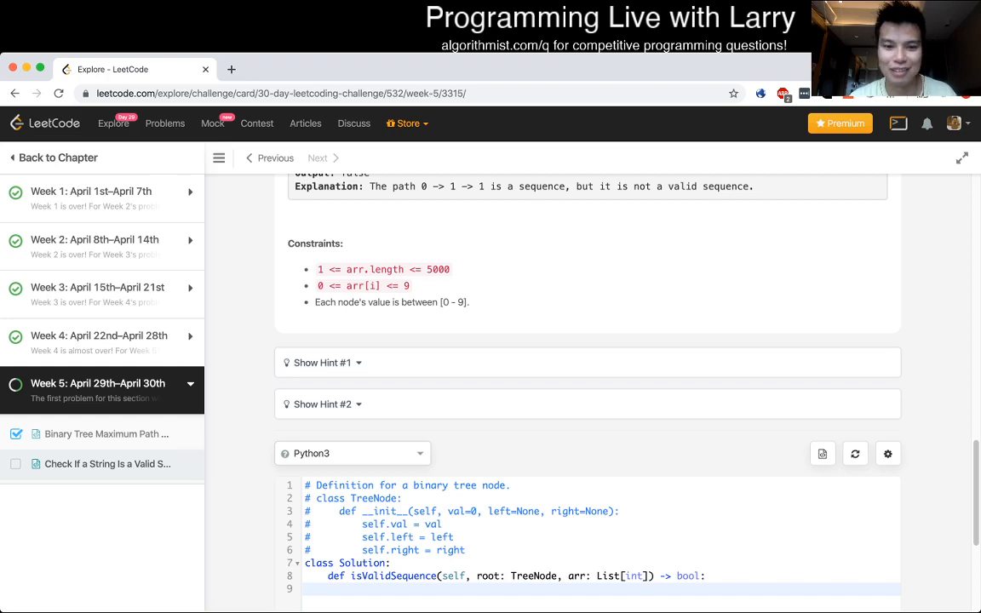
scroll("down", 3)
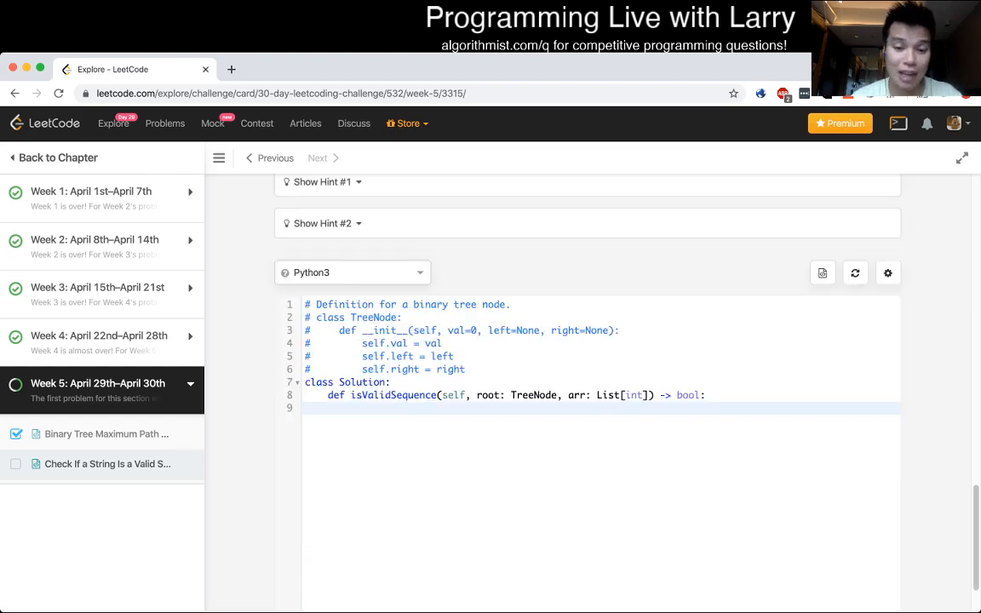
Define the visit(node, index) helper with an index == len(arr) base case
scroll("down", 3)
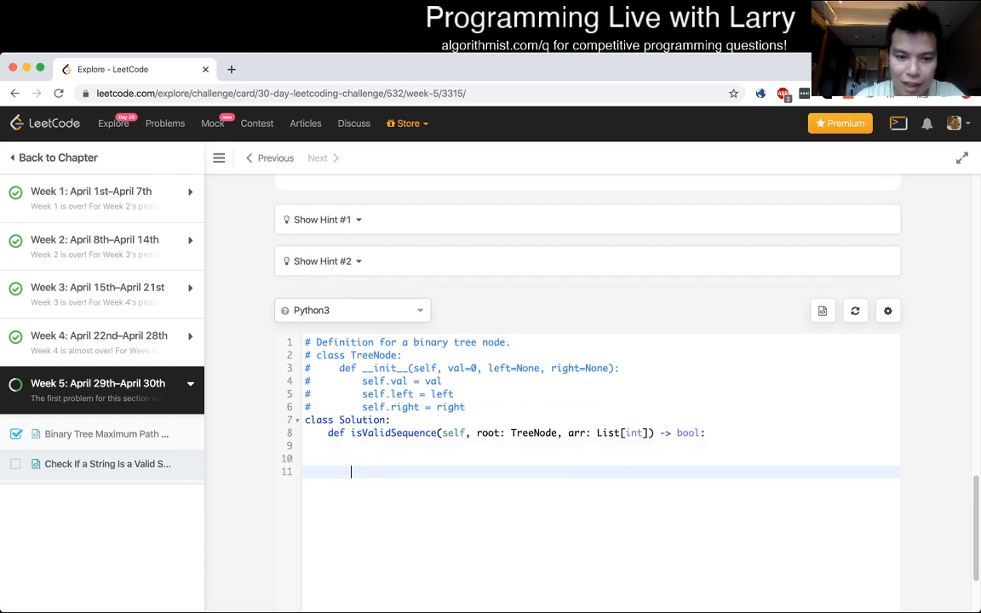
key("enter")
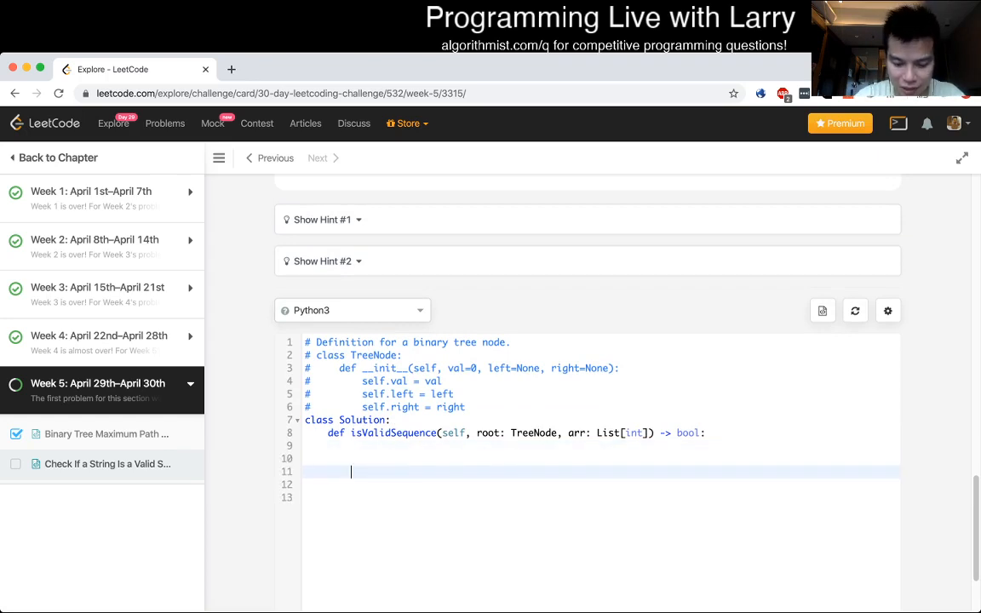
type("def visit(node):")
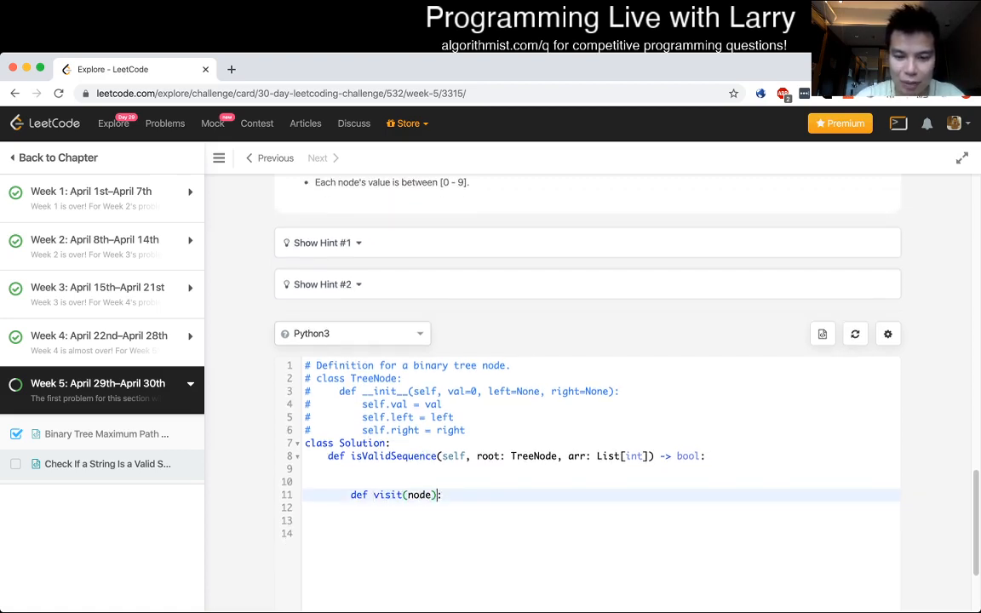
type(", index")
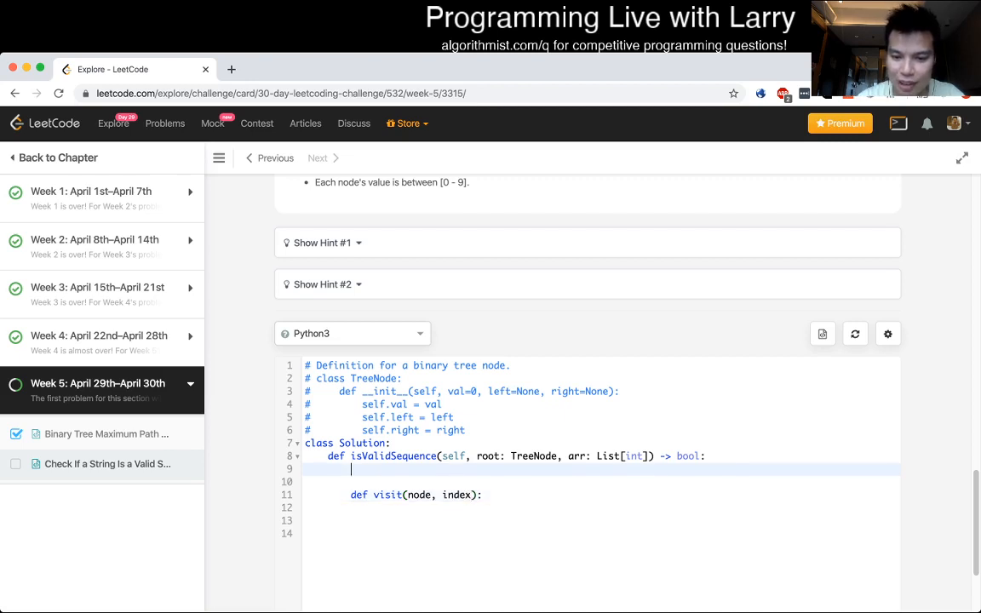
double_click(576, 456)
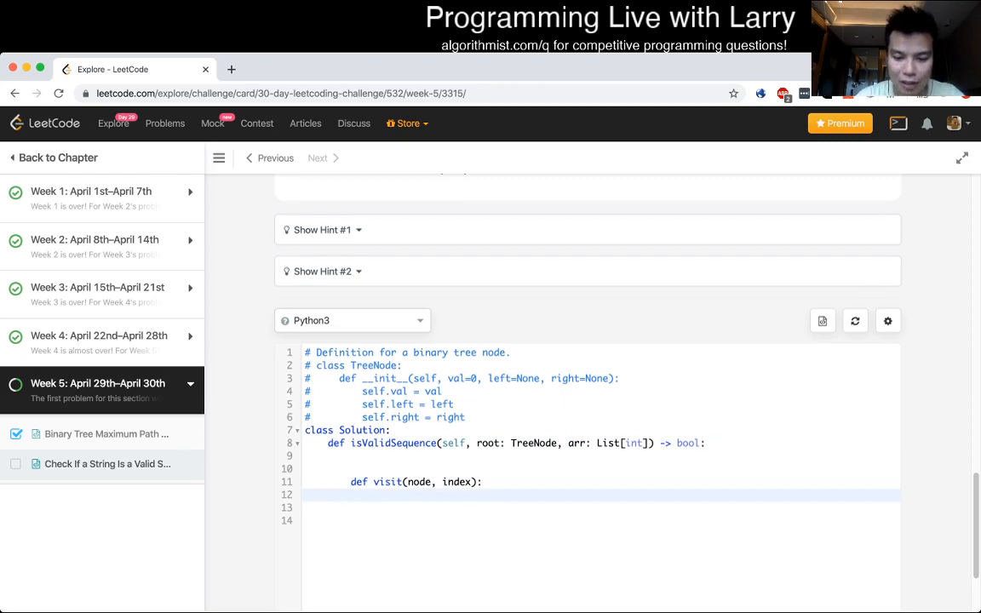
scroll("down", 3)
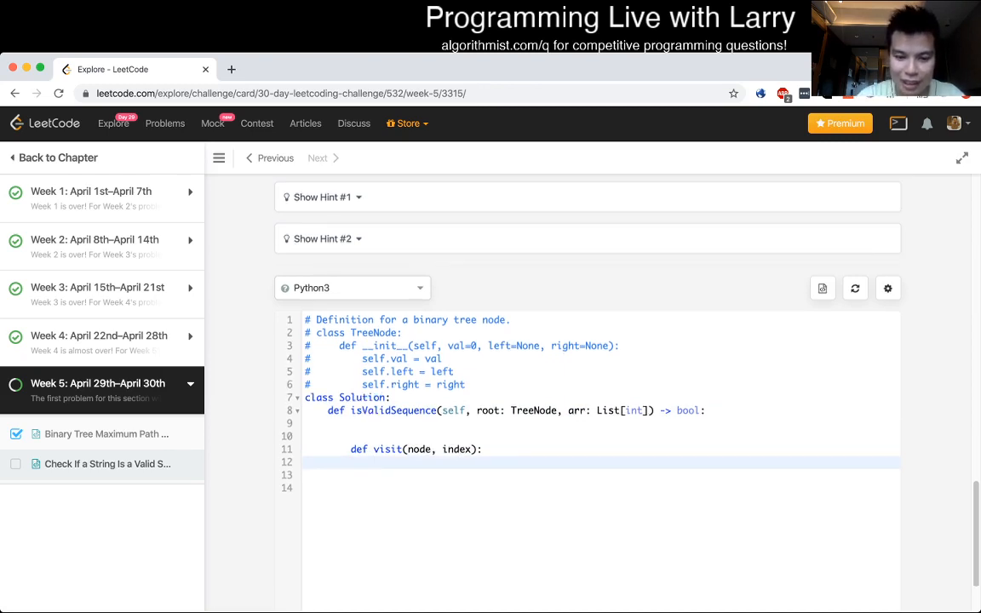
type("if index == len")
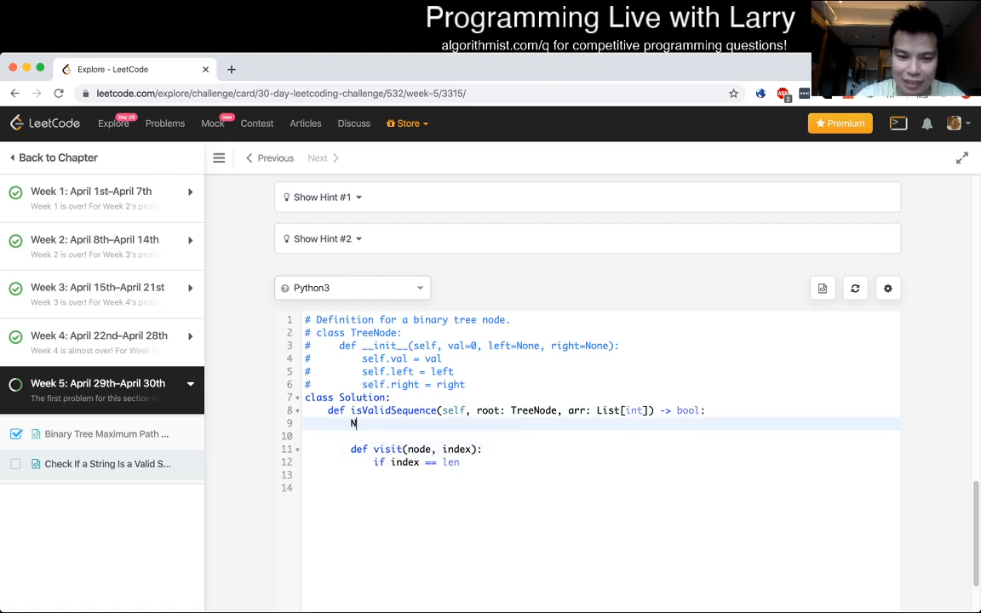
type("= len(arr)")
left_click(600, 462)
type("N:")
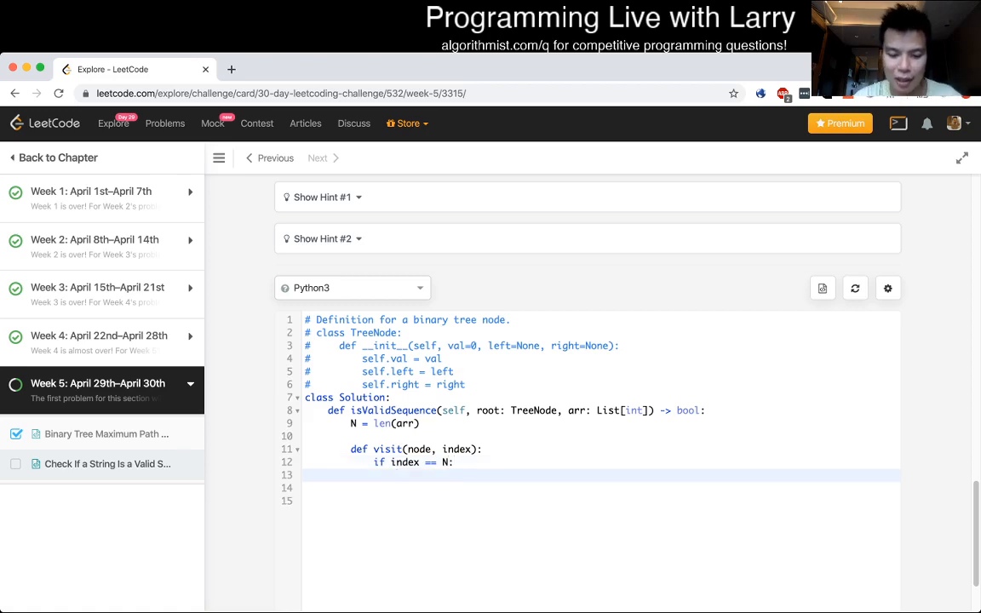
In that base case, return True if the node is not None, else False
type("if")
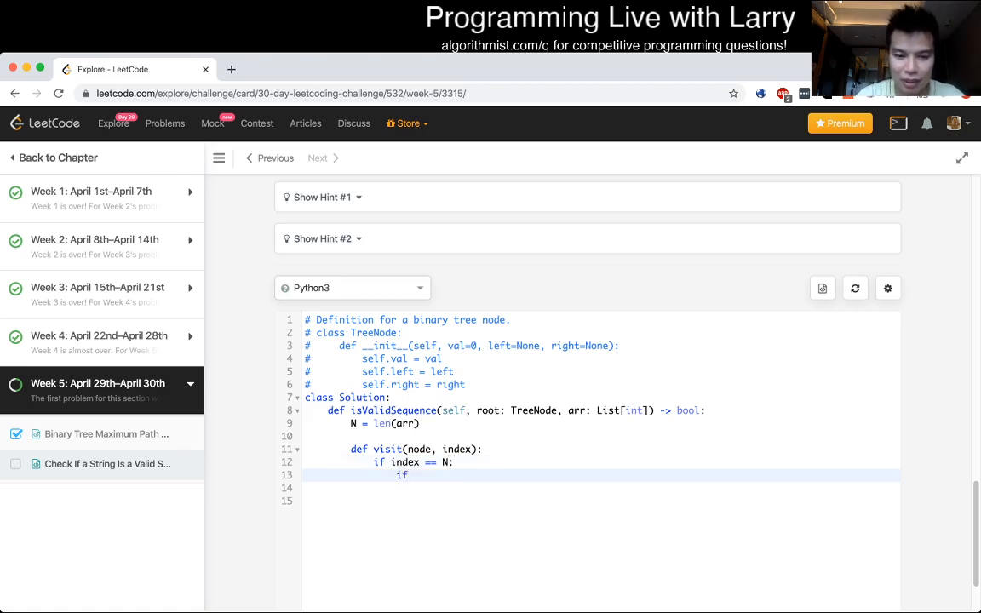
type("node is F")
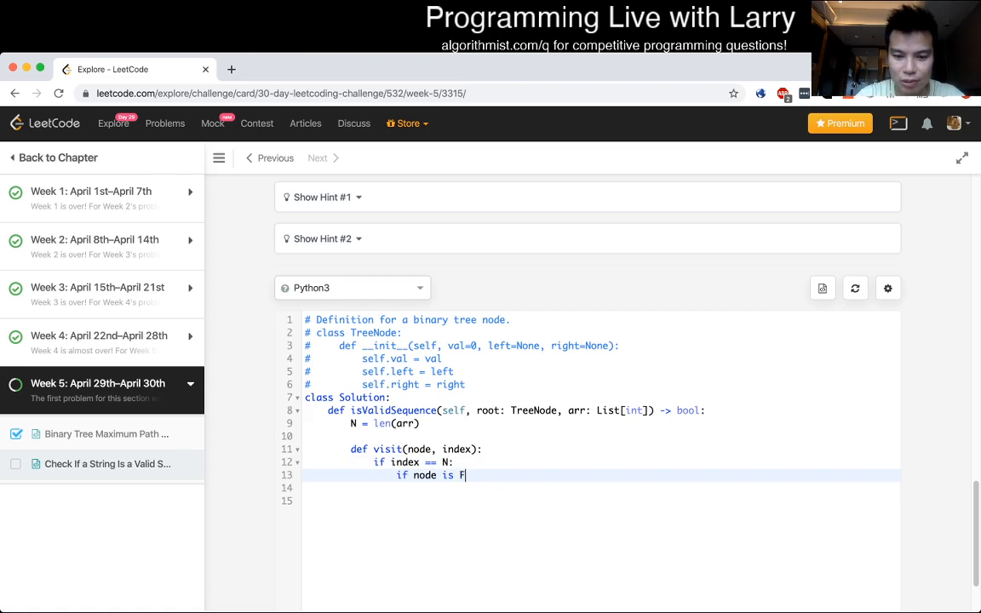
key("Backspace")
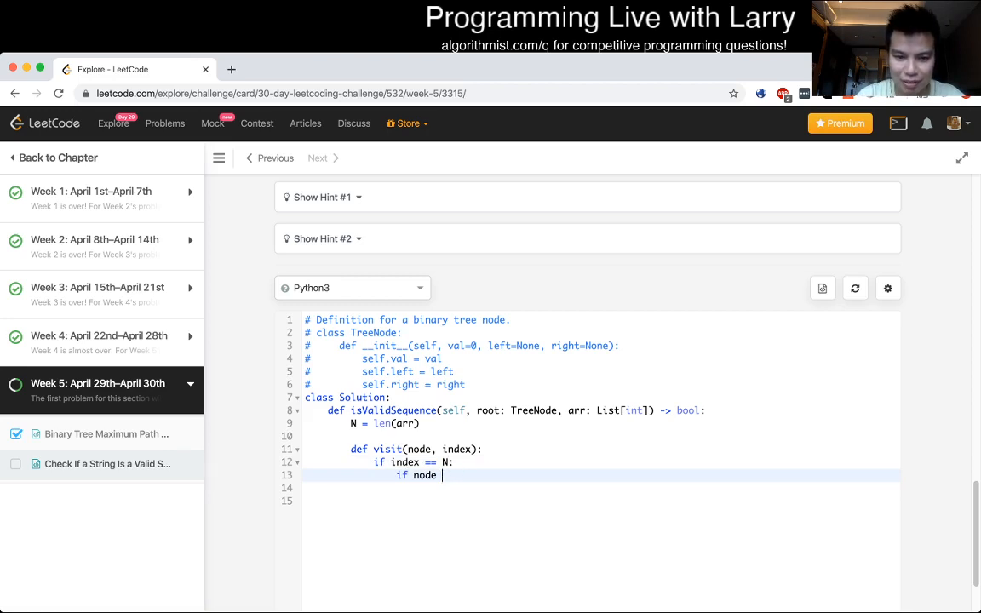
type("is not None:")
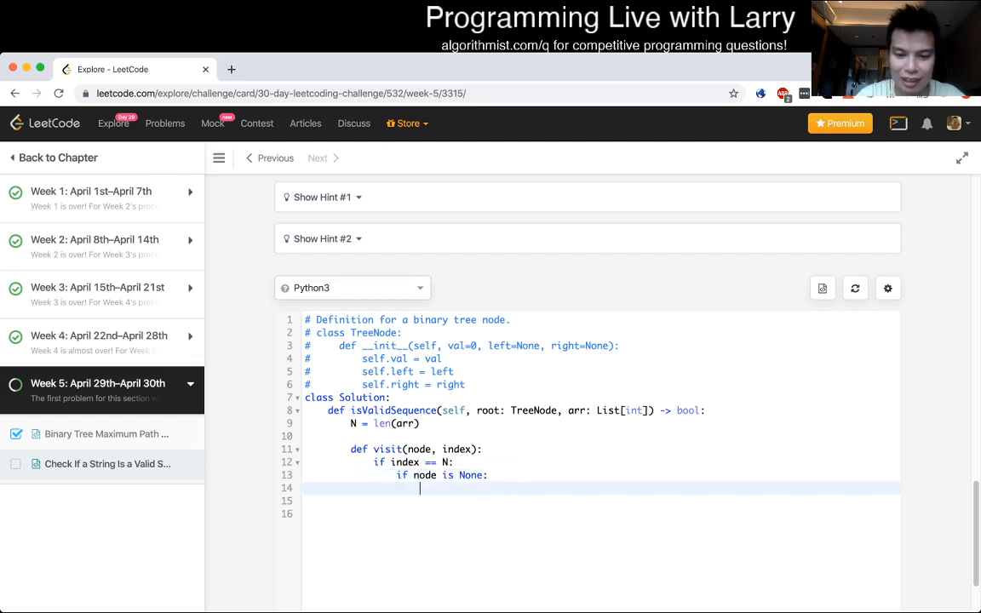
type("return True")
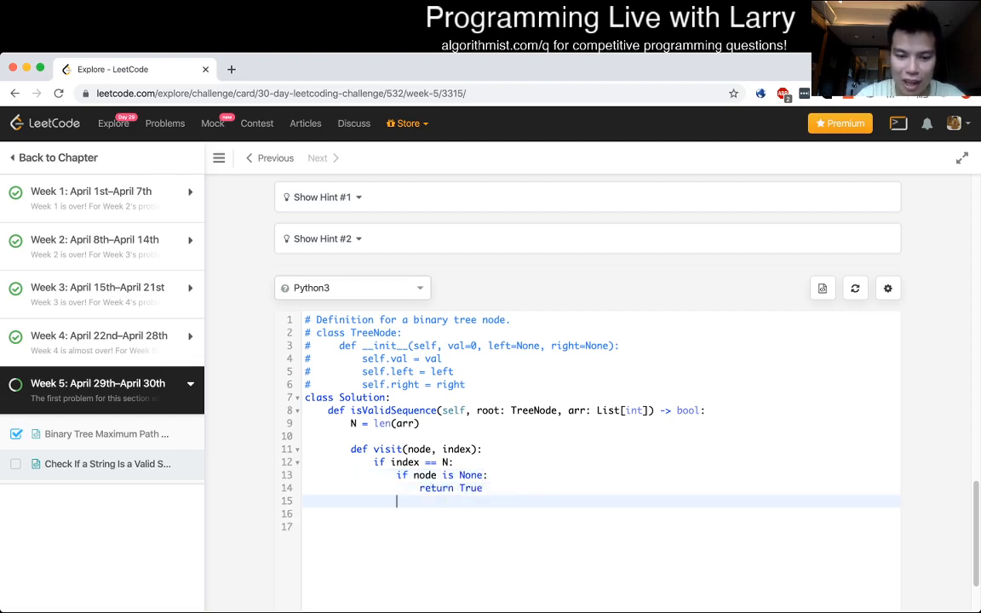
type("return False")
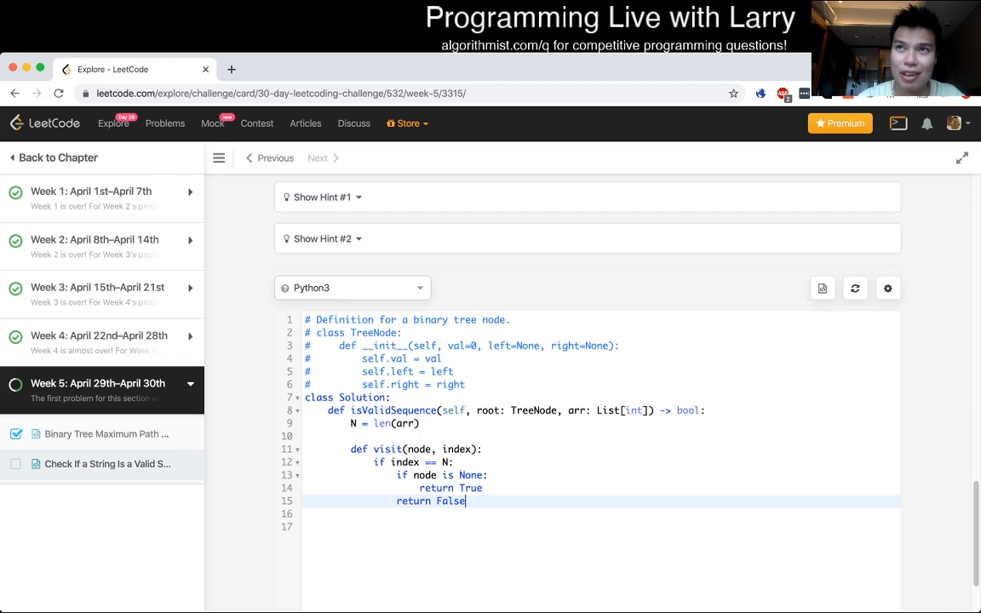
Add a check that node.val equals arr[index]
key("enter")
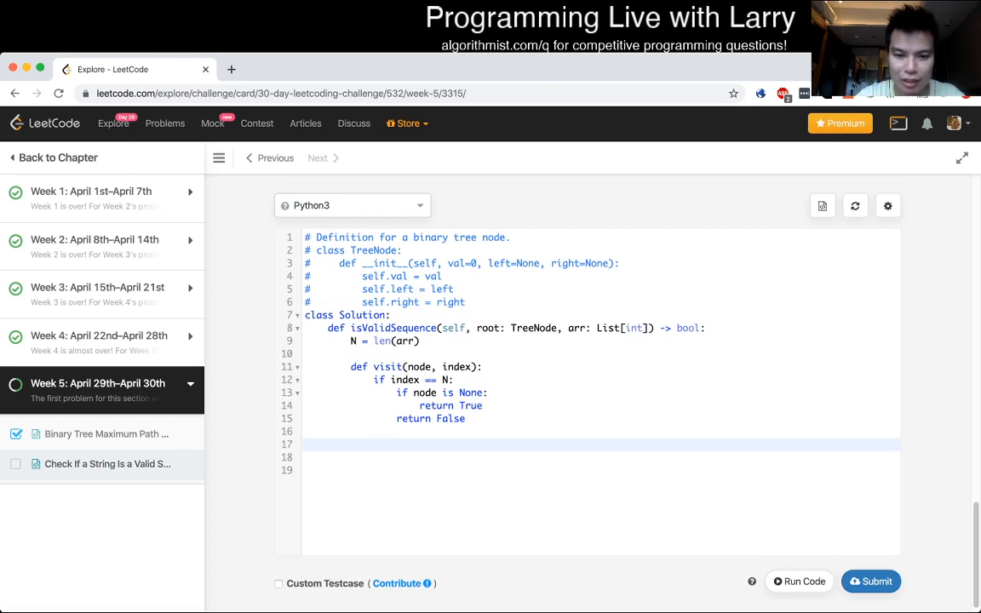
type("re")
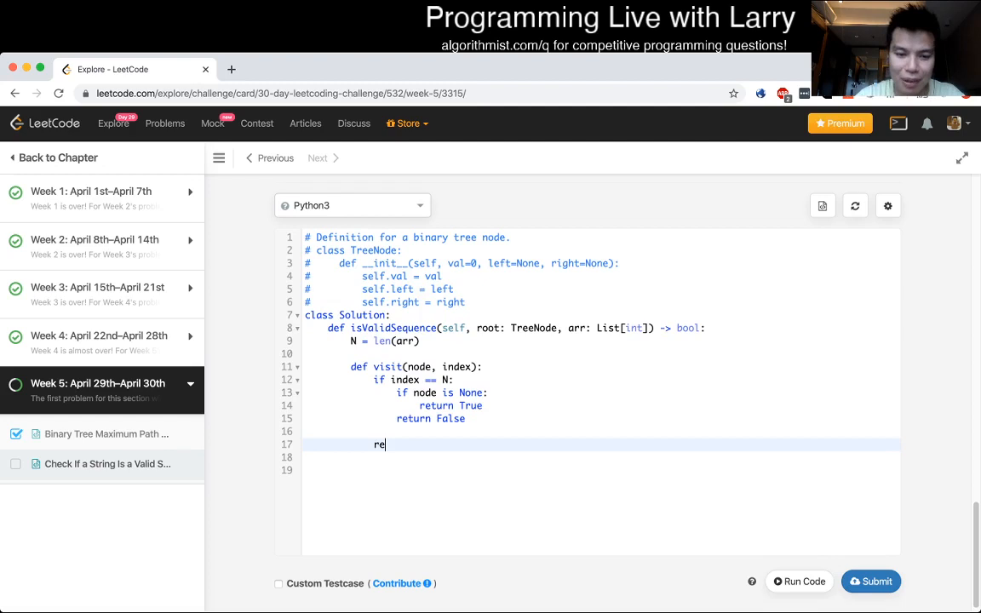
key("Backspace")
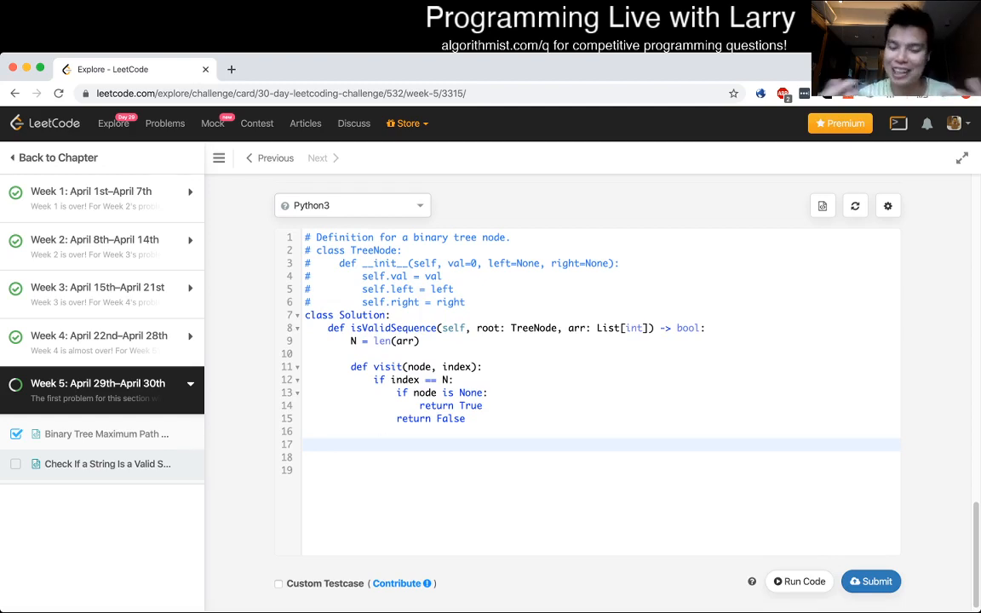
type("re")
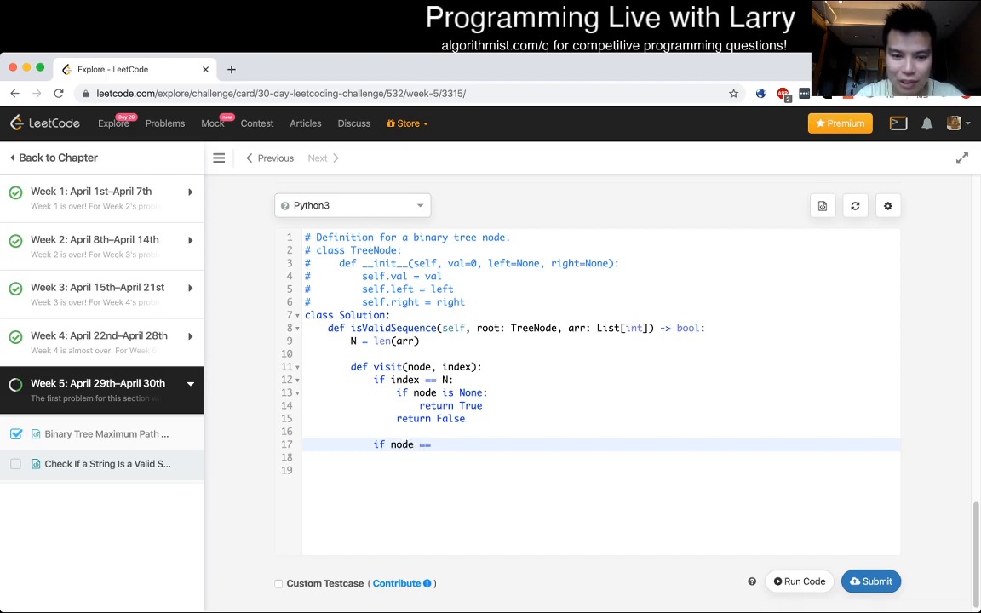
type(".val == arr[index]:")
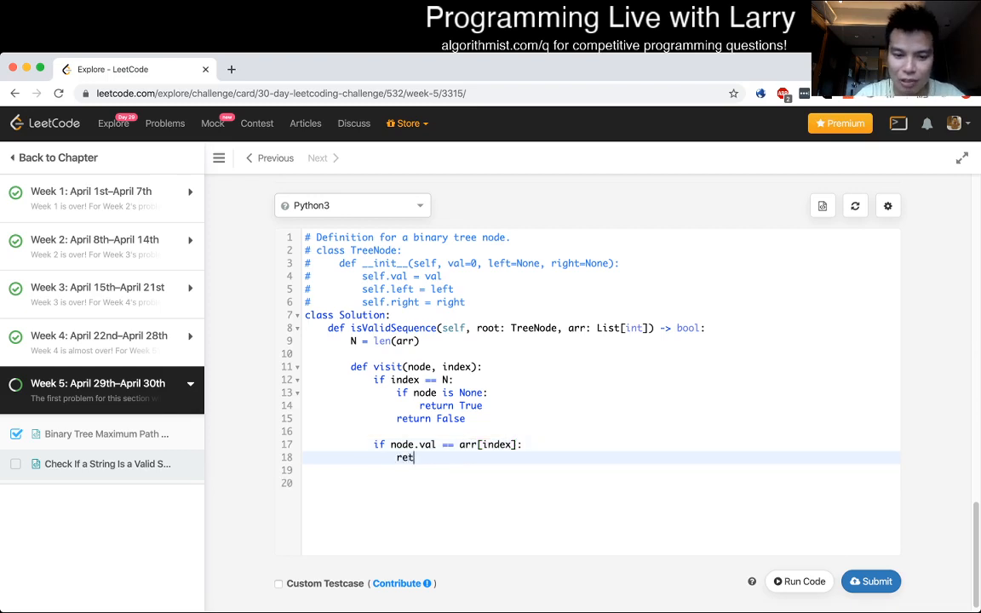
type("urn True")
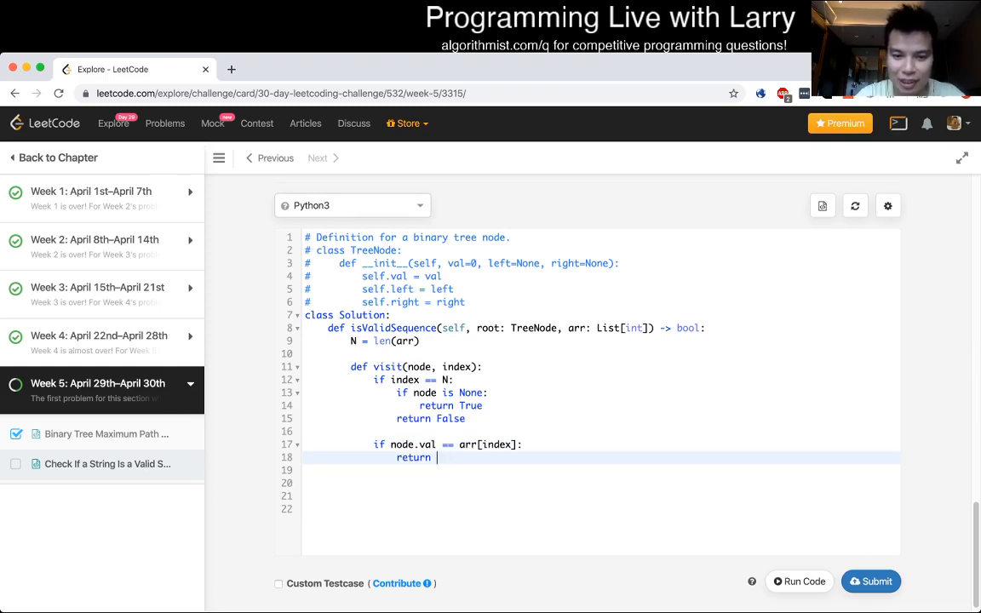
Recurse on both children with index + 1, else return False, and return visit(root, 0)
type("visit()")
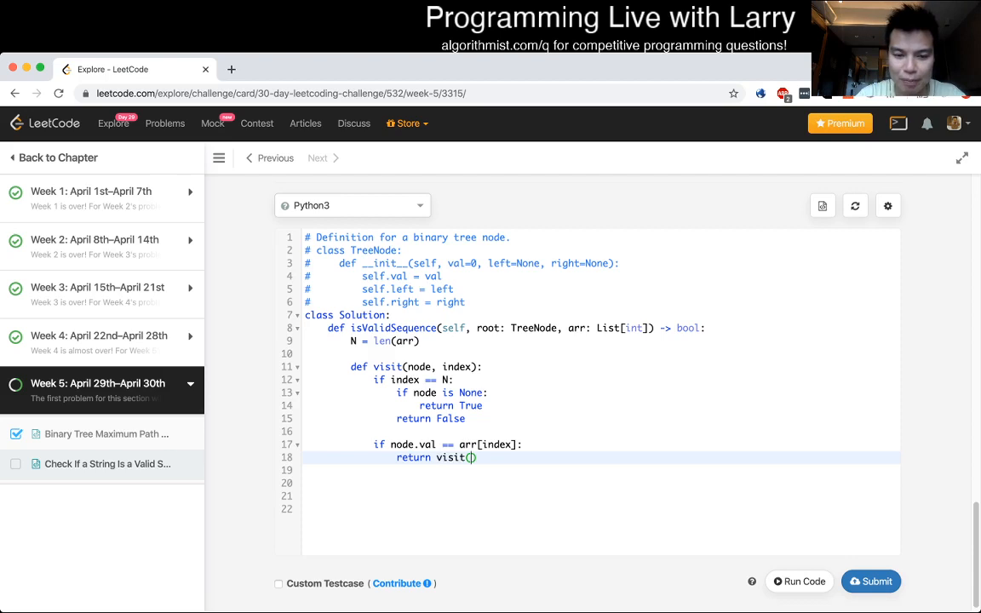
type("node.lef")
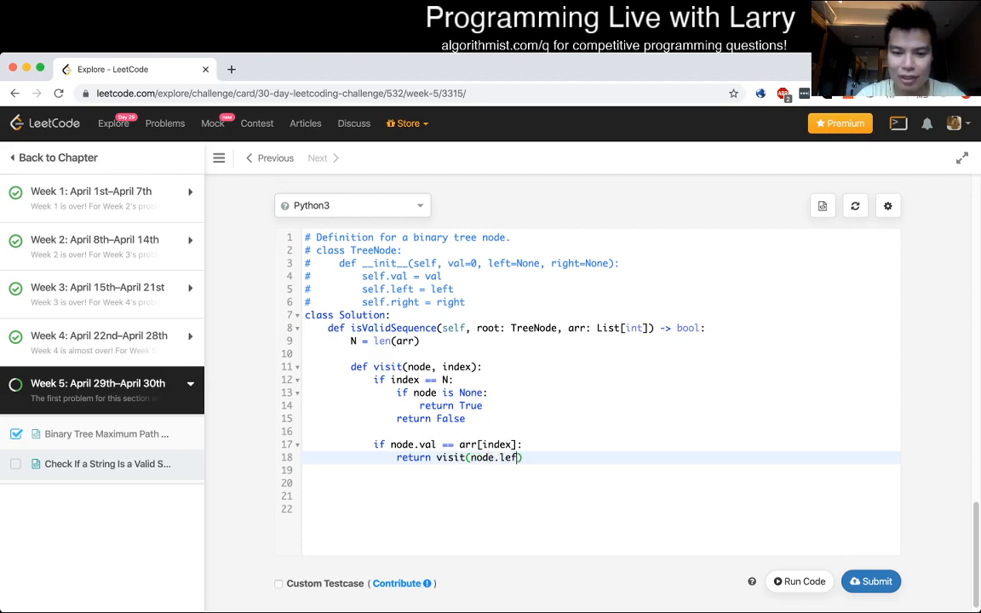
type(", index")
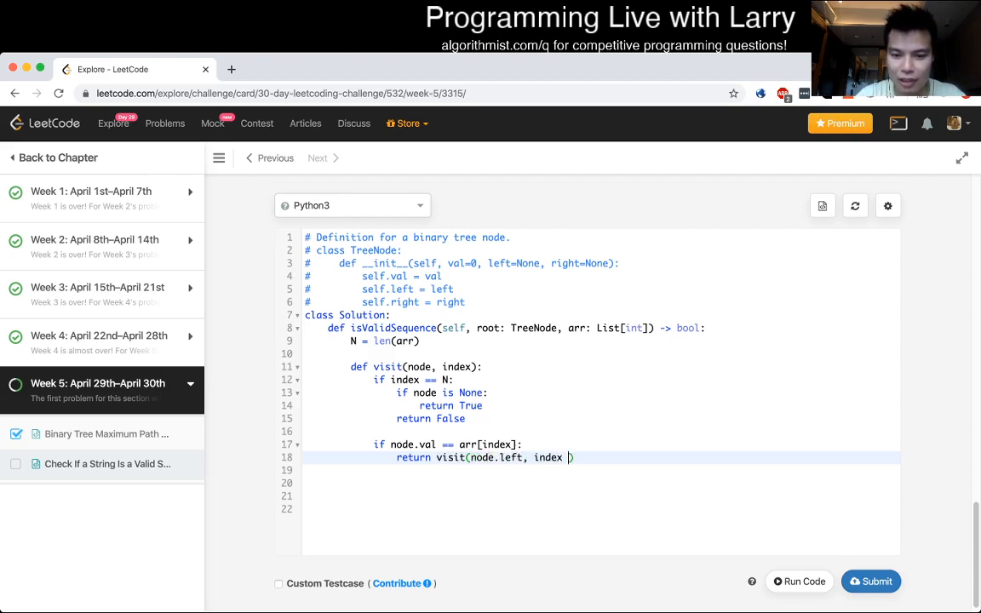
type("+ 1) or visit(node.right, )")
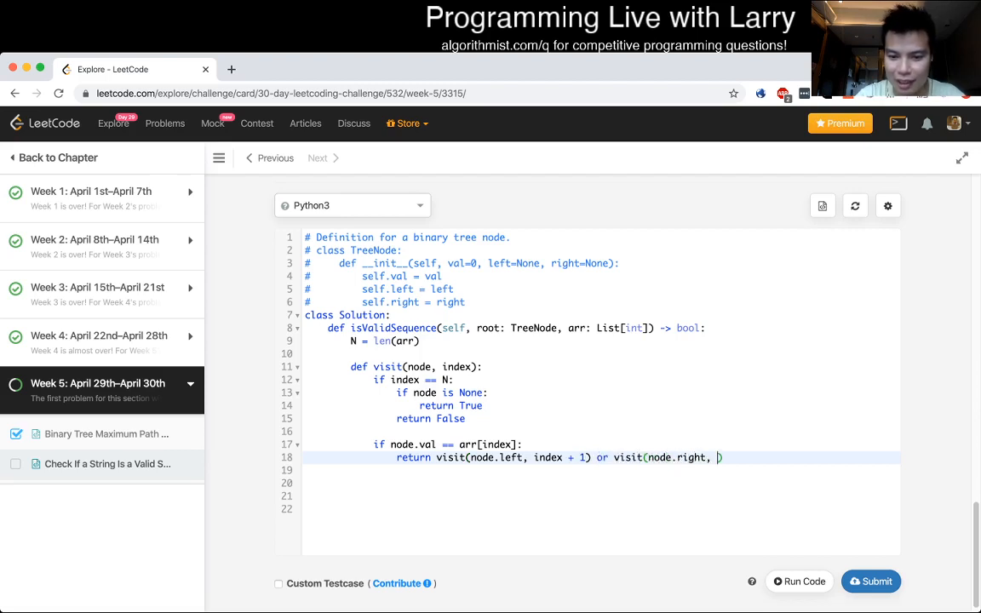
type("index + 1")
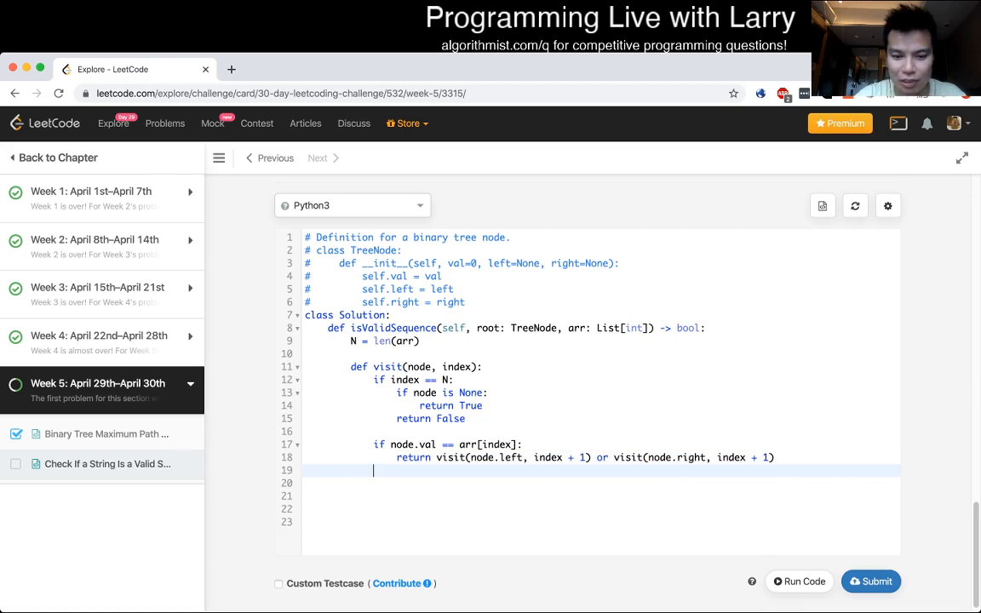
type("return False")
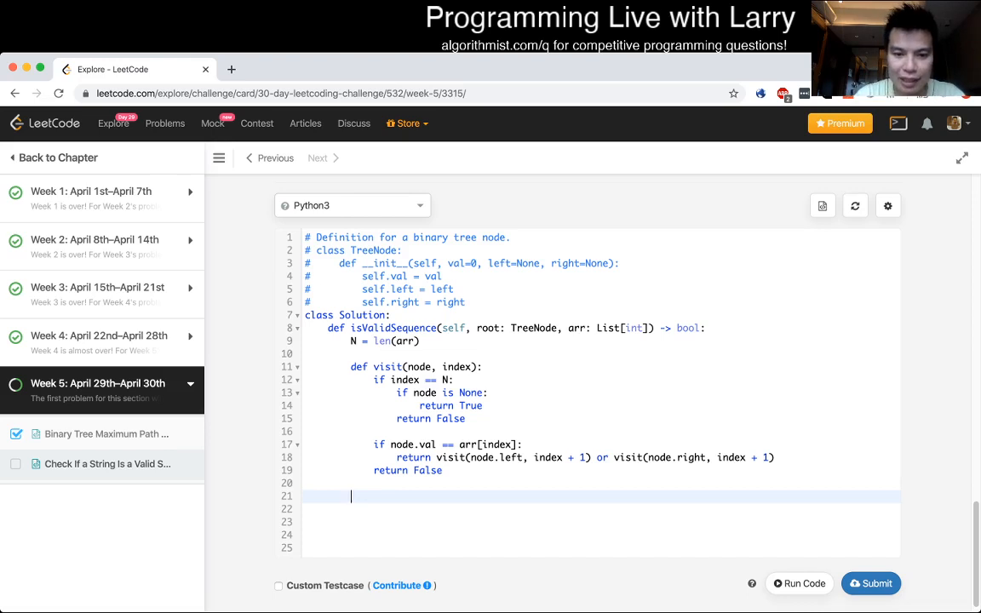
type("return visit()")
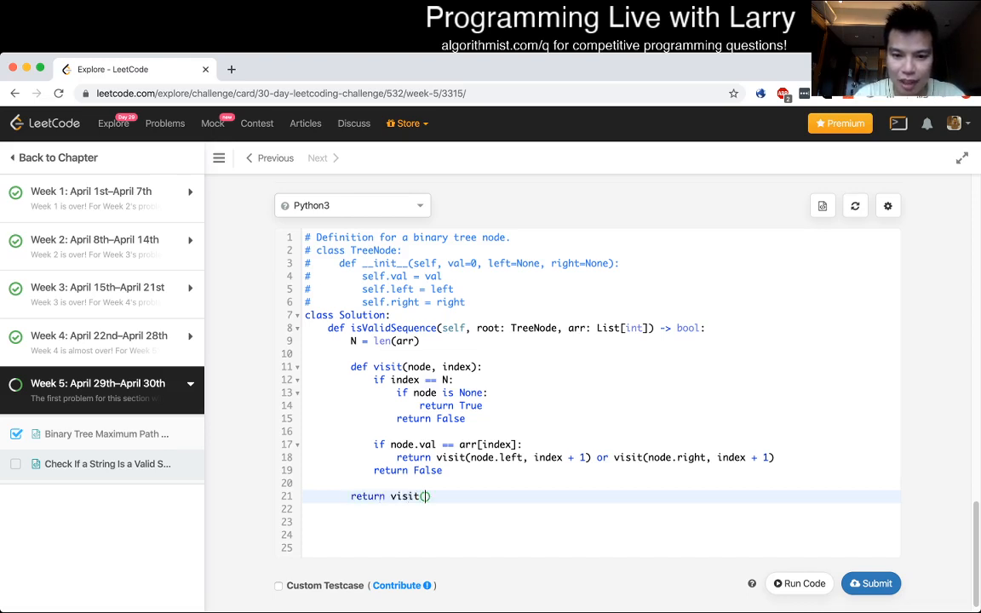
type("root, 0")
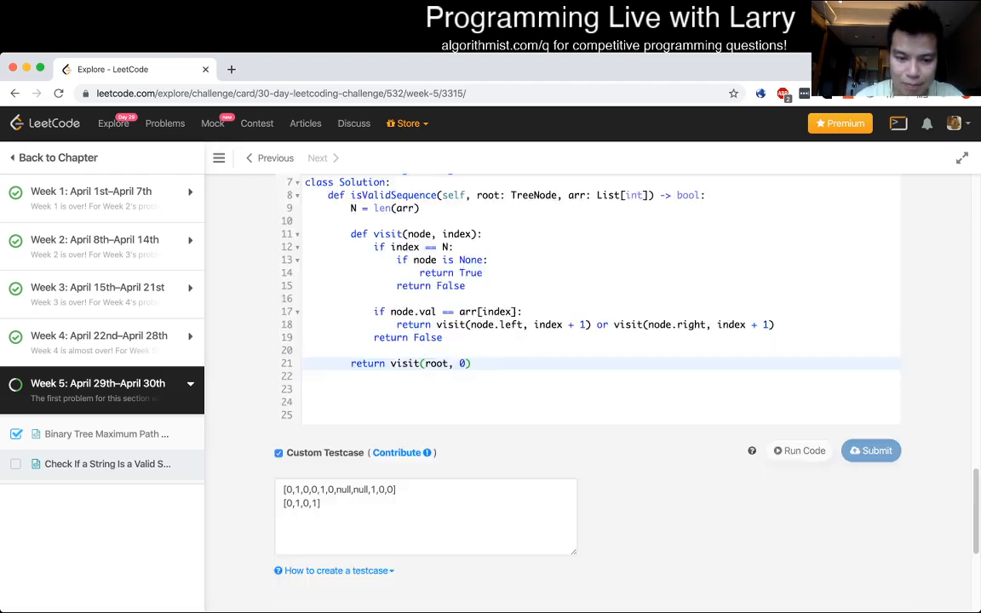
Run the custom test, then guard visit with 'if node is None: return False'
left_click(803, 450)
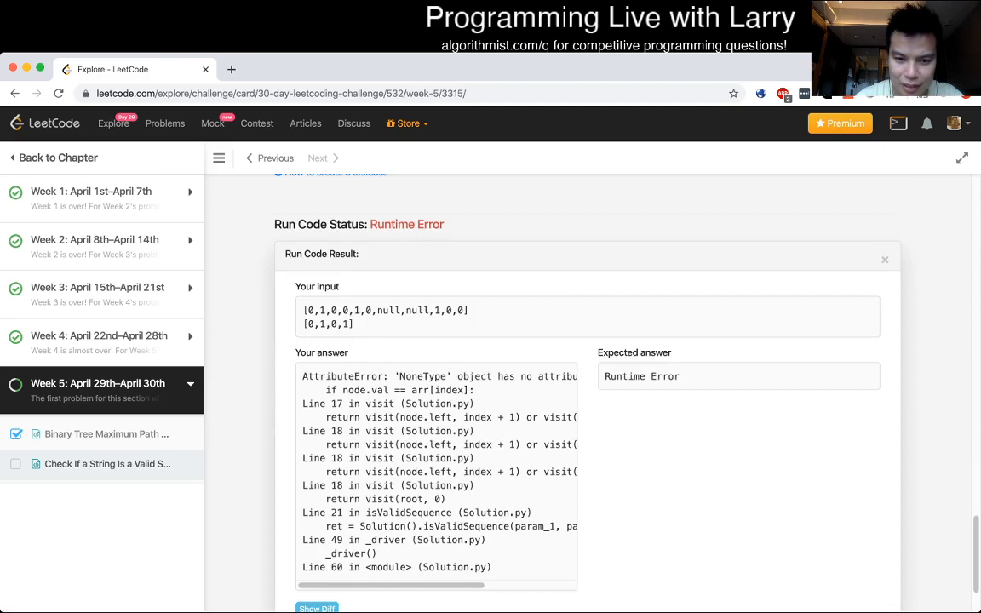
left_click(884, 258)
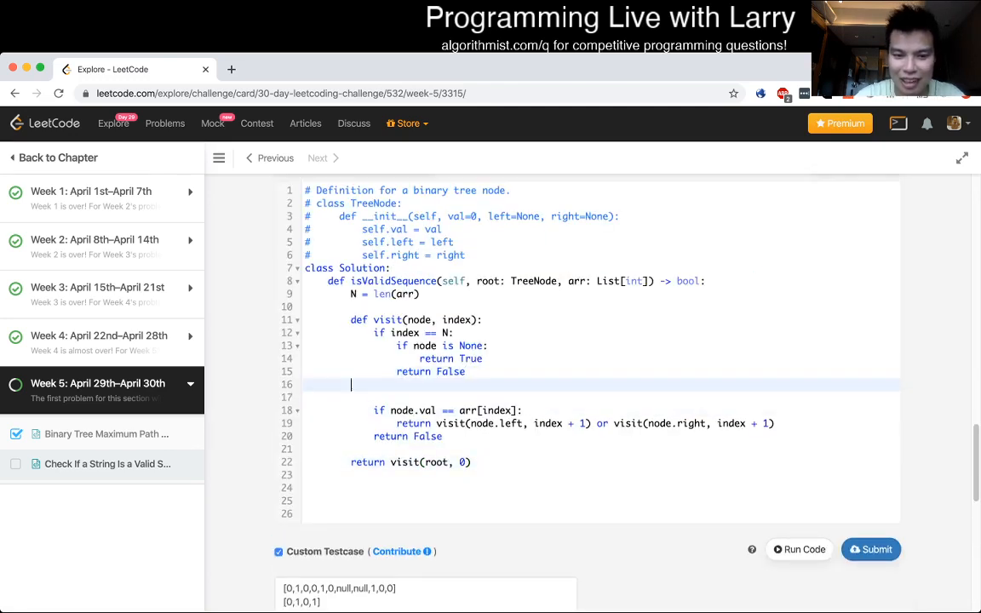
type("if node is None:")
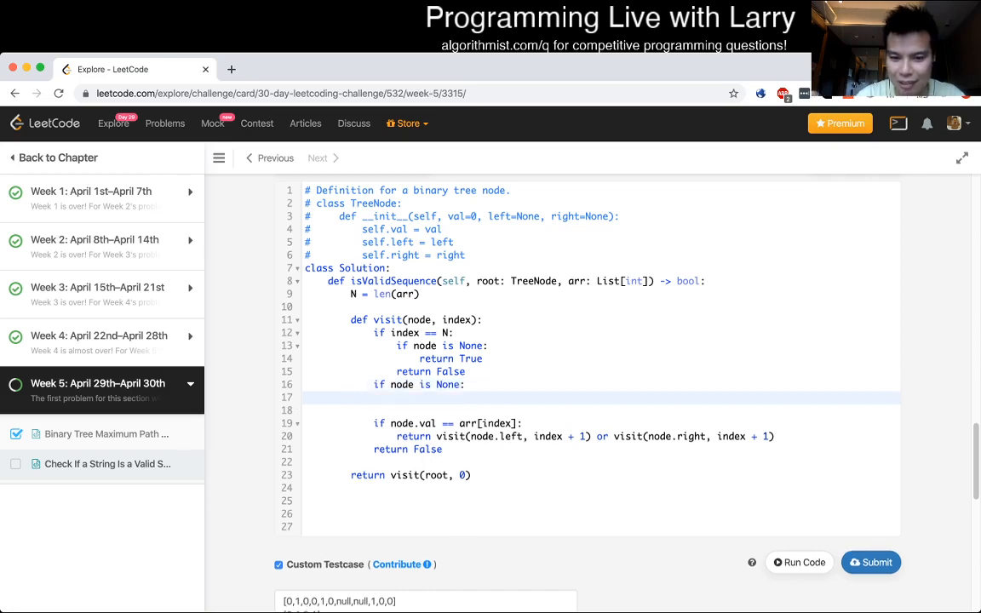
type("return")
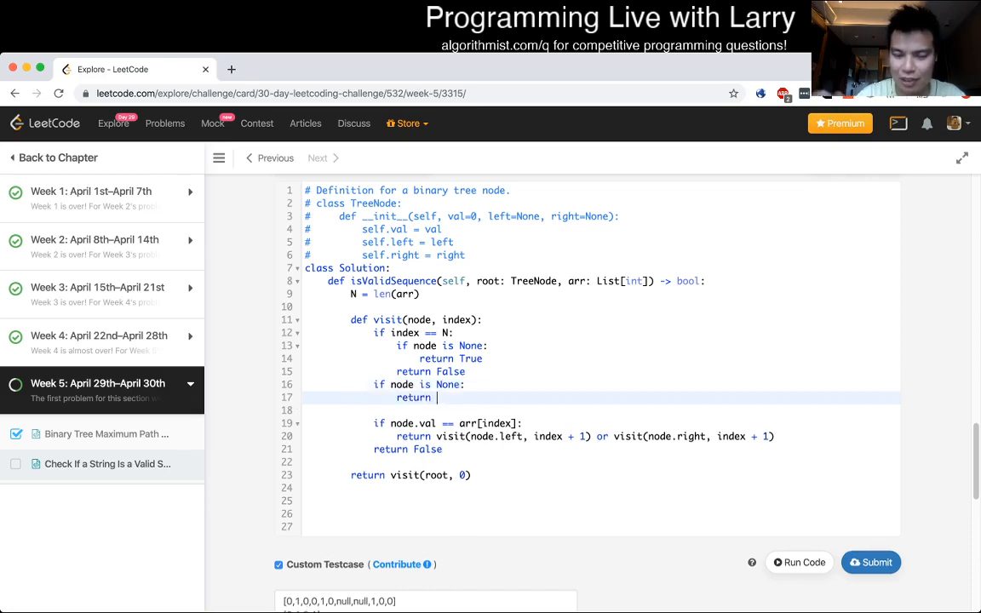
type("False")
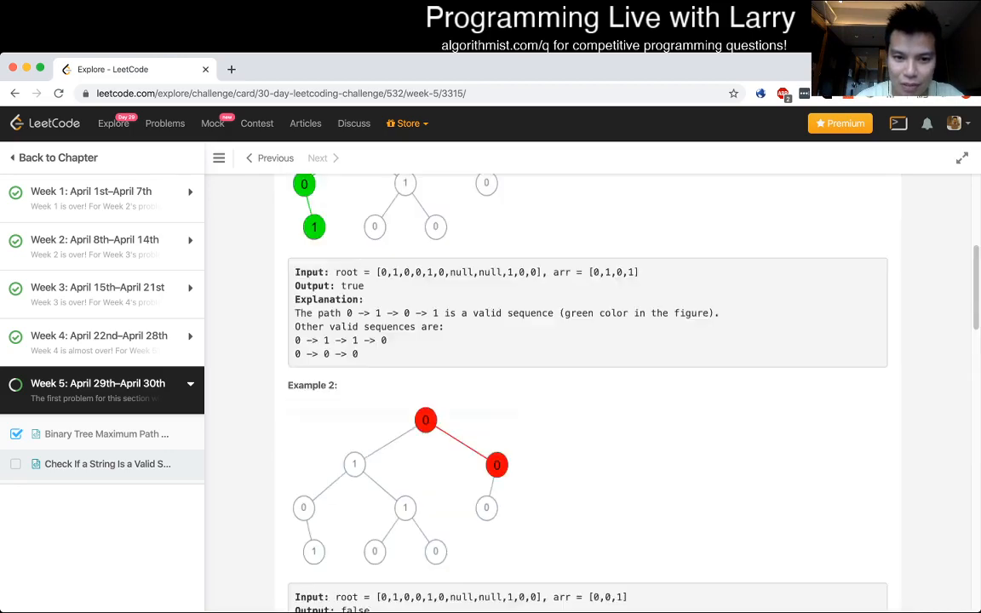
Add extra test arrays such as [0,2,1] to the Custom Testcase box
scroll("down", 3)
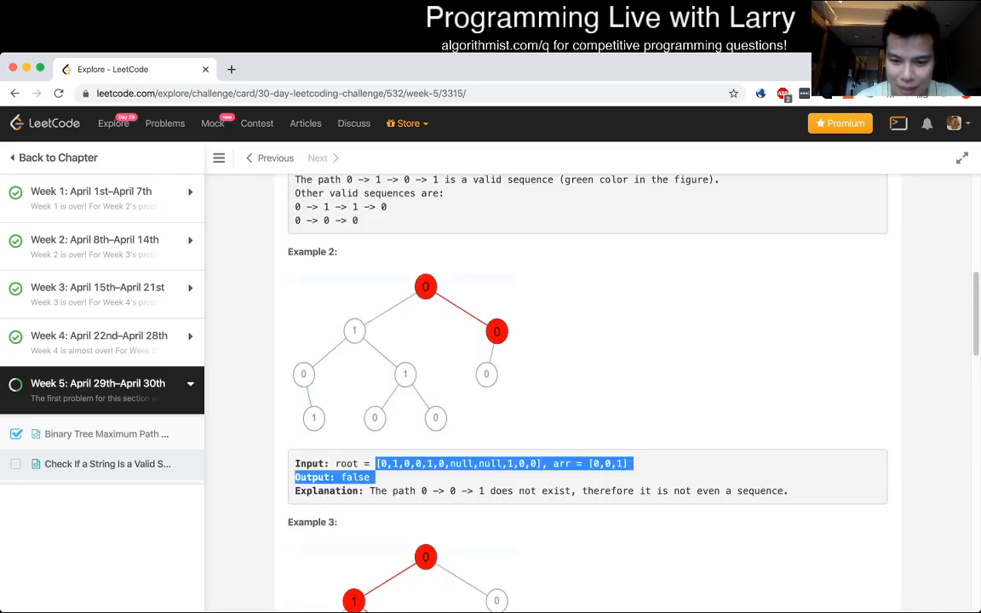
left_click(799, 200)
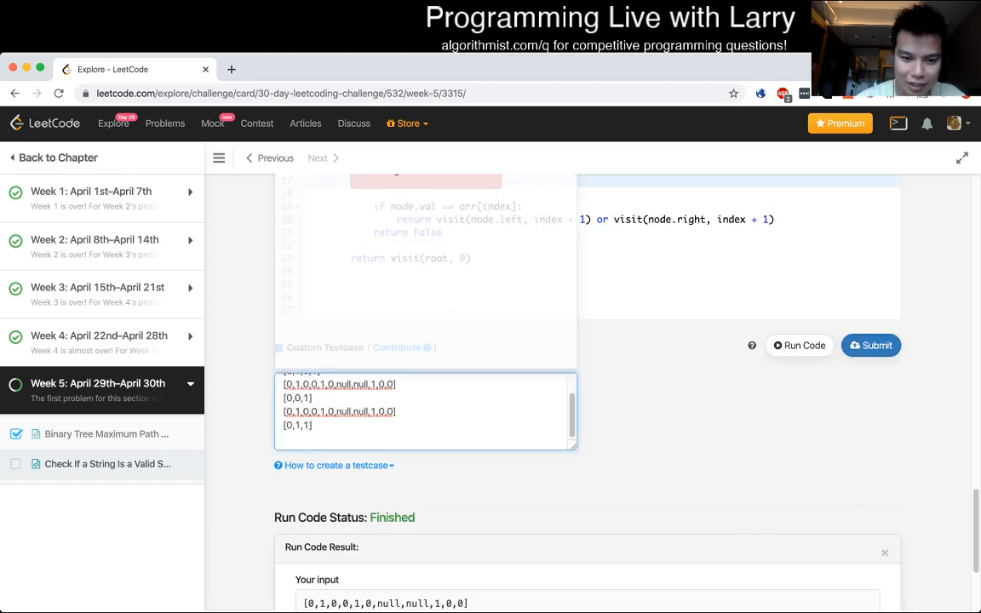
type("[0,2,")
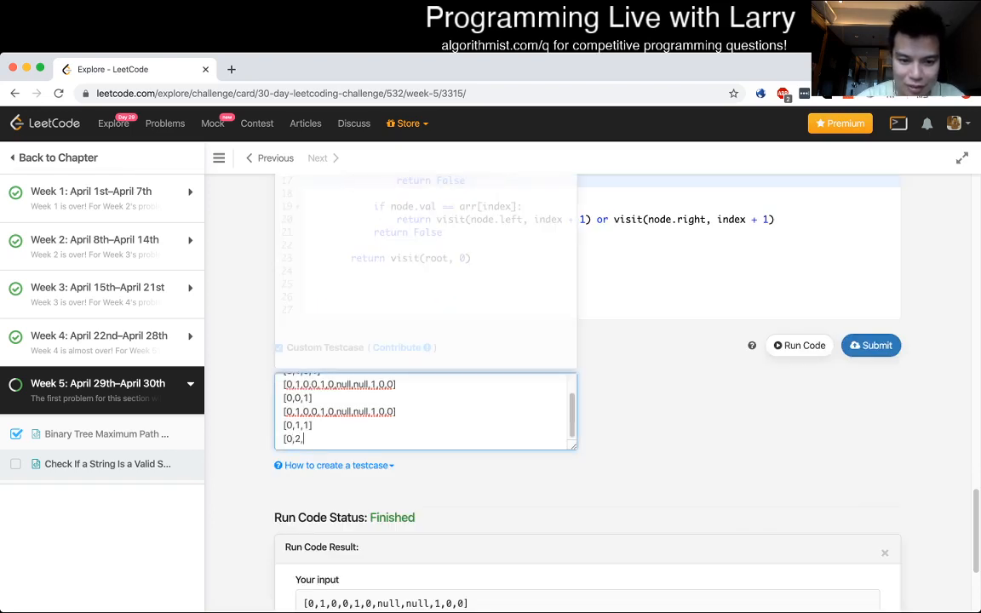
type("1")
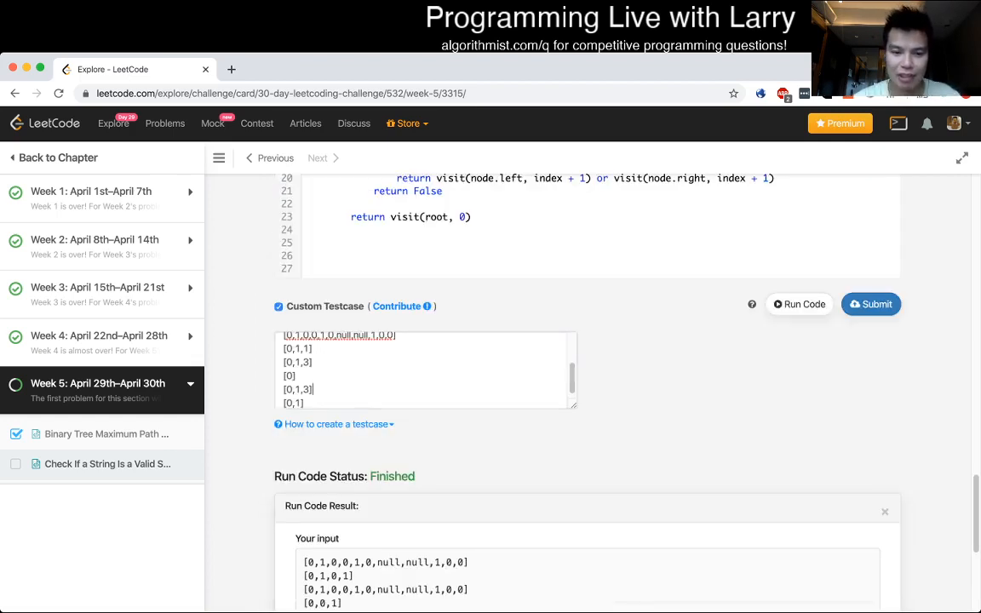
Run the code on the updated custom test cases and submit the solution
scroll("down", 3)
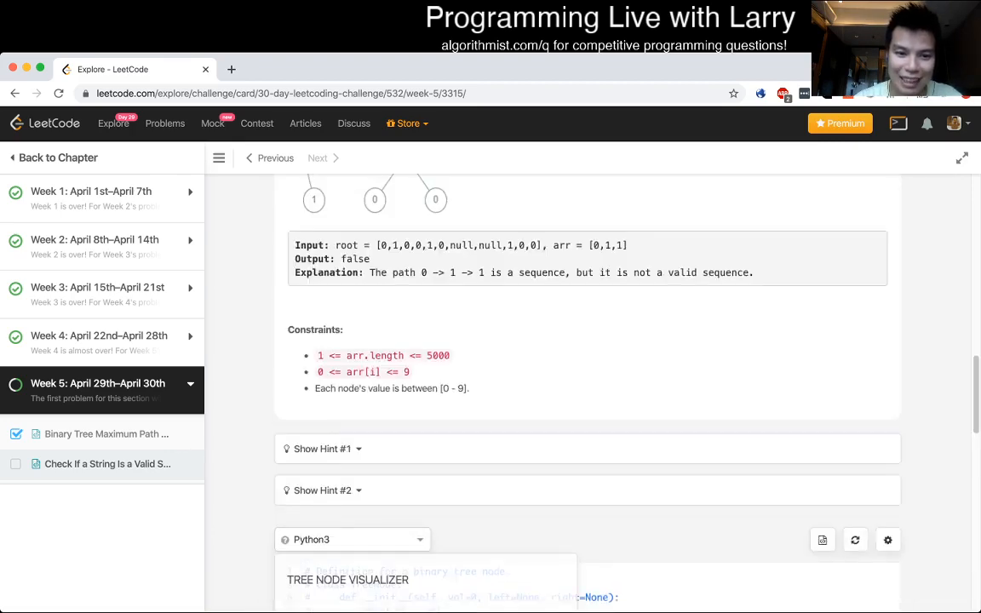
left_click(798, 258)
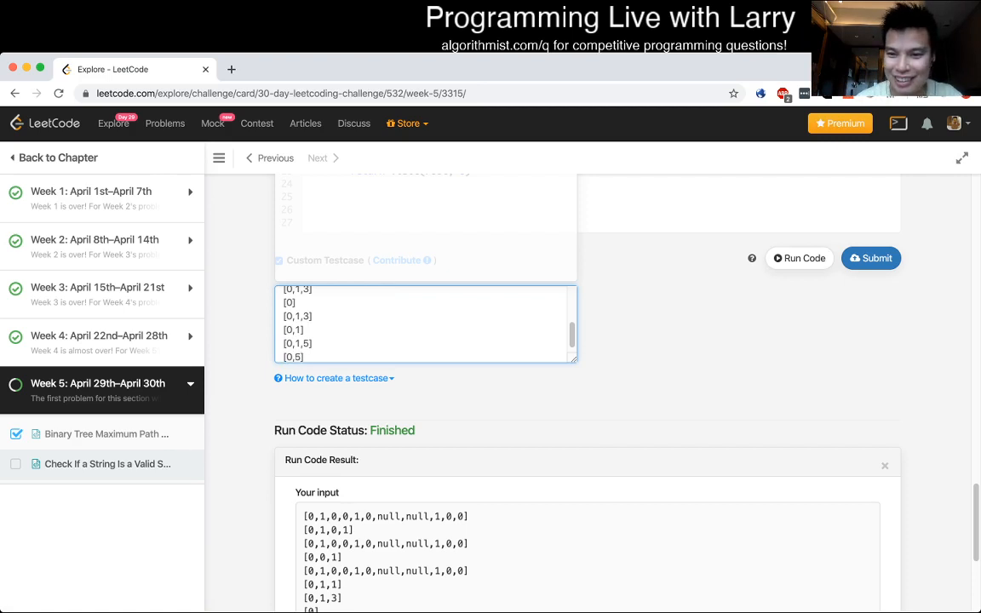
left_click(797, 258)
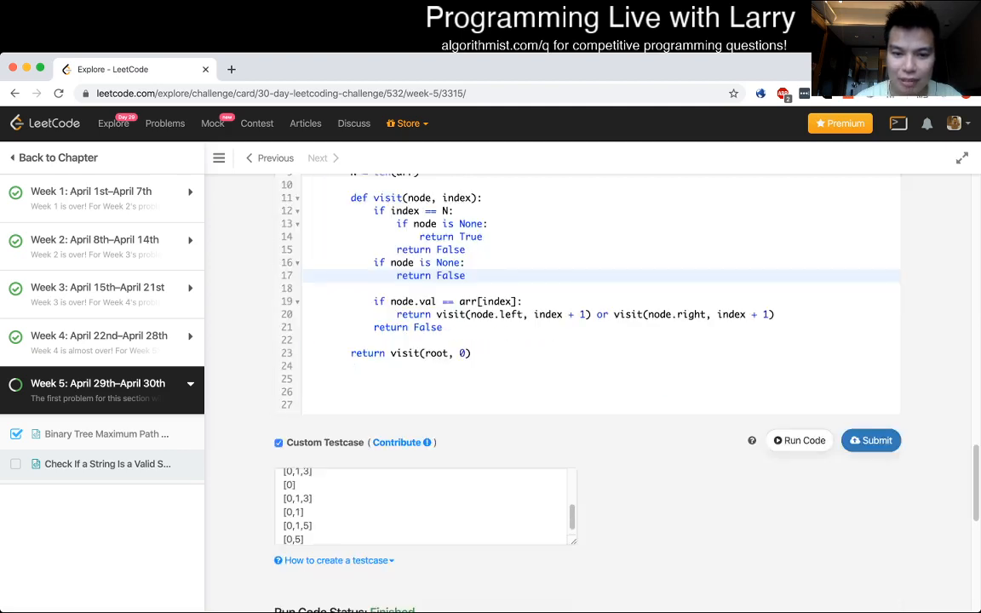
left_click(870, 440)
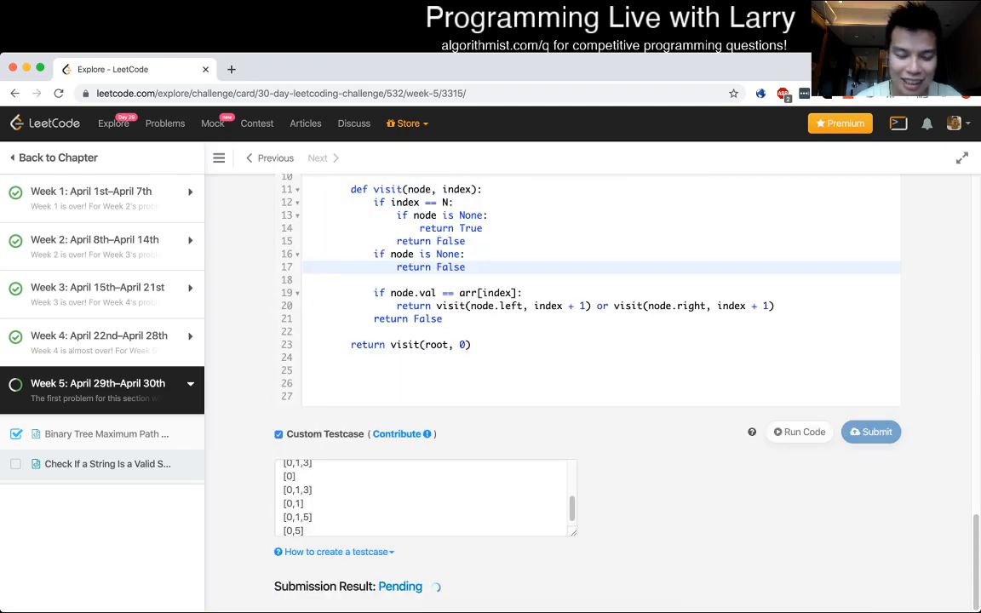
Add the failing input, tree [8,3,null,2,1,5,4] with arr [8], as a custom testcase
left_click(870, 432)
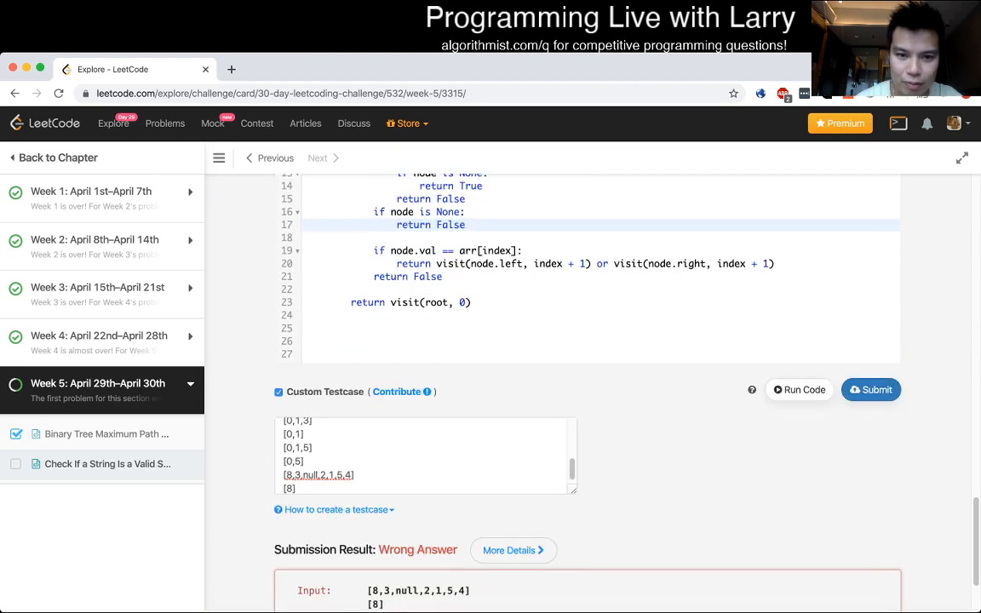
scroll("down", 3)
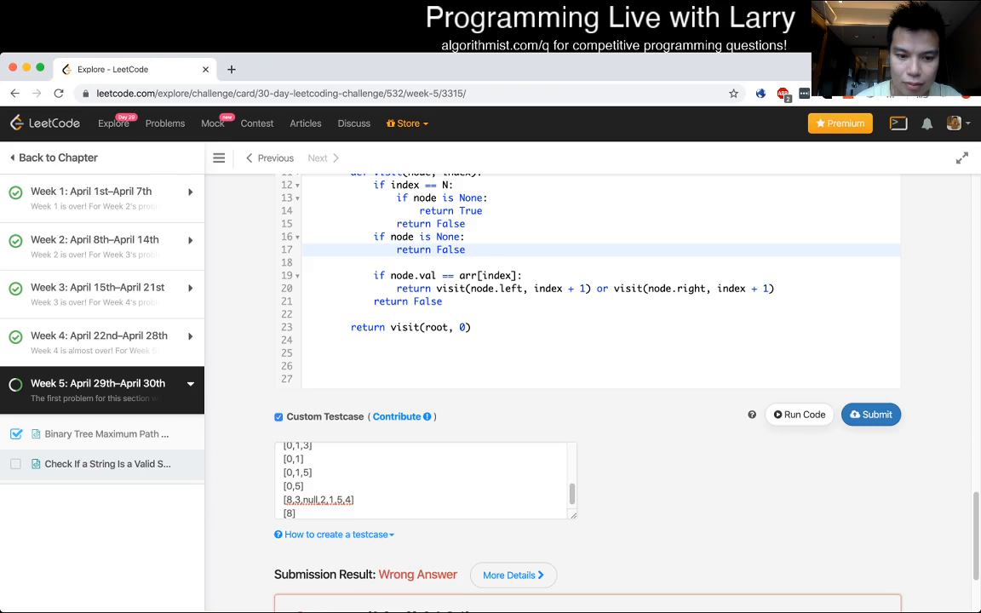
scroll("down", 3)
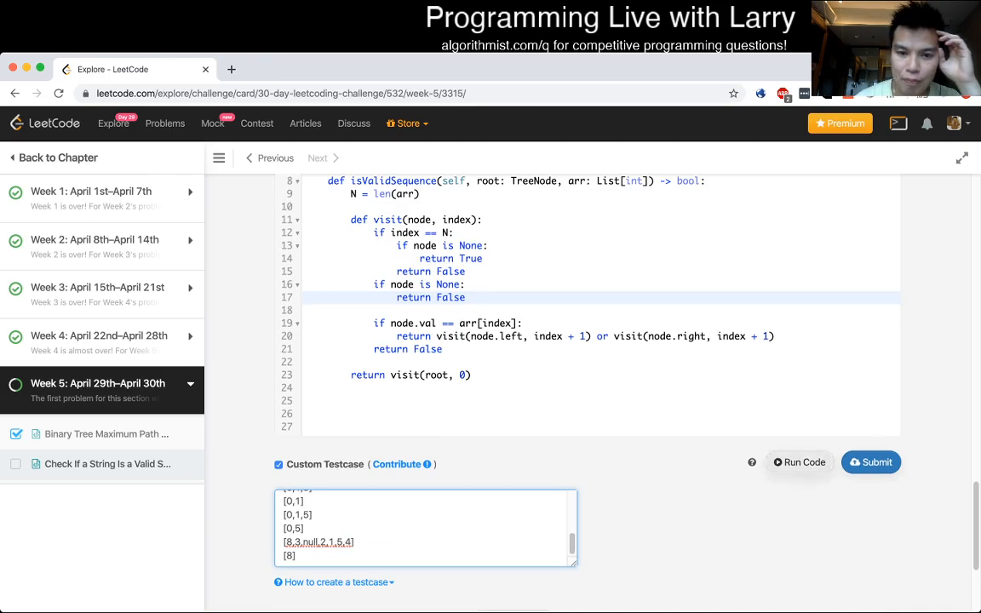
mouse_move(798, 463)
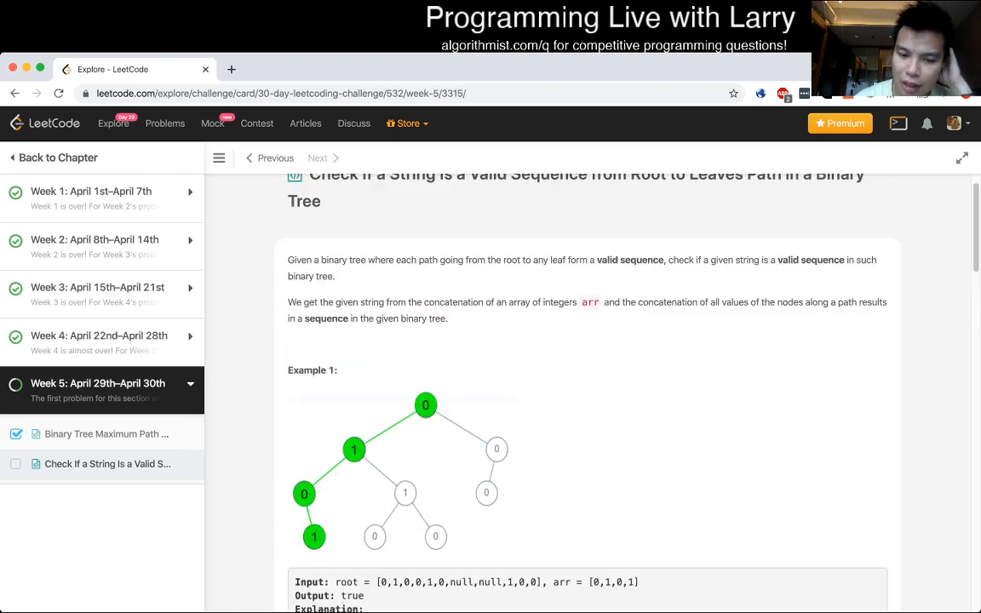
left_click(871, 298)
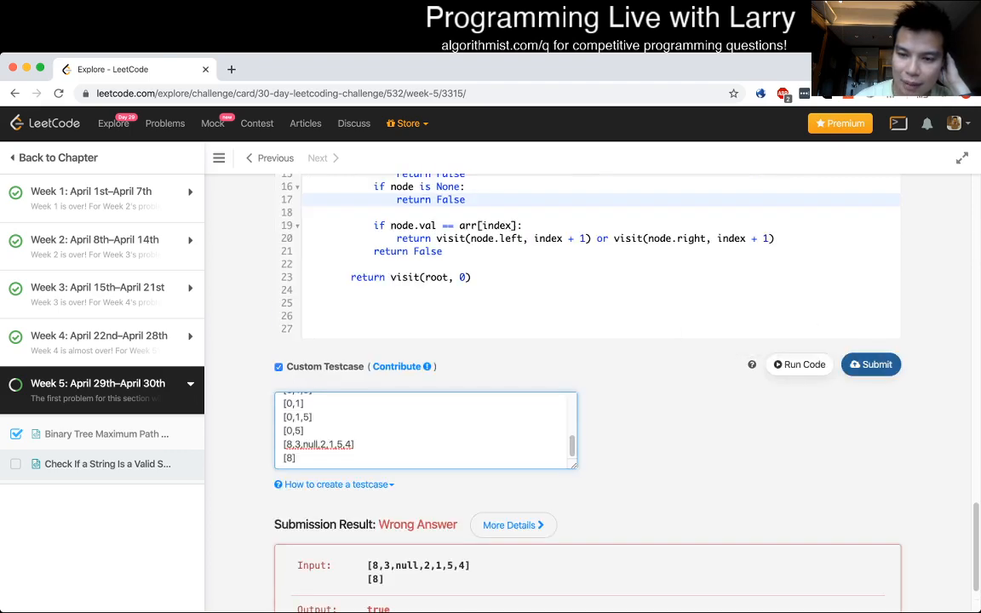
scroll("down", 3)
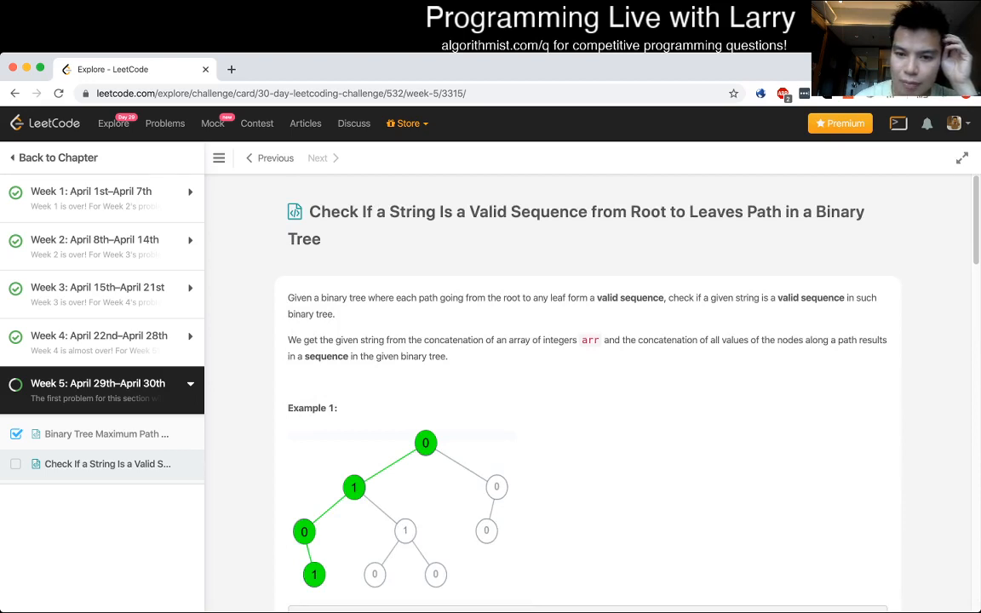
scroll("down", 3)
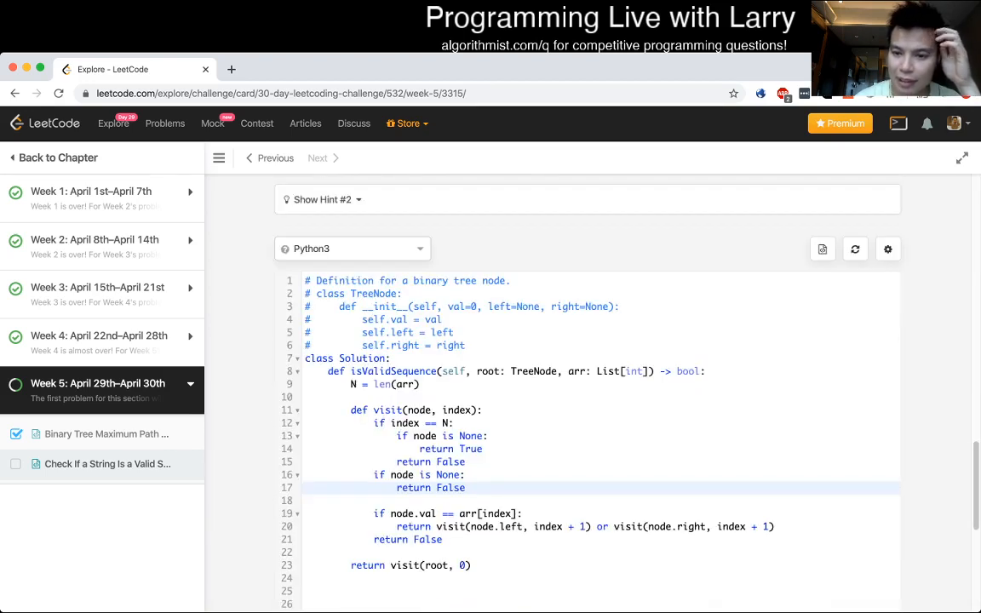
Run the custom tests and confirm the [8] case returns true instead of expected false
left_click(870, 274)
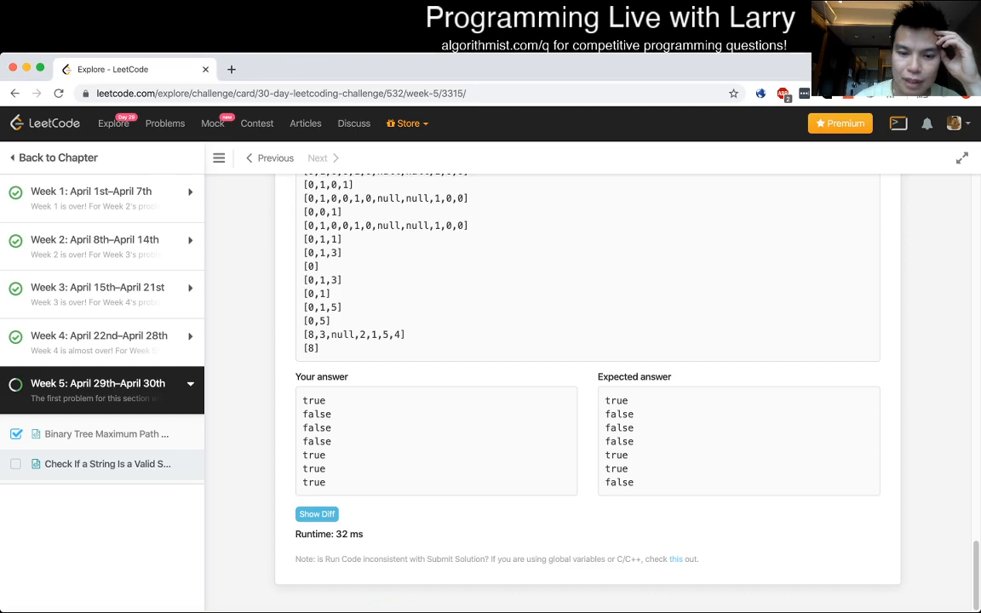
left_click(870, 316)
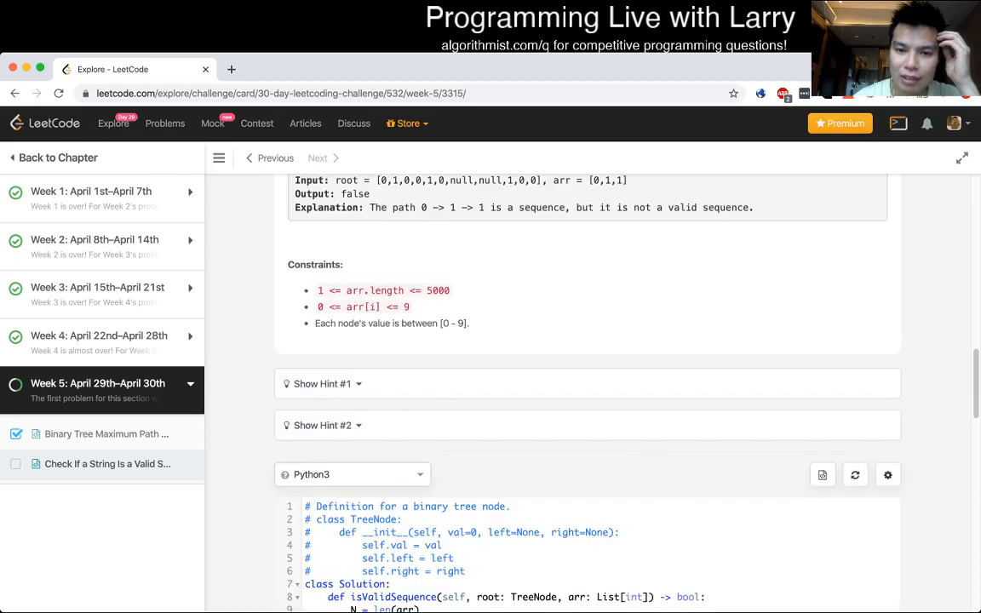
scroll("up", 3)
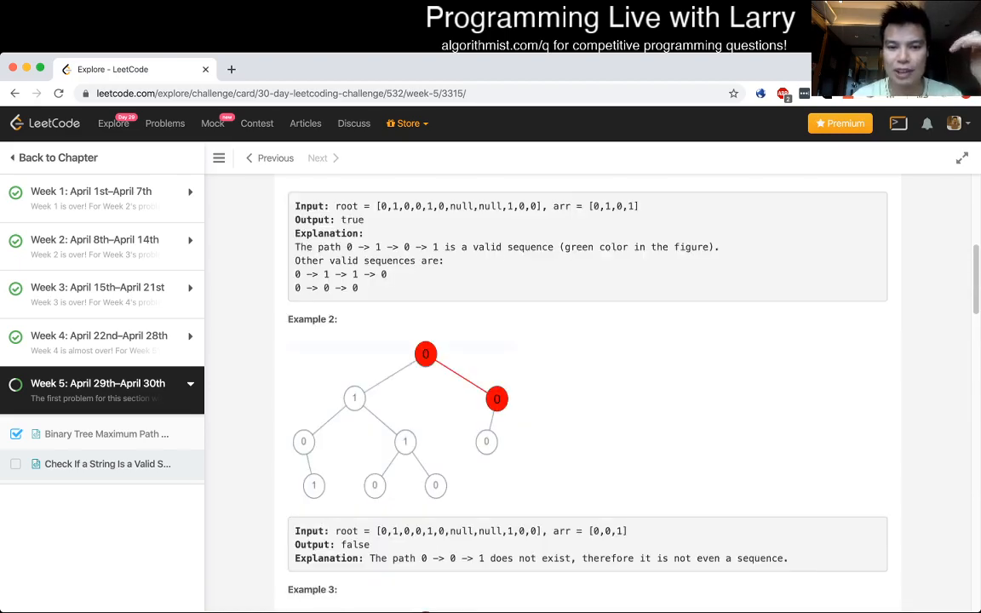
scroll("down", 3)
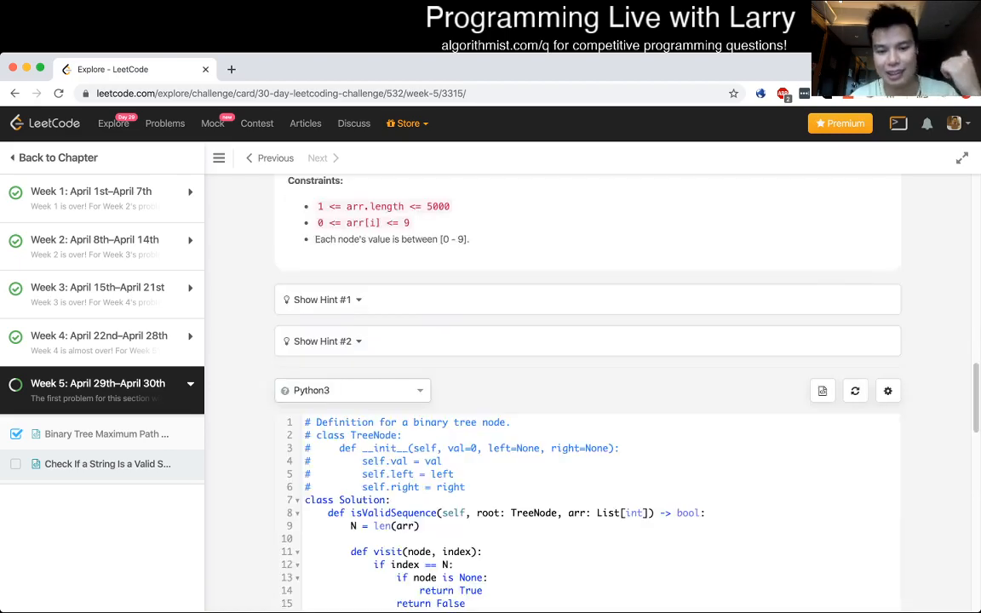
scroll("down", 3)
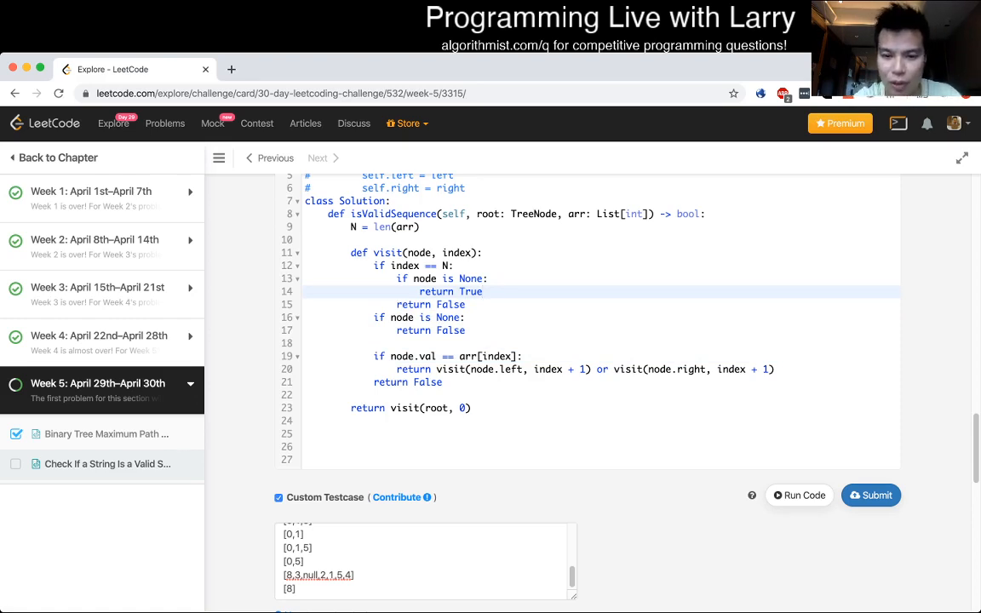
left_click(870, 495)
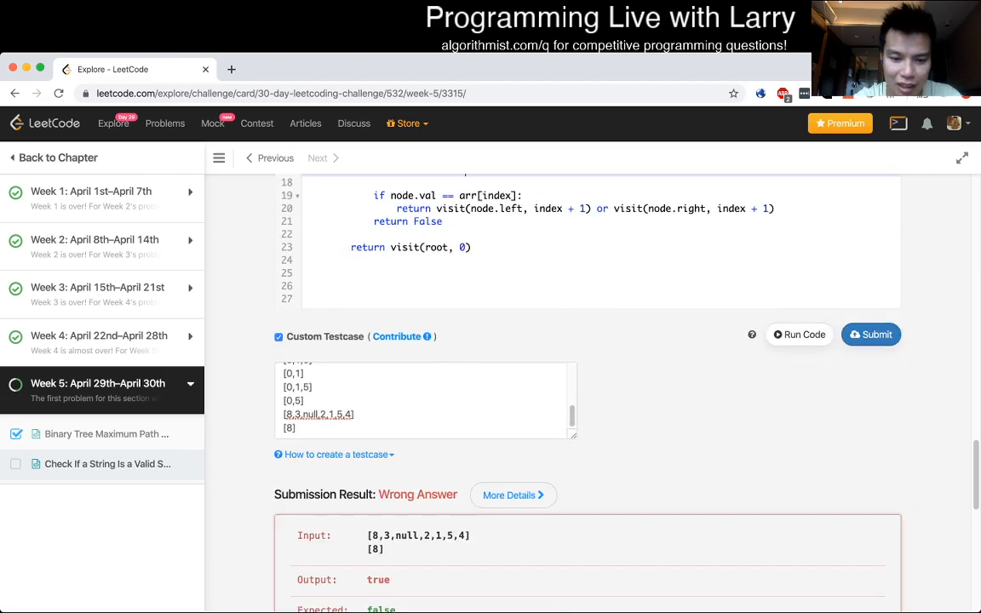
left_click(798, 334)
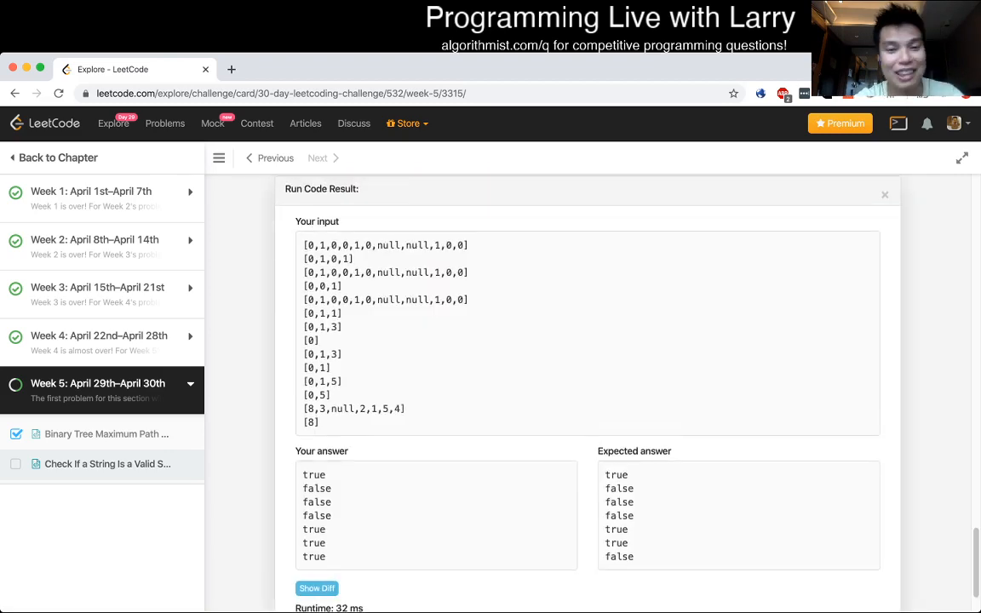
left_click(871, 226)
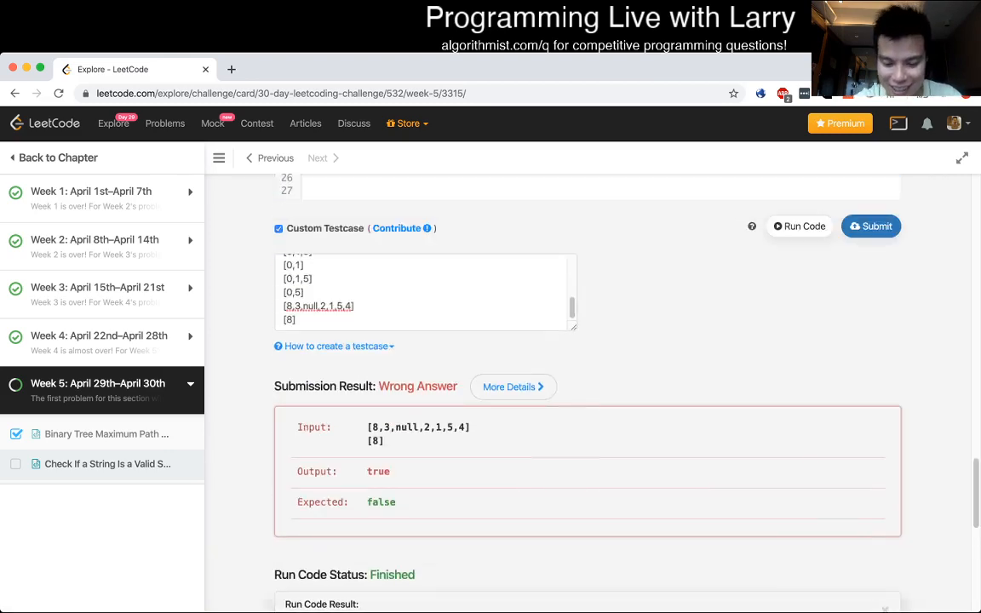
scroll("down", 3)
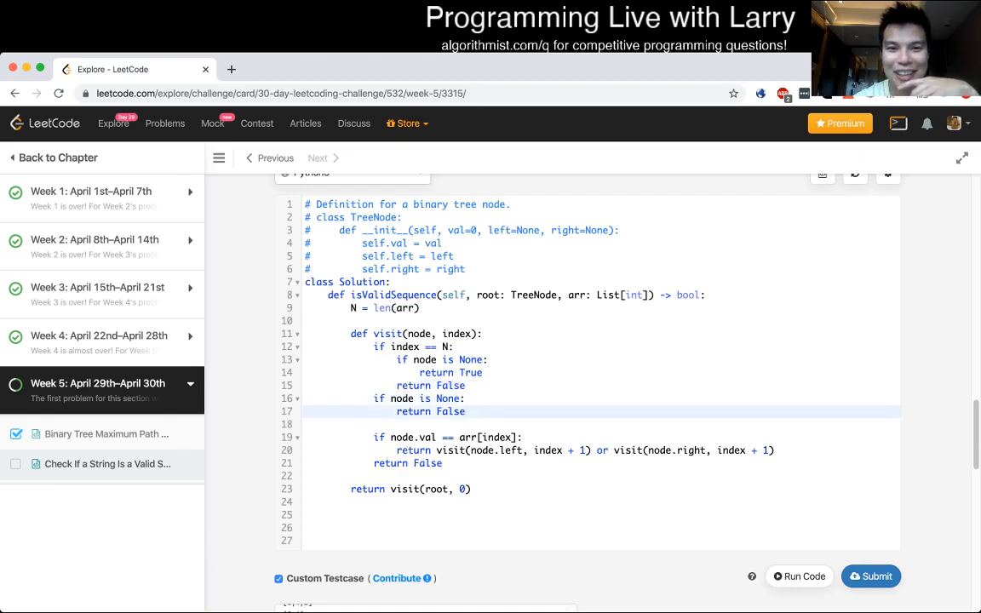
Change the base case to index == len(arr) - 1 and check node.val == arr[index]
left_click(465, 411)
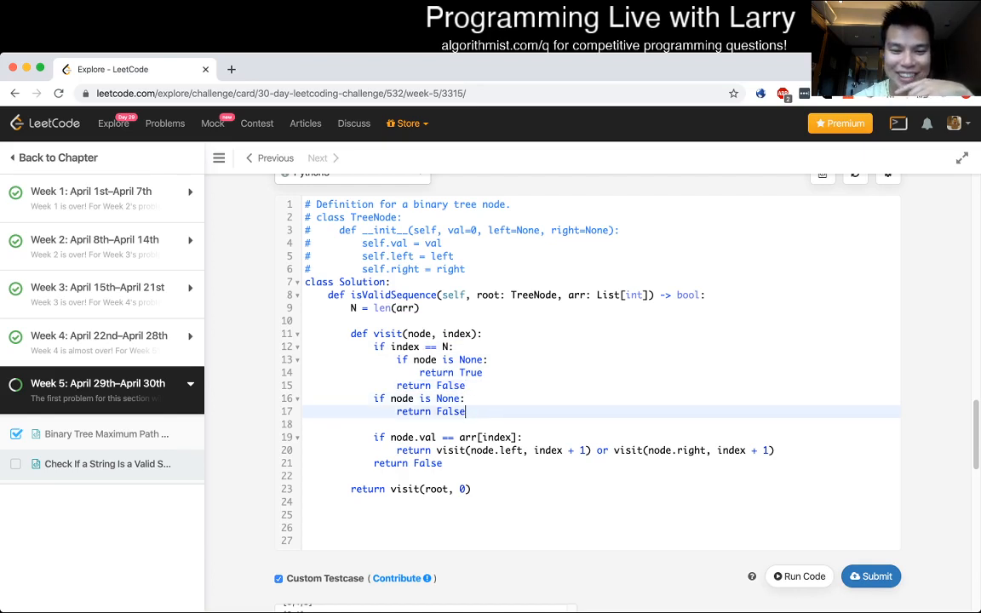
left_click(453, 347)
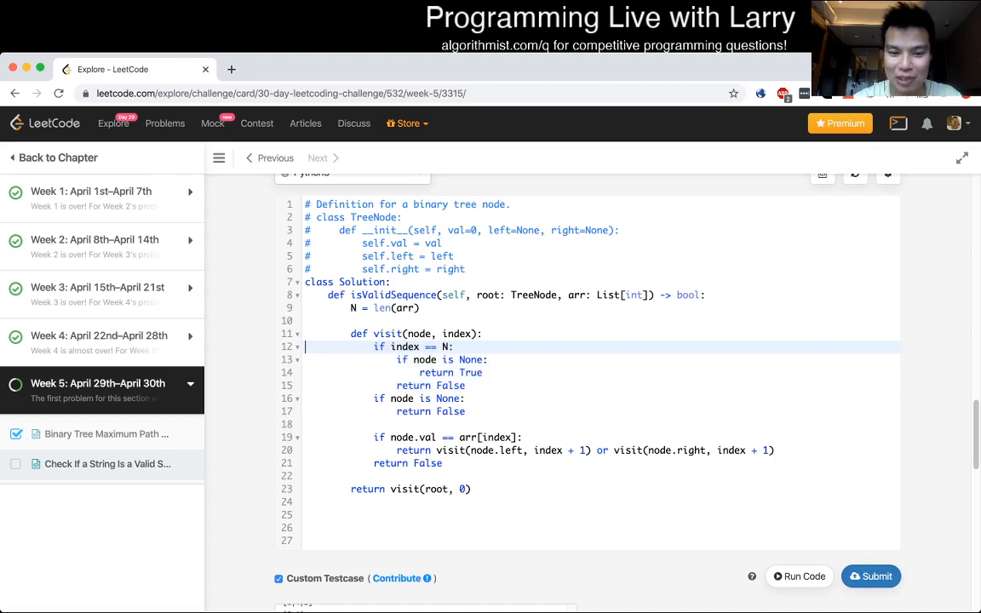
type("- 1")
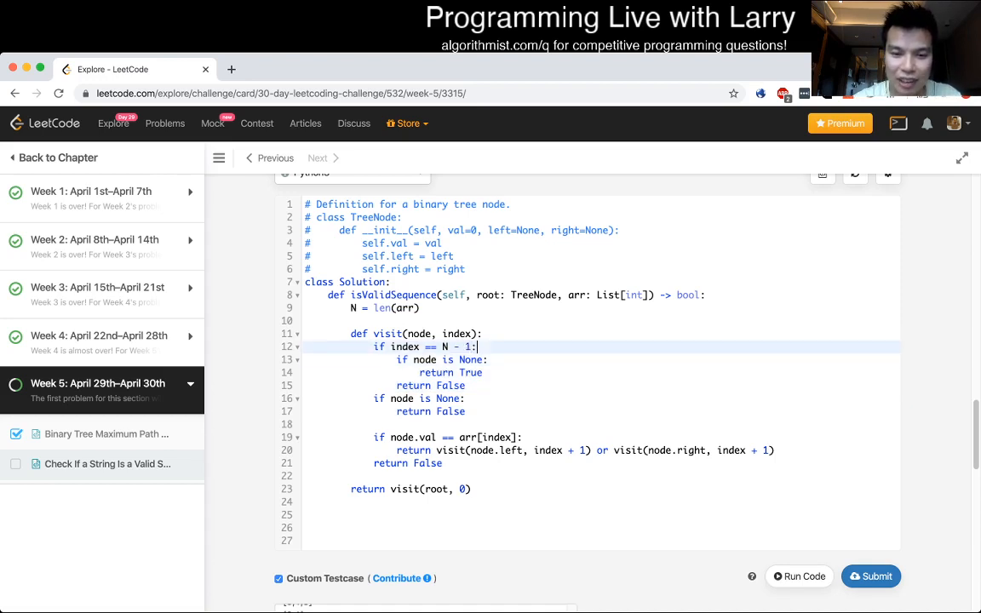
key("enter")
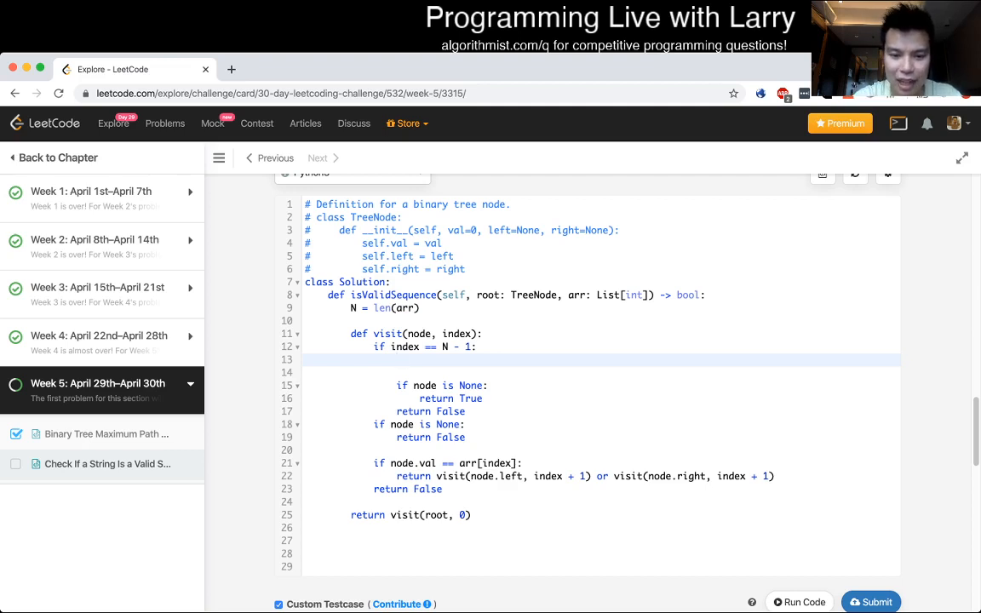
type("if node.val")
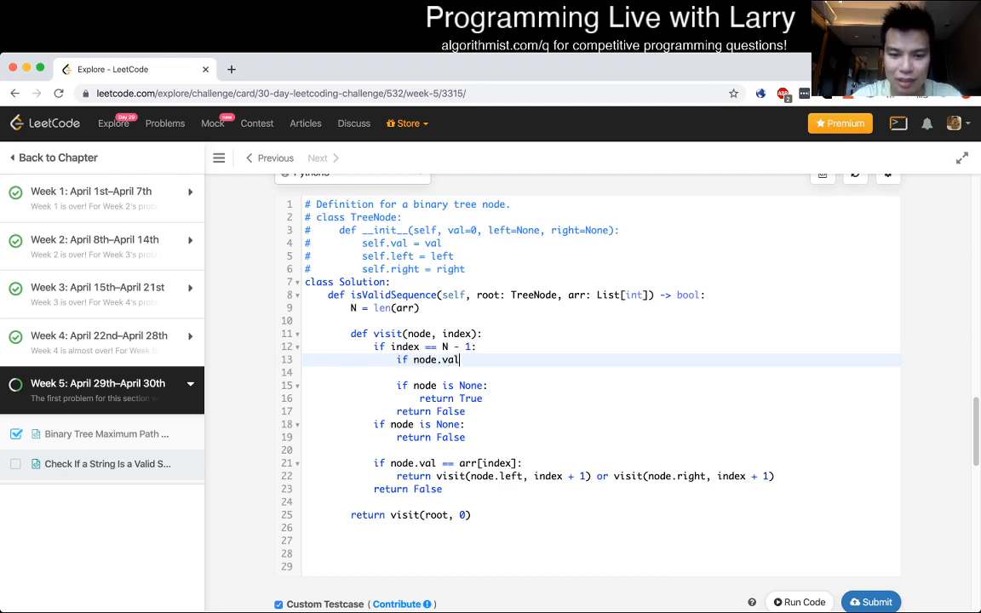
type("== arr[index]")
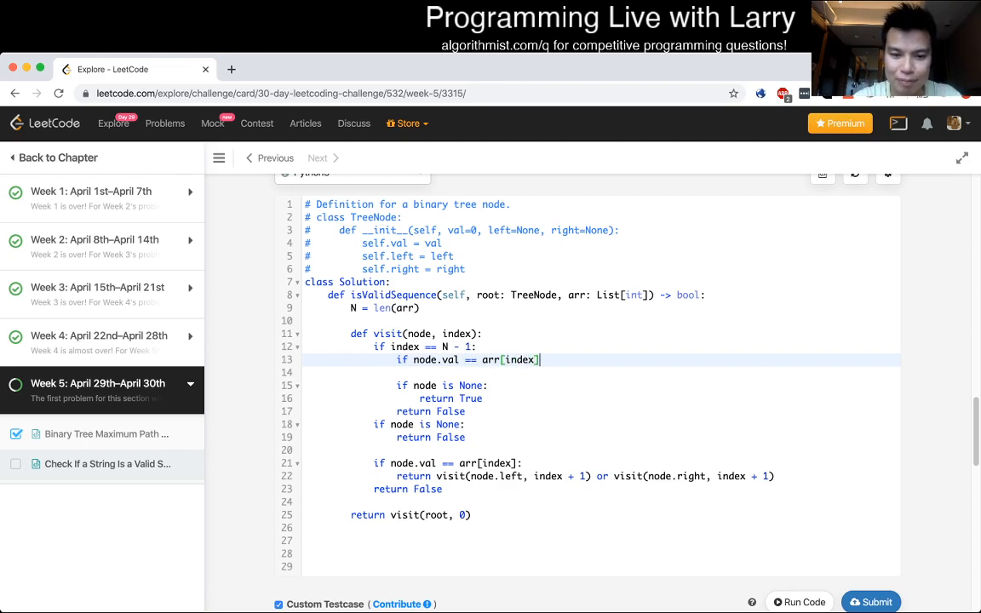
type(":")
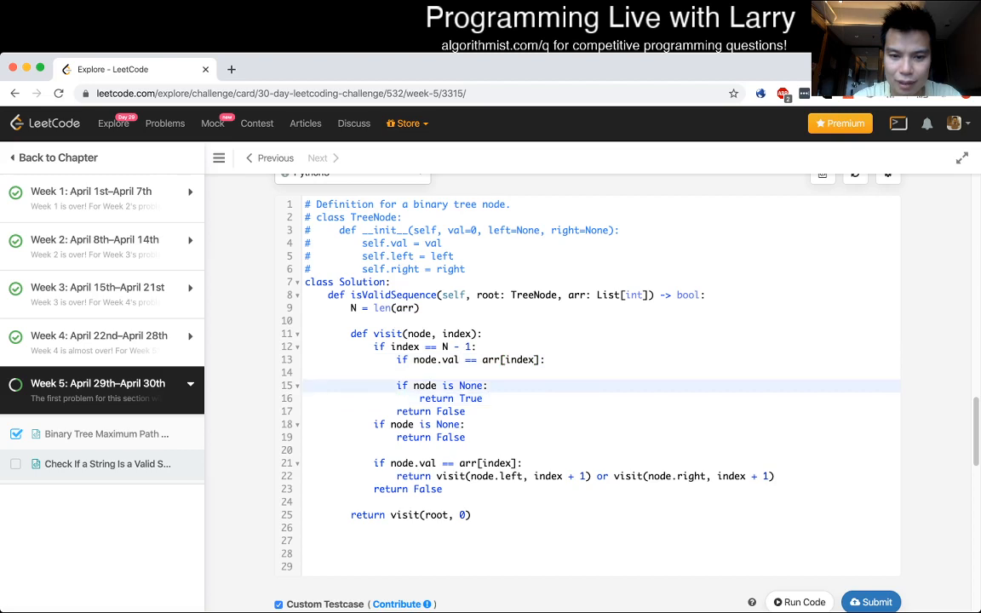
Return True for the last-index match only when node.left and node.right are None
left_click(387, 347)
type(" node is not None and")
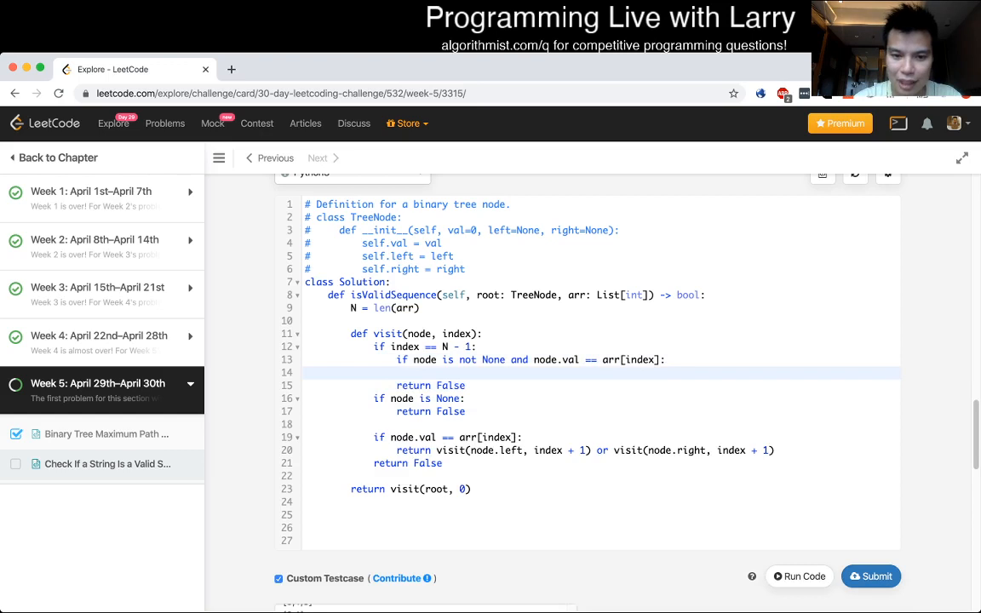
type("return node")
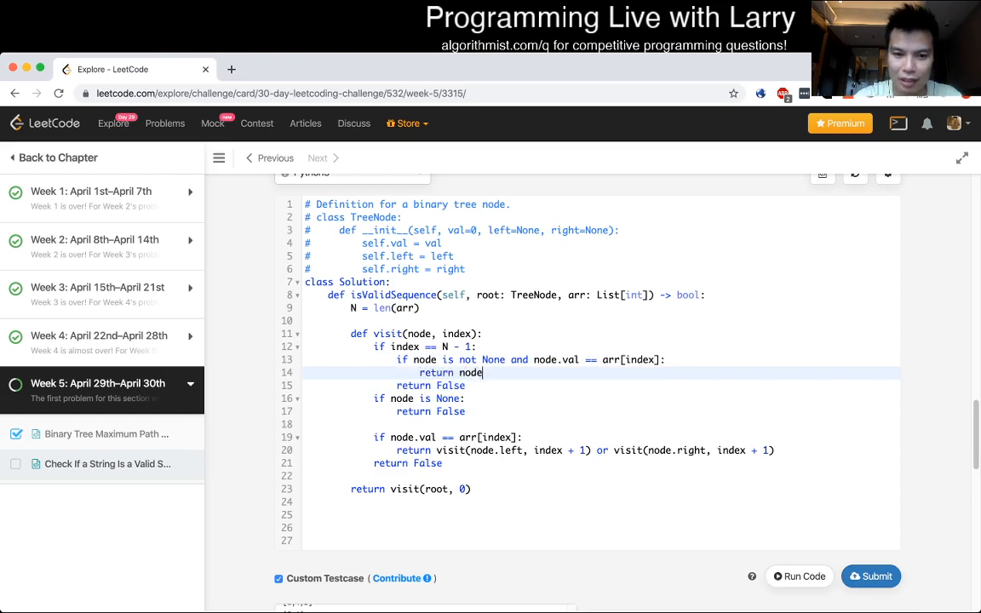
type(".left is not N")
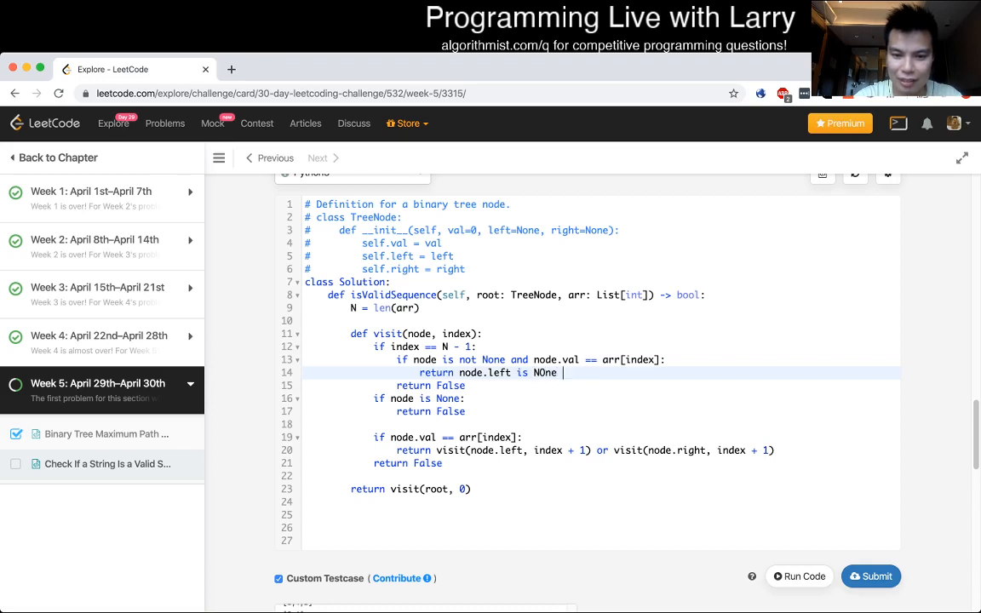
type("and node.right is None")
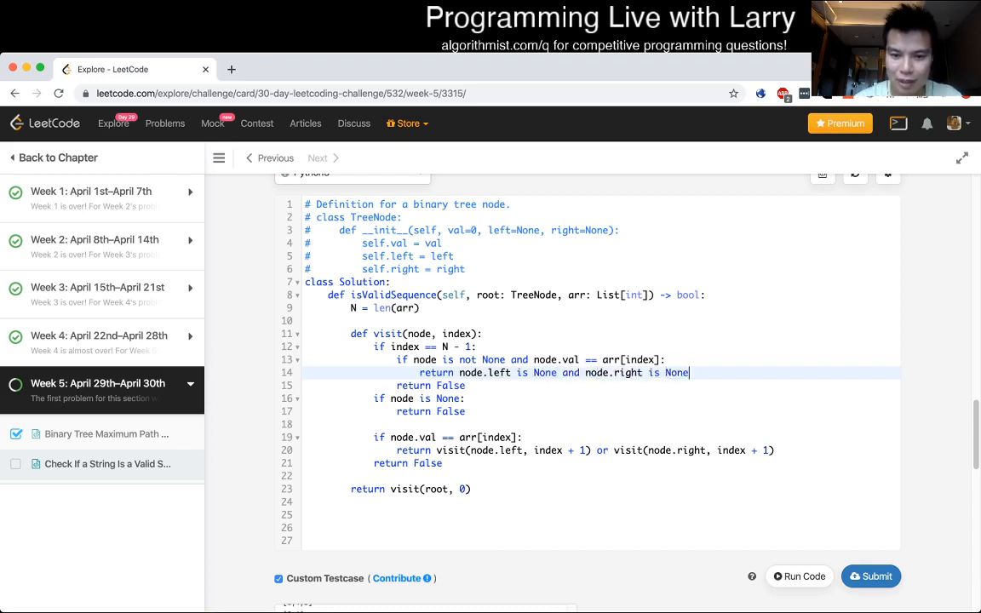
scroll("down", 3)
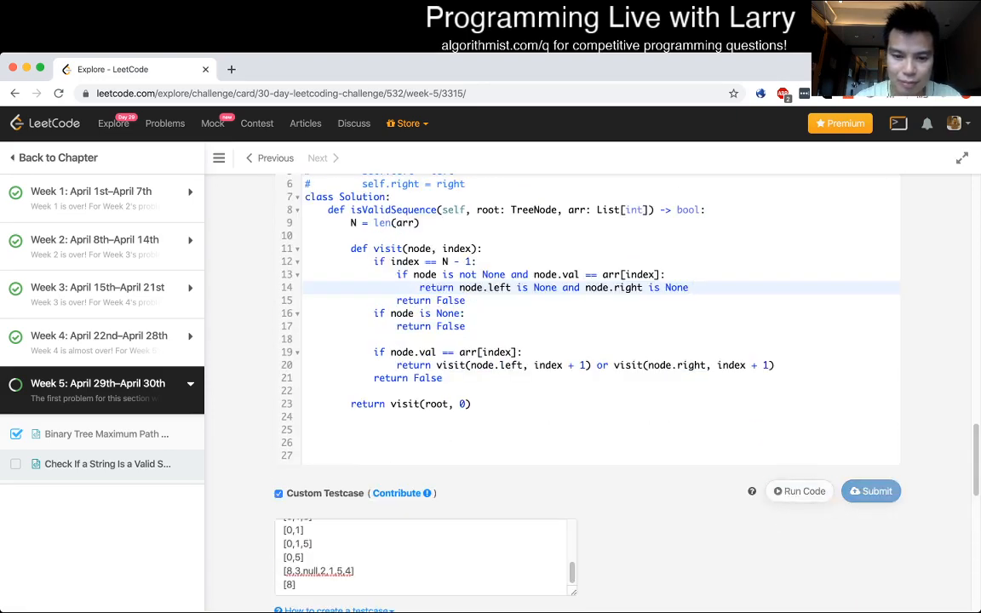
Rerun the custom tests with the leaf check and submit the solution
left_click(798, 490)
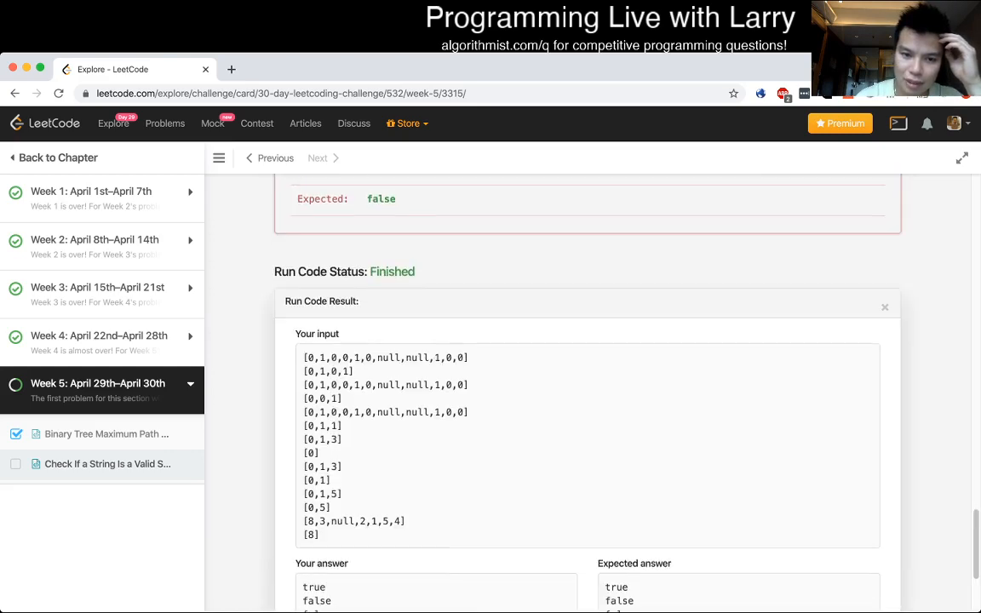
scroll("down", 3)
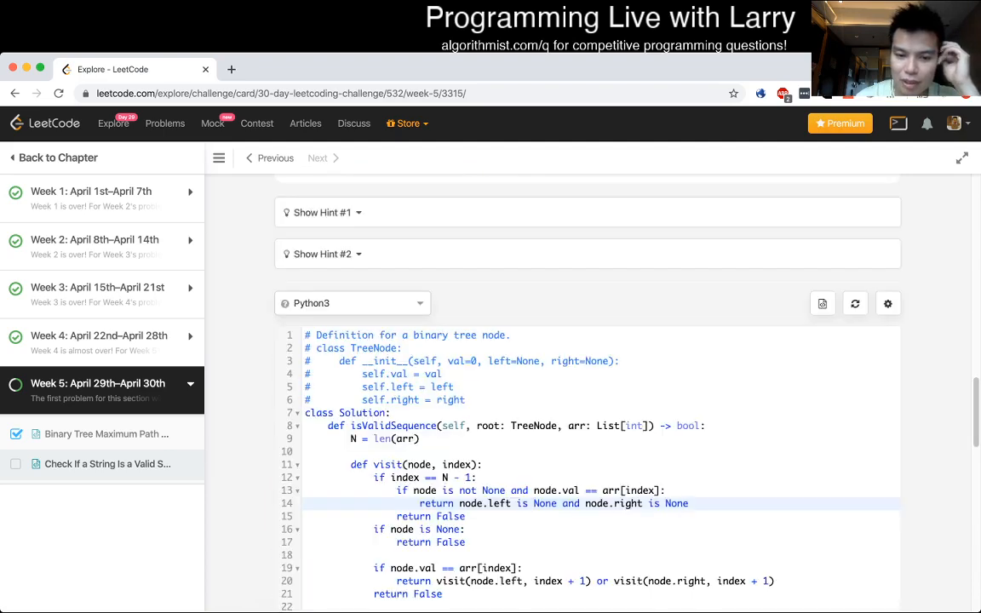
scroll("down", 3)
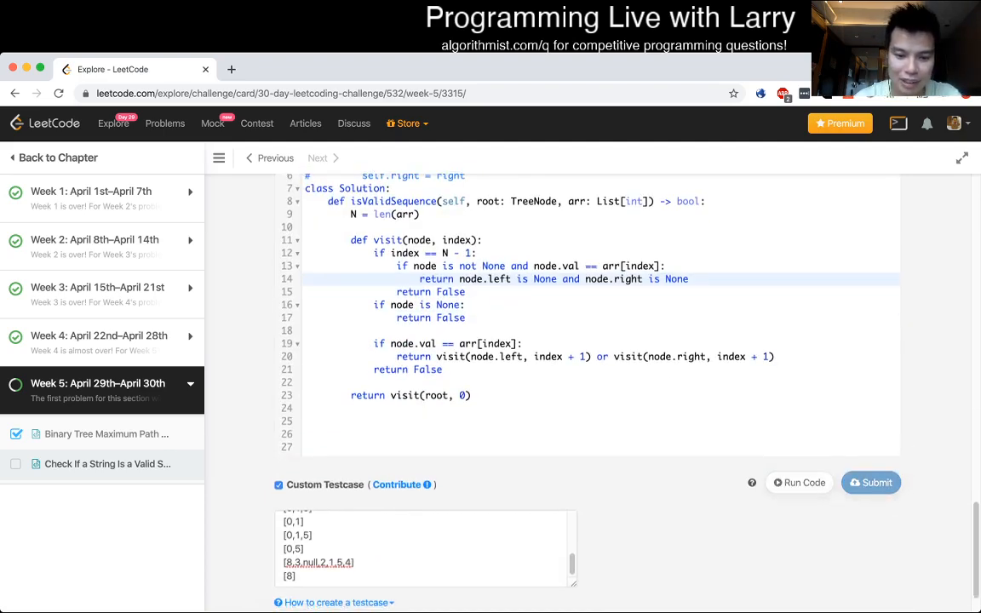
left_click(870, 482)
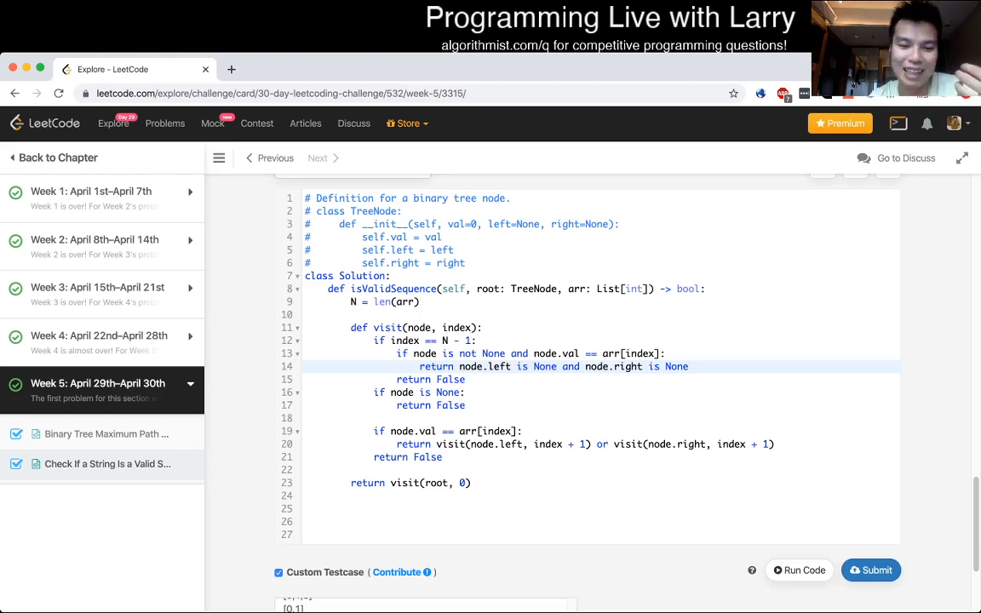
Insert a blank line after line 10, just above the visit helper
scroll("down", 3)
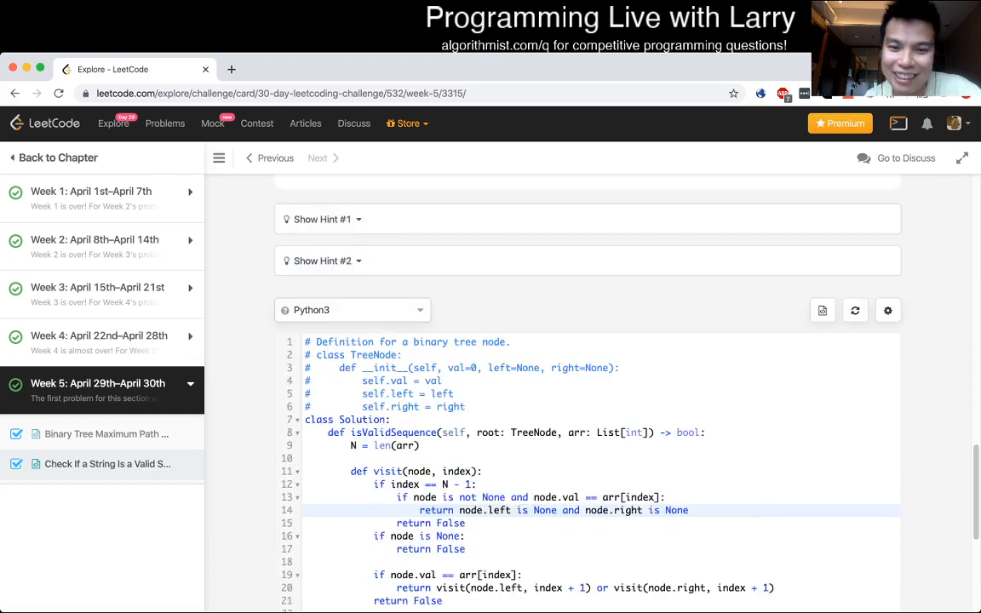
scroll("down", 3)
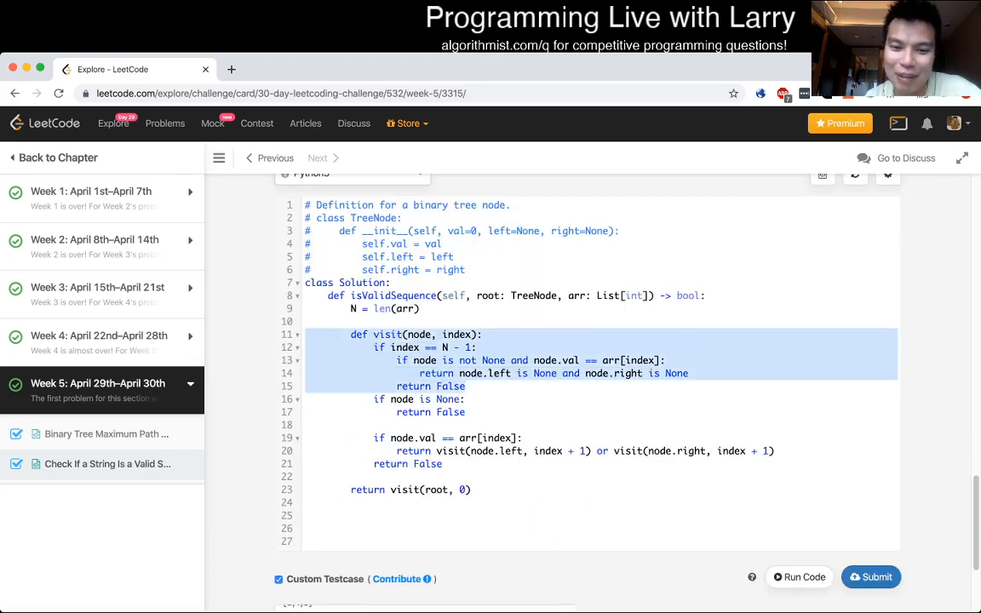
left_click(669, 360)
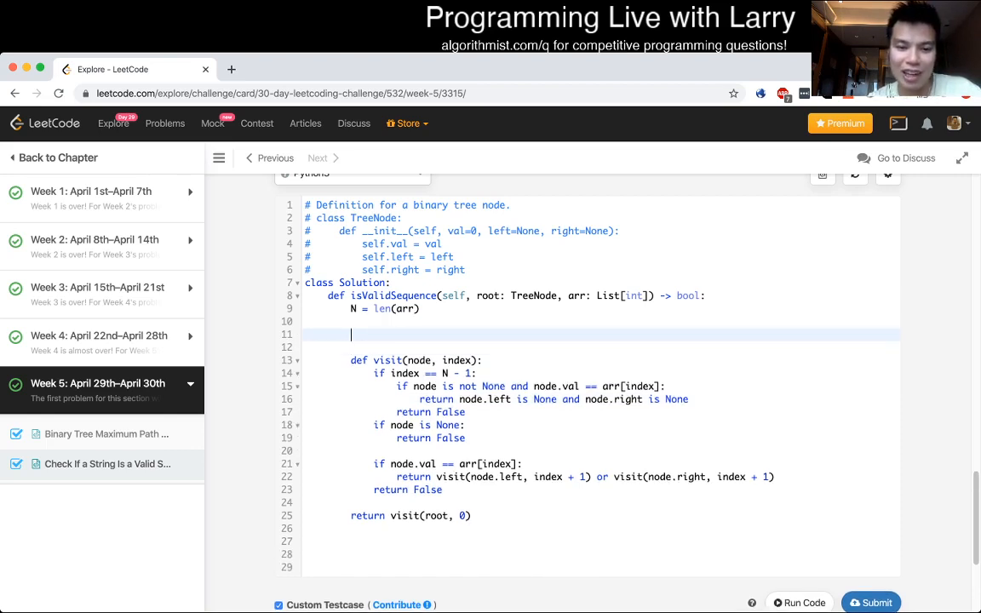
Define isLeaf(node) returning node.left is None and node.right is None, then begin an 'if node is' check
type("def isChild(node):")
left_click(601, 348)
type("return nod")
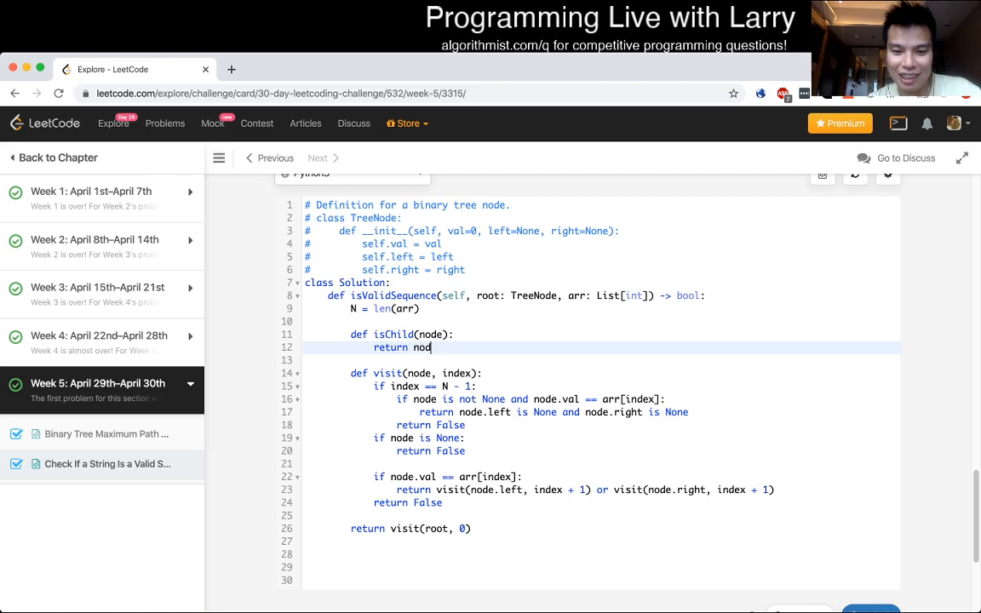
type("e.left is None")
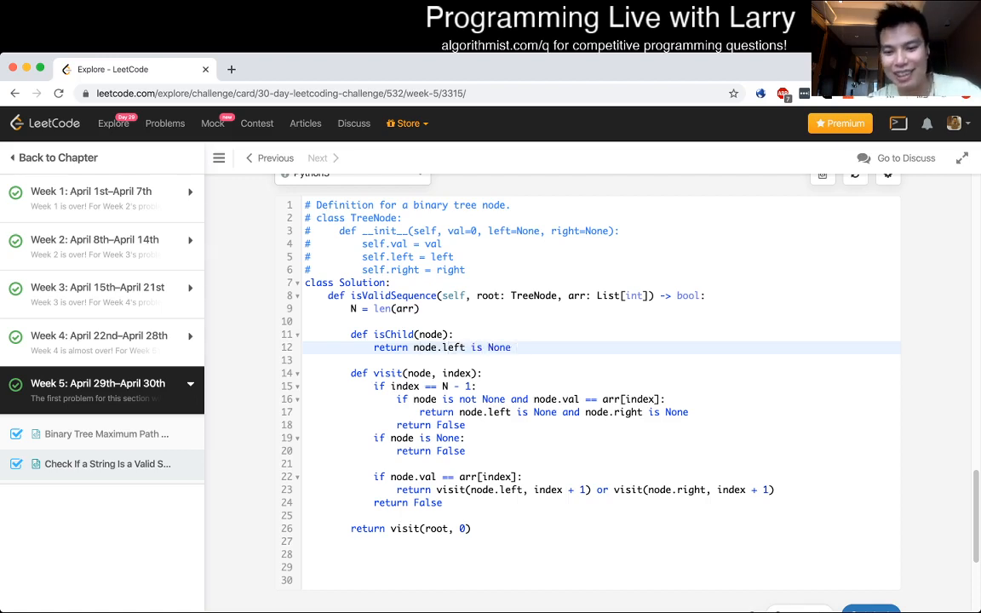
type("and node.right is")
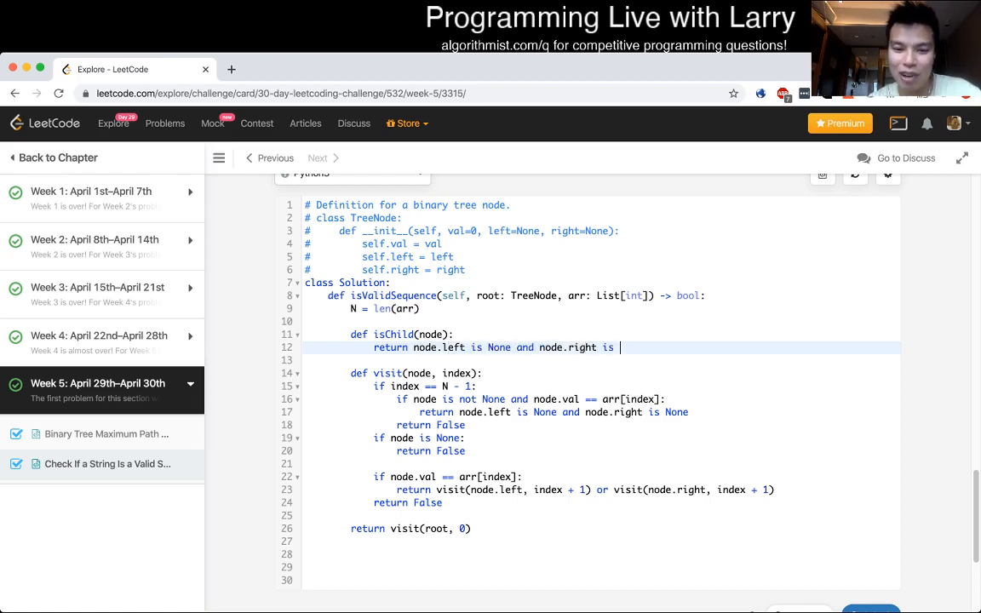
type("None")
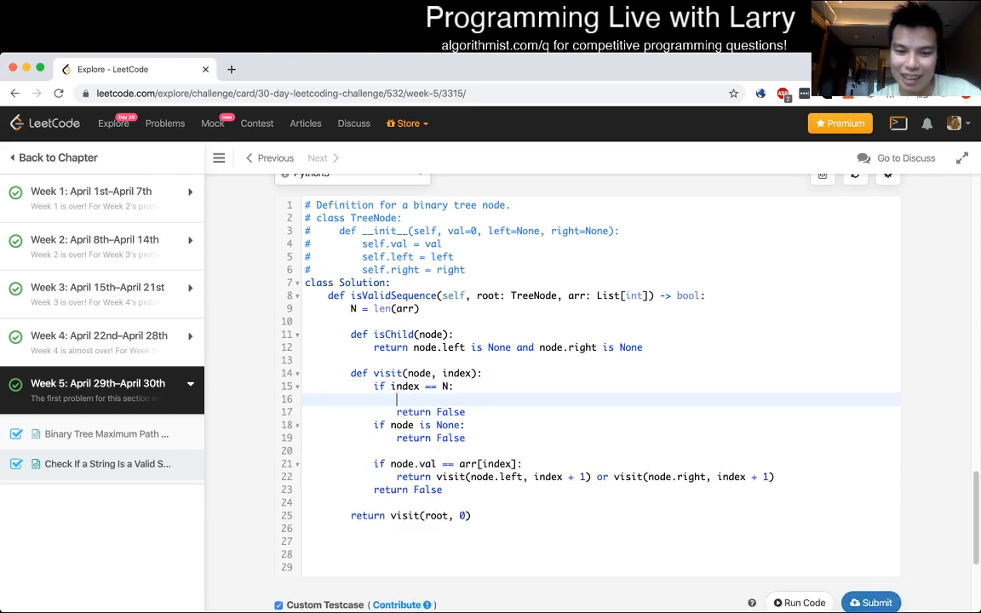
type("if")
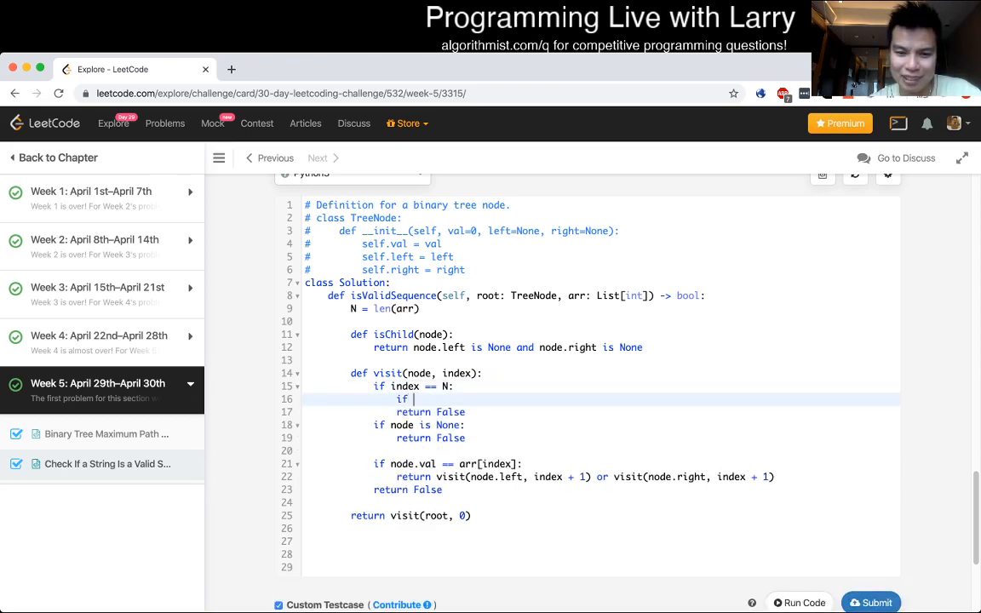
type("node is None:")
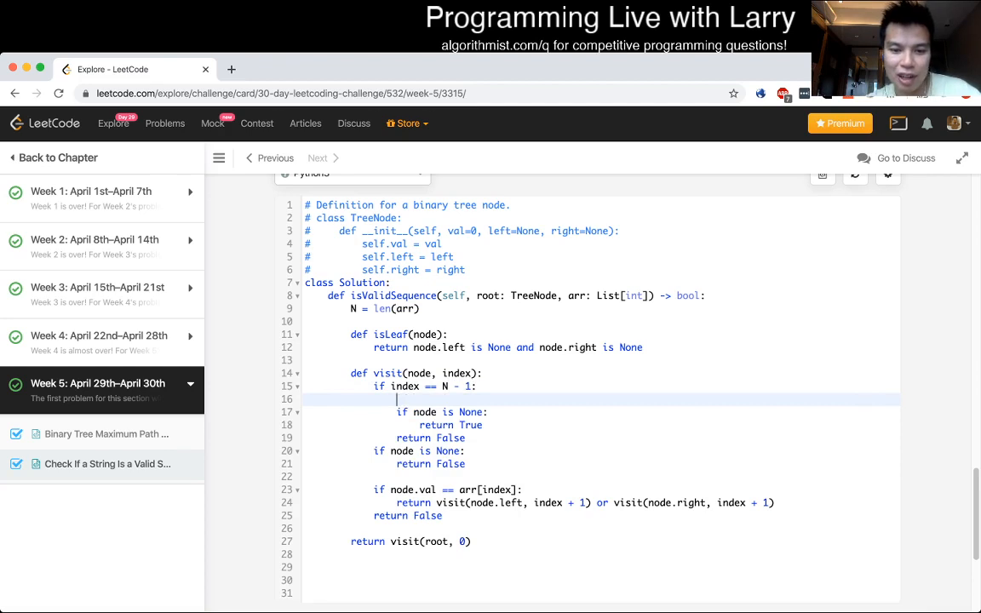
Return isLeaf(node) inside the 'if index == N - 1' branch of visit
type("r")
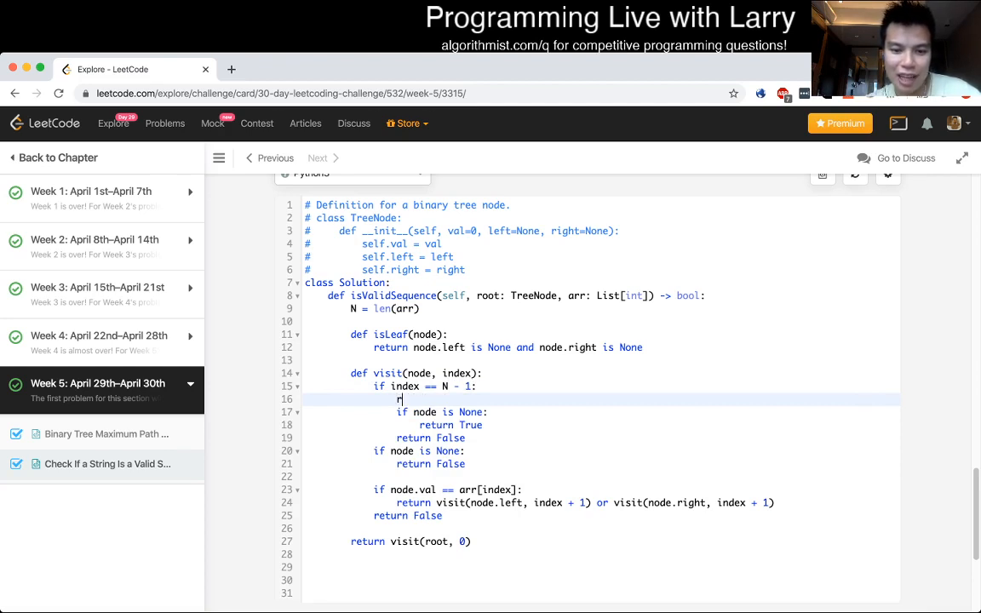
type("eturn node")
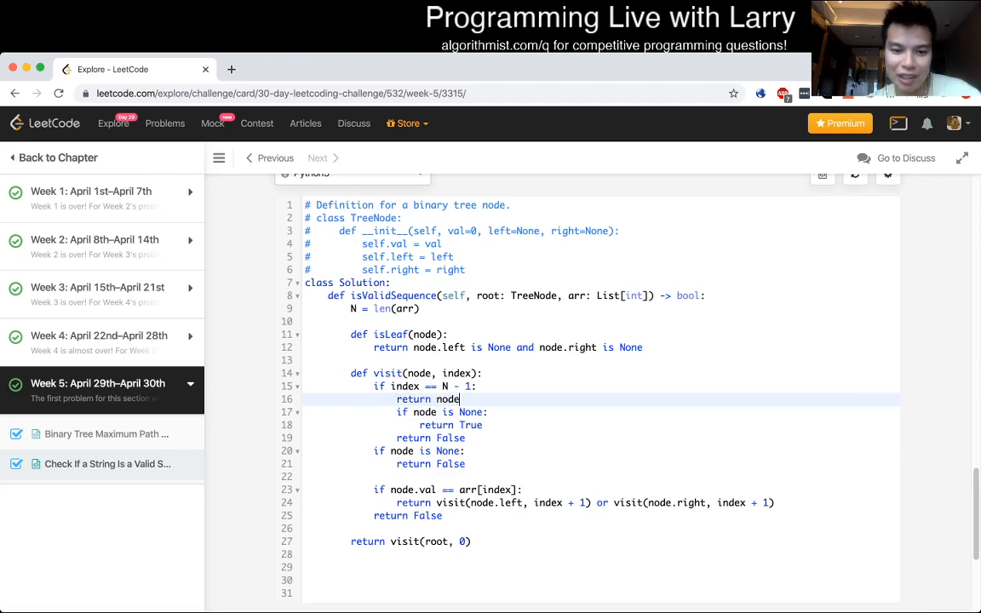
type("isLeaf(node)")
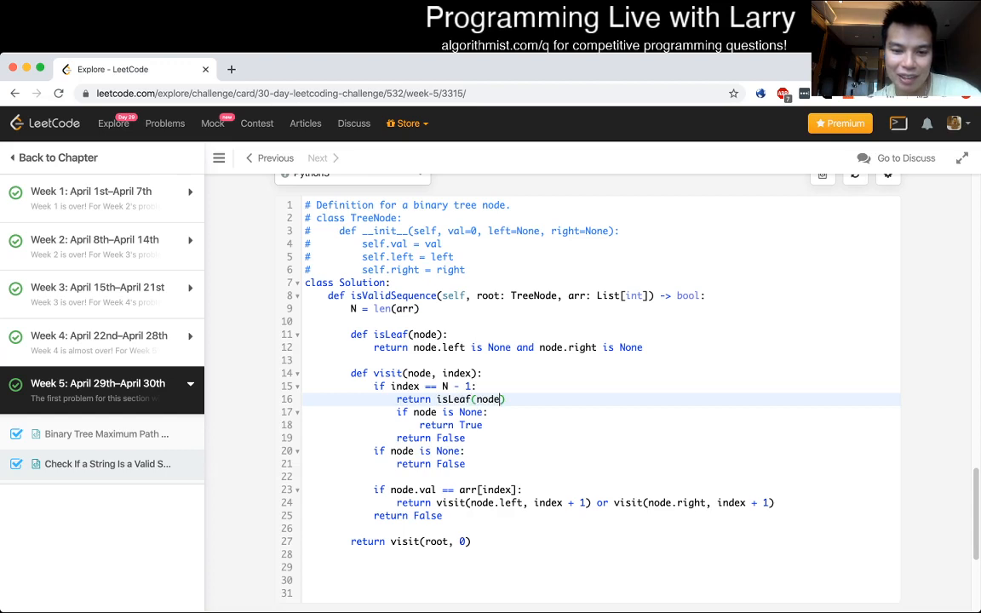
type("node.v")
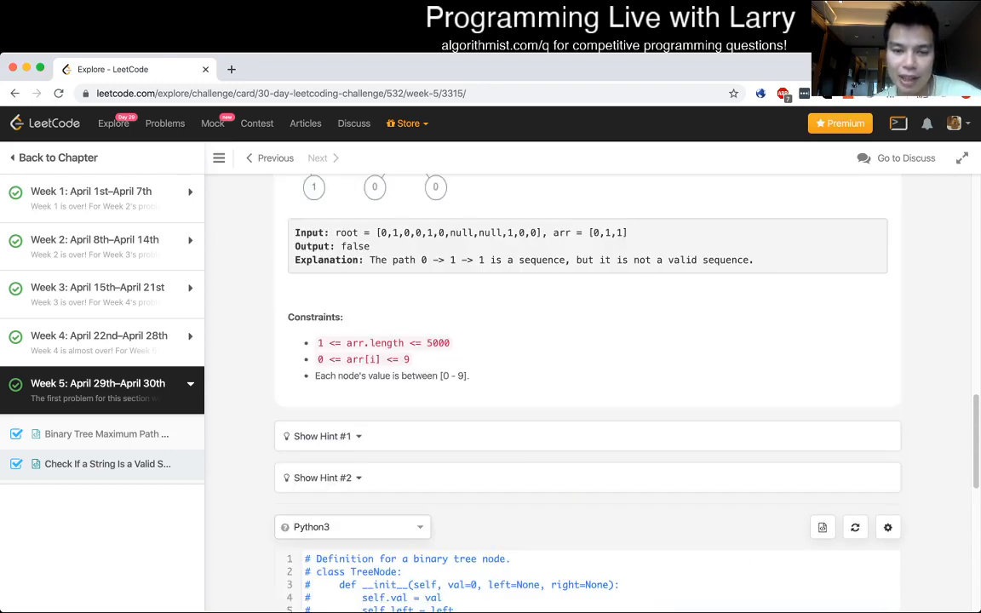
scroll("up", 3)
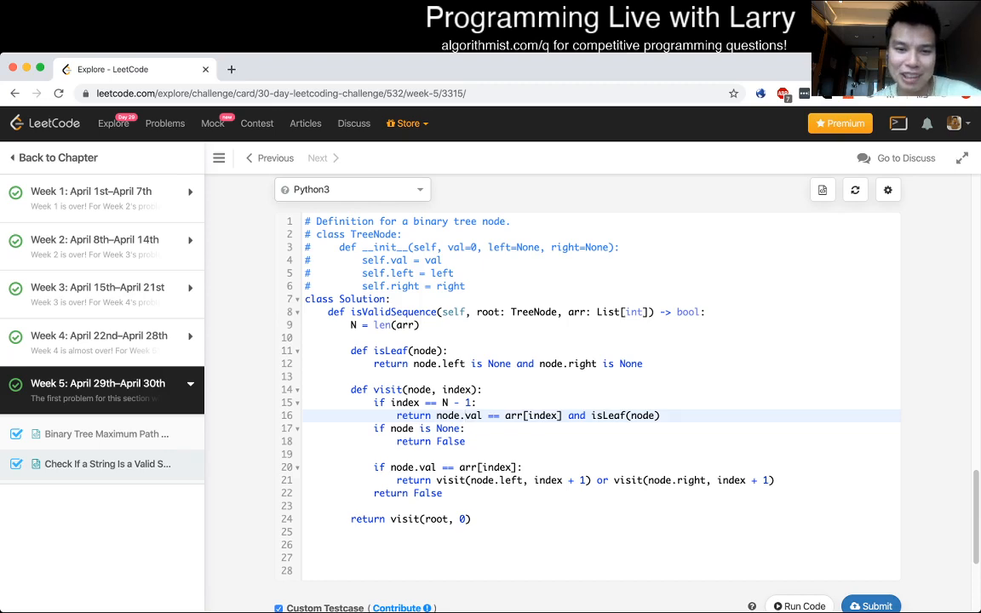
scroll("down", 3)
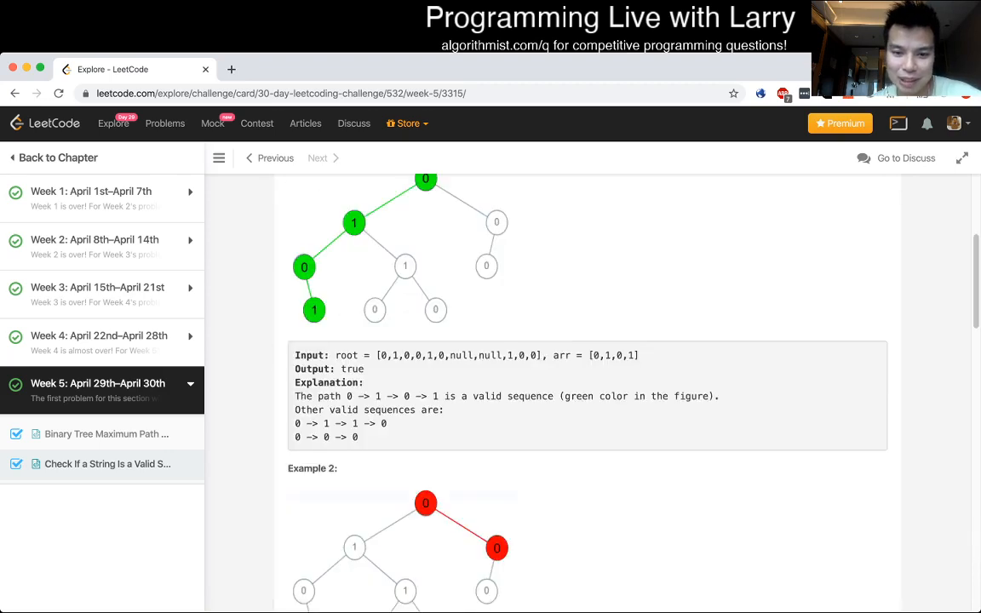